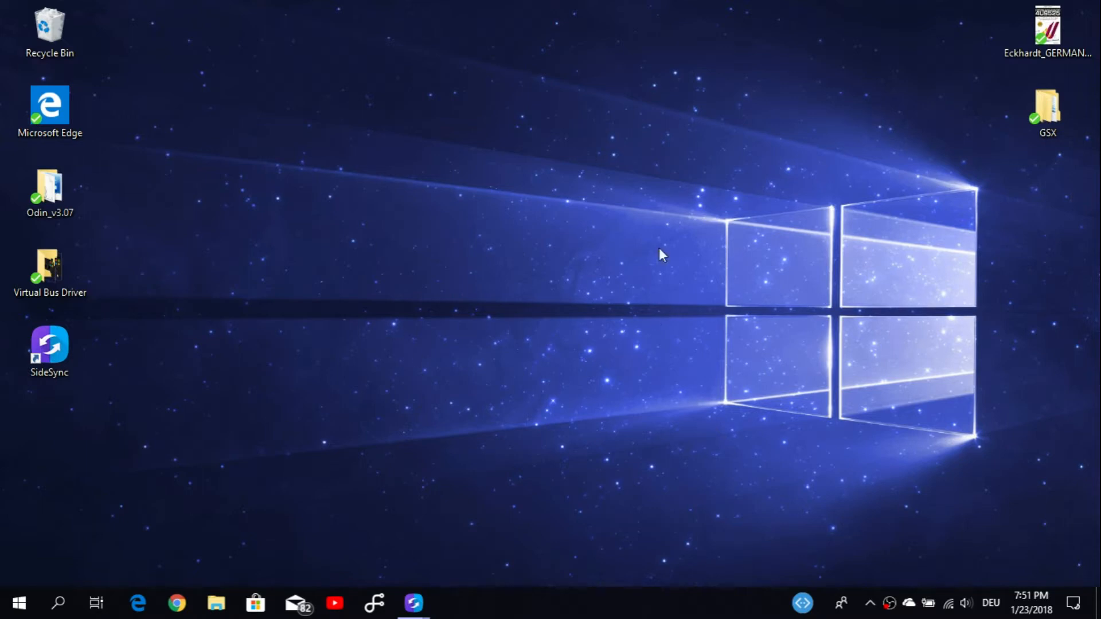
pyautogui.moveTo(477, 176)
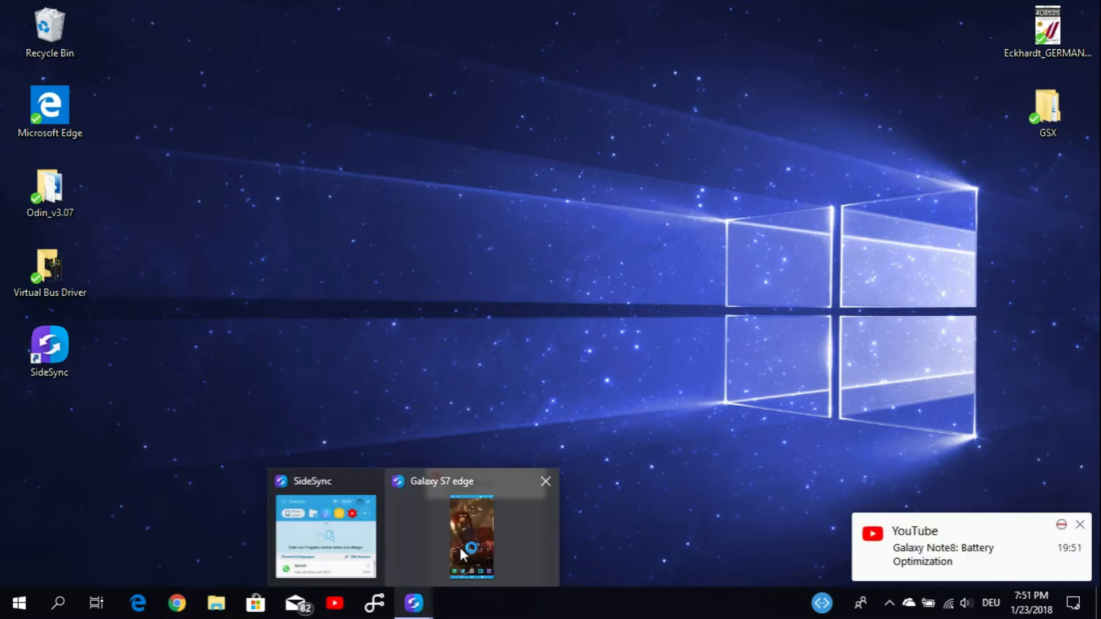
# - Bring the mirrored Galaxy S7 edge home screen up as its own window from the taskbar preview
pyautogui.click(471, 536)
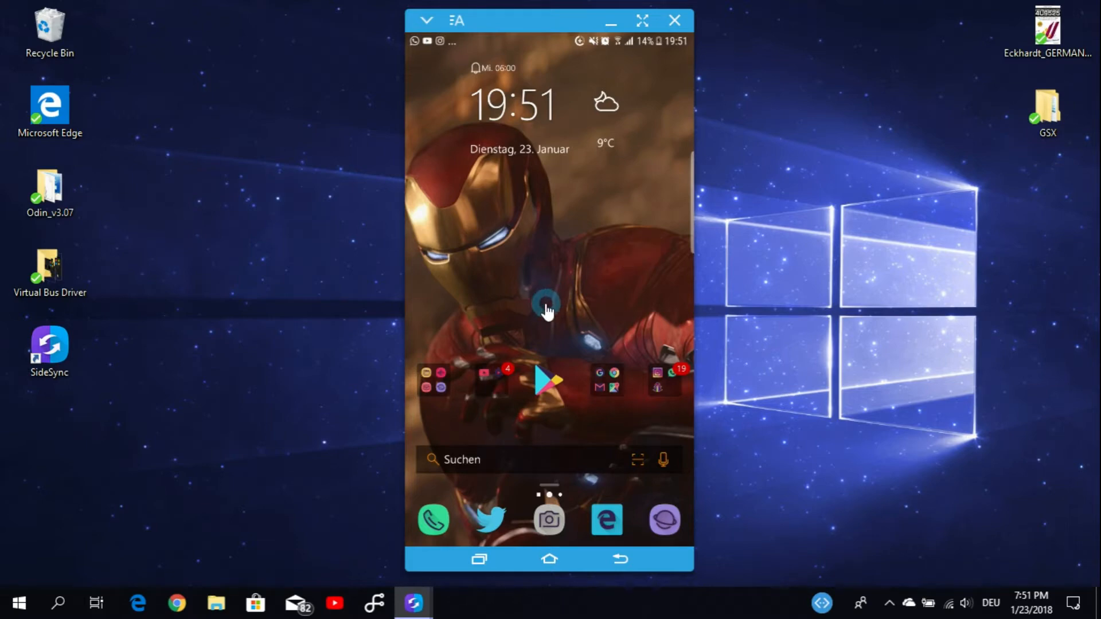
pyautogui.moveTo(525, 265)
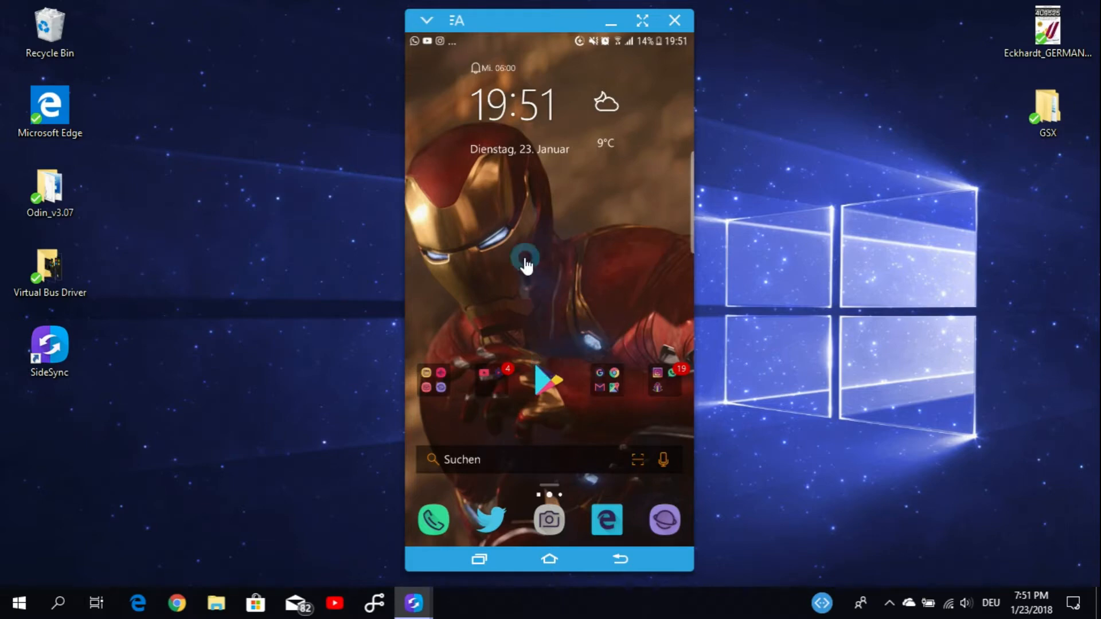
pyautogui.moveTo(583, 242)
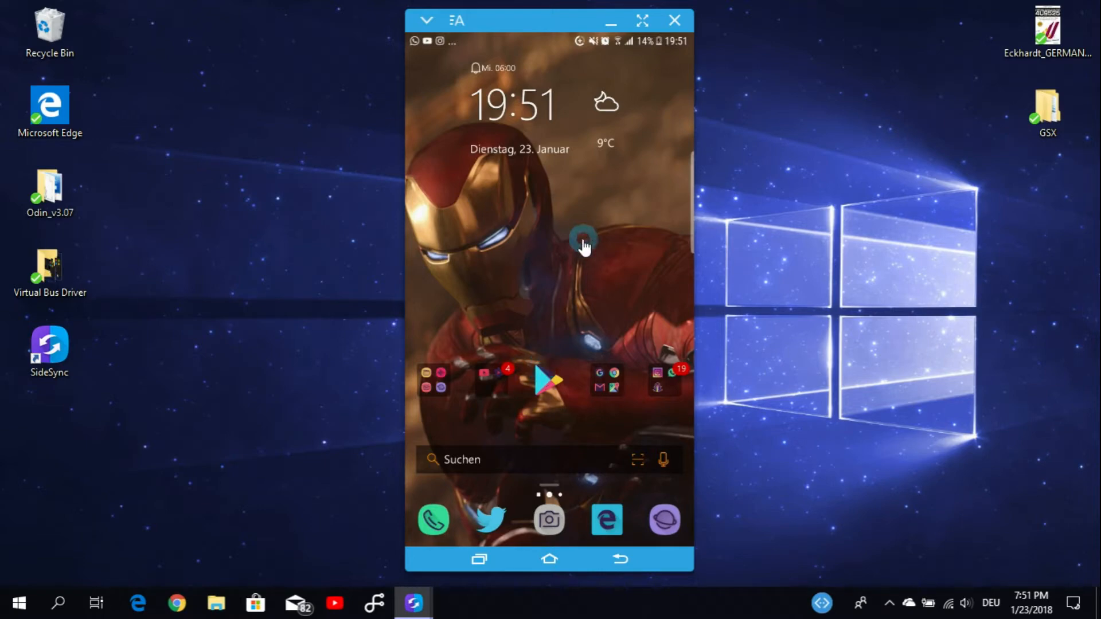
pyautogui.moveTo(550, 384)
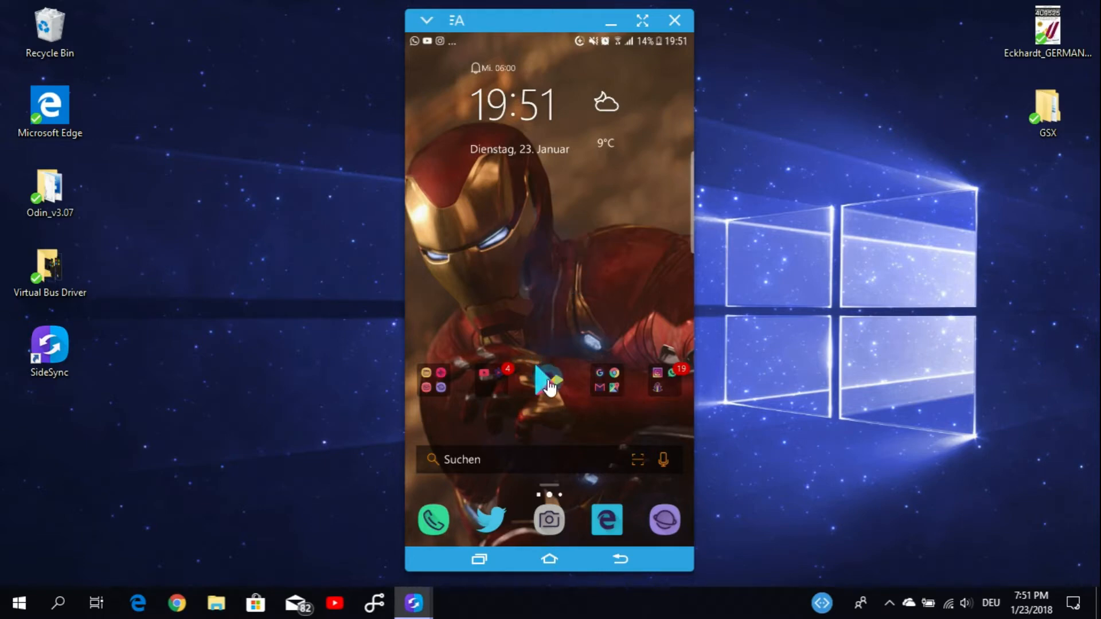
# - Search Google Play for 'microsoft apps' and go to the Microsoft Apps store page
pyautogui.click(550, 381)
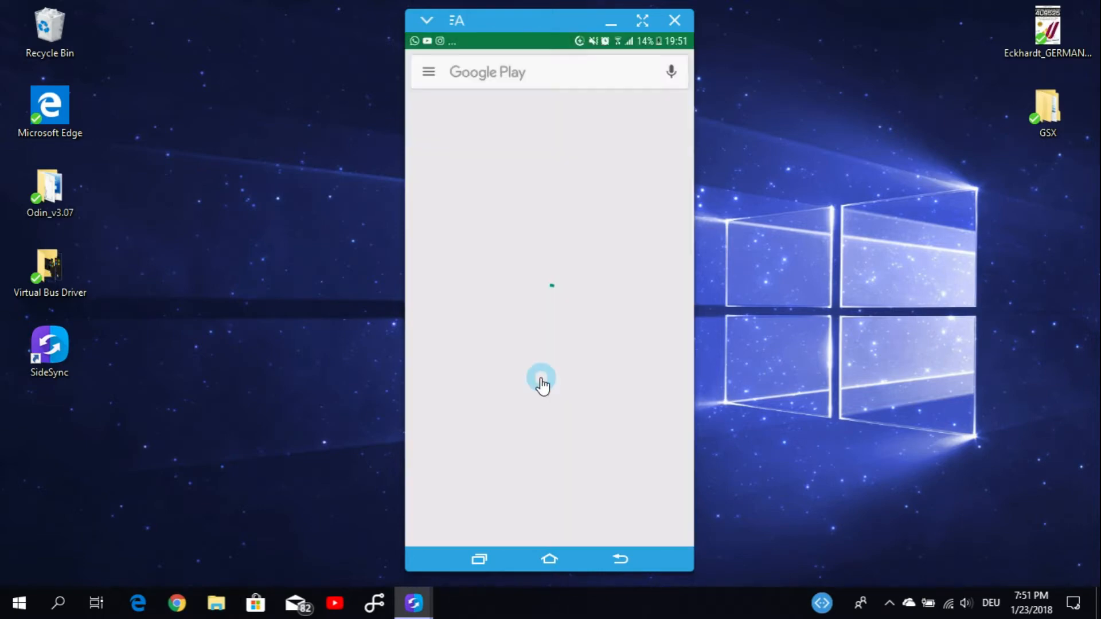
pyautogui.click(520, 71)
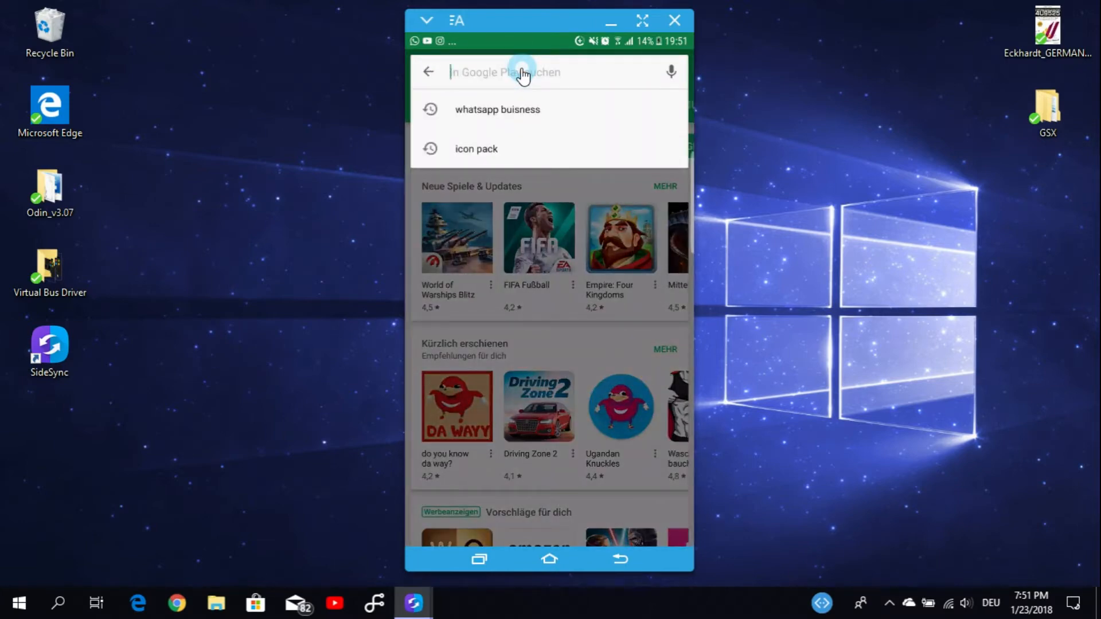
pyautogui.write('m')
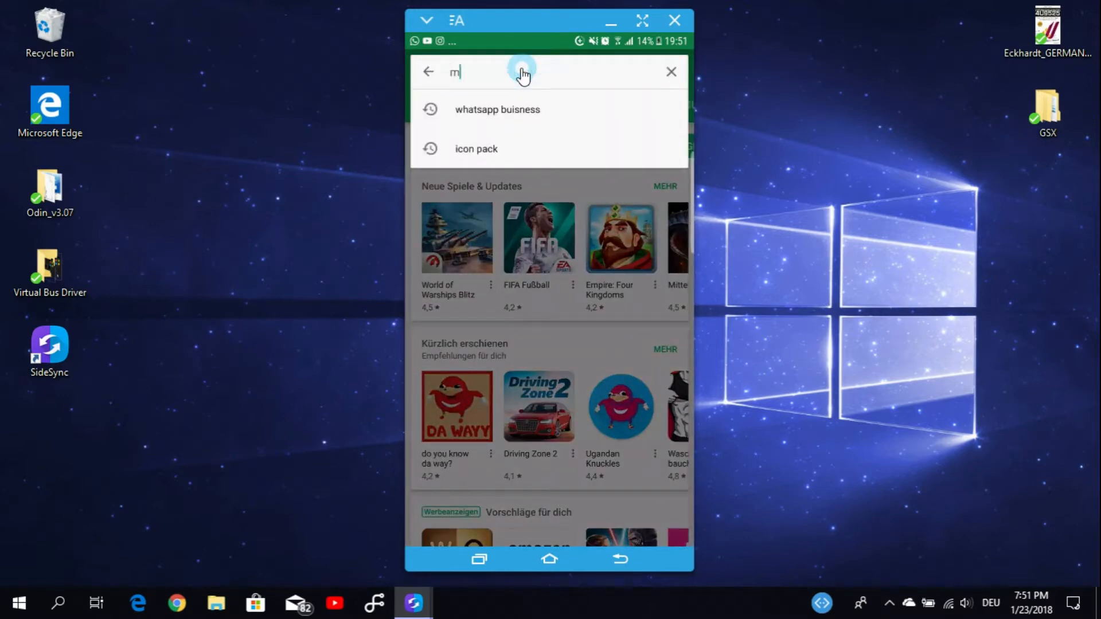
pyautogui.write('icrosf')
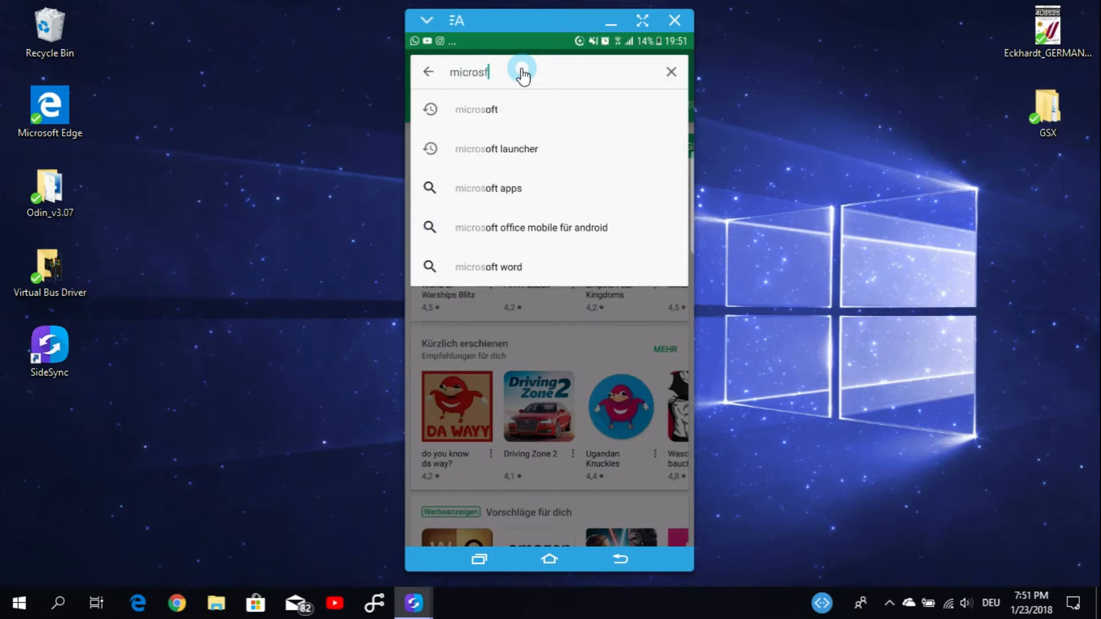
pyautogui.write('appl')
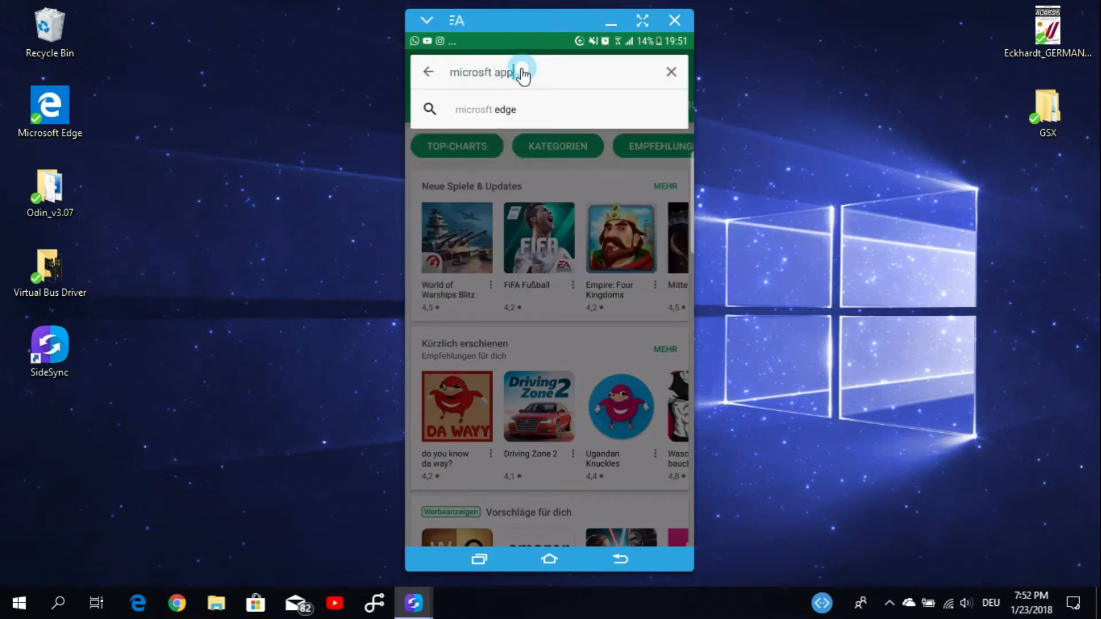
pyautogui.write('s')
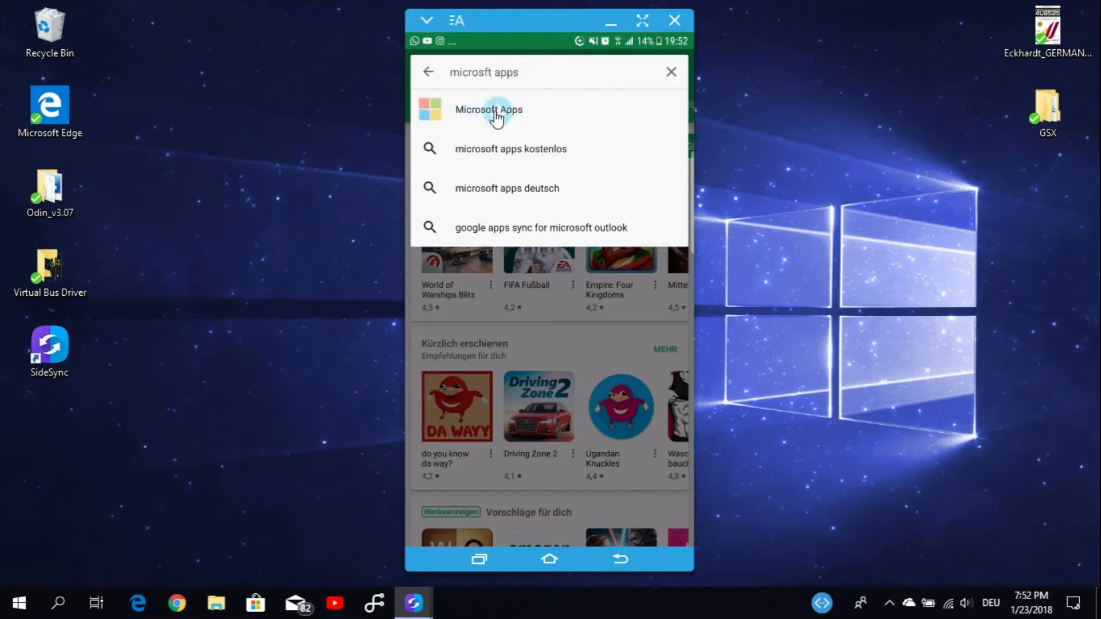
pyautogui.click(488, 109)
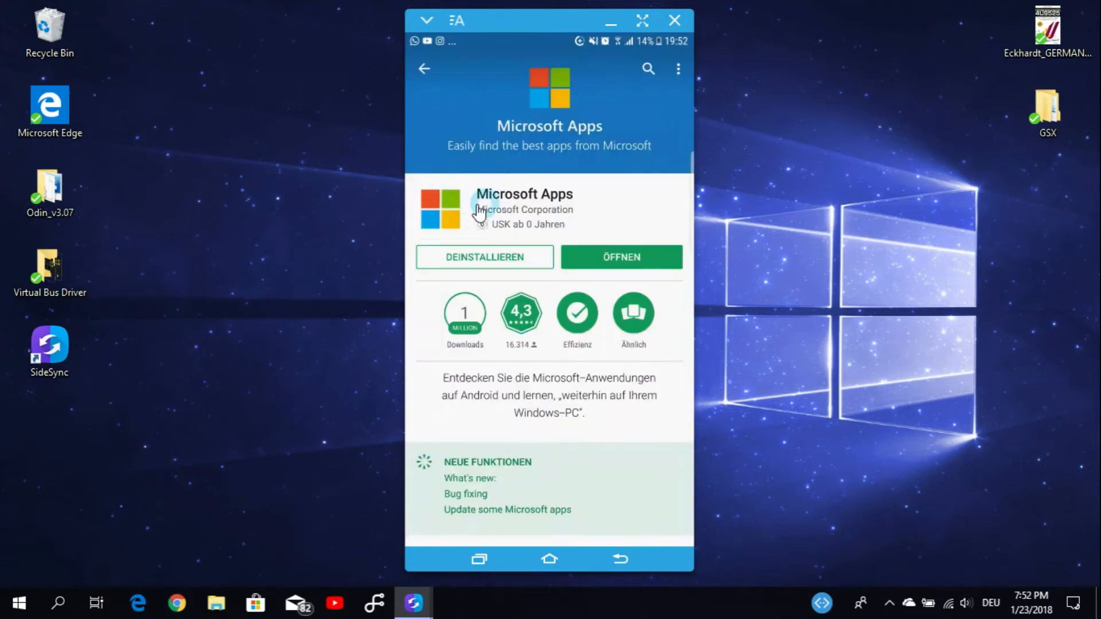
pyautogui.moveTo(502, 237)
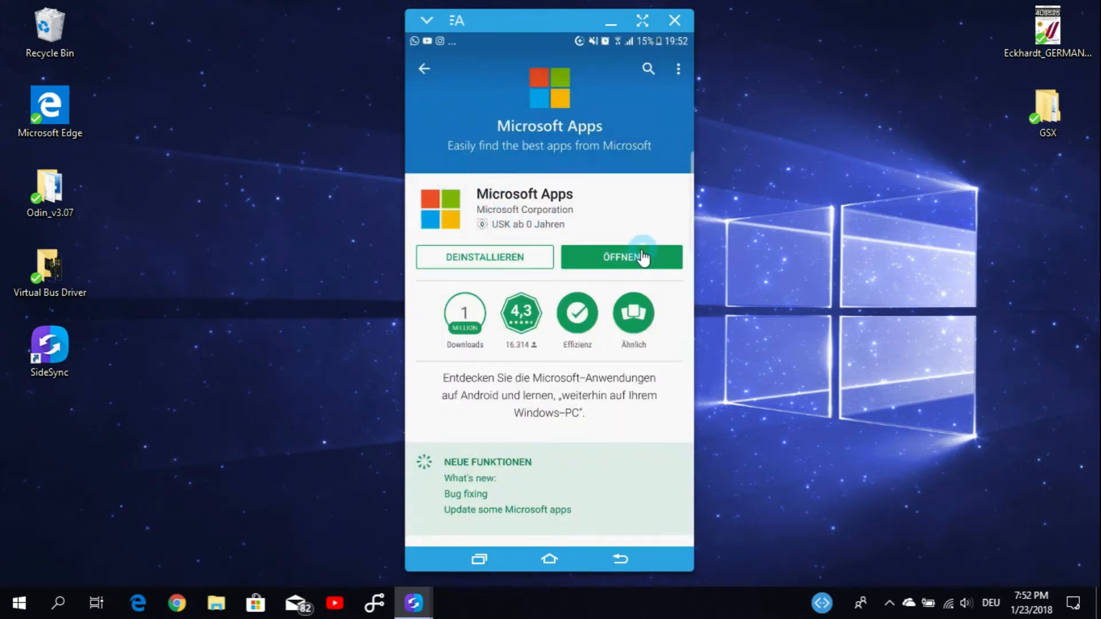
# - Launch Microsoft Apps via ÖFFNEN, glance at its Settings, and return to the app list
pyautogui.click(620, 256)
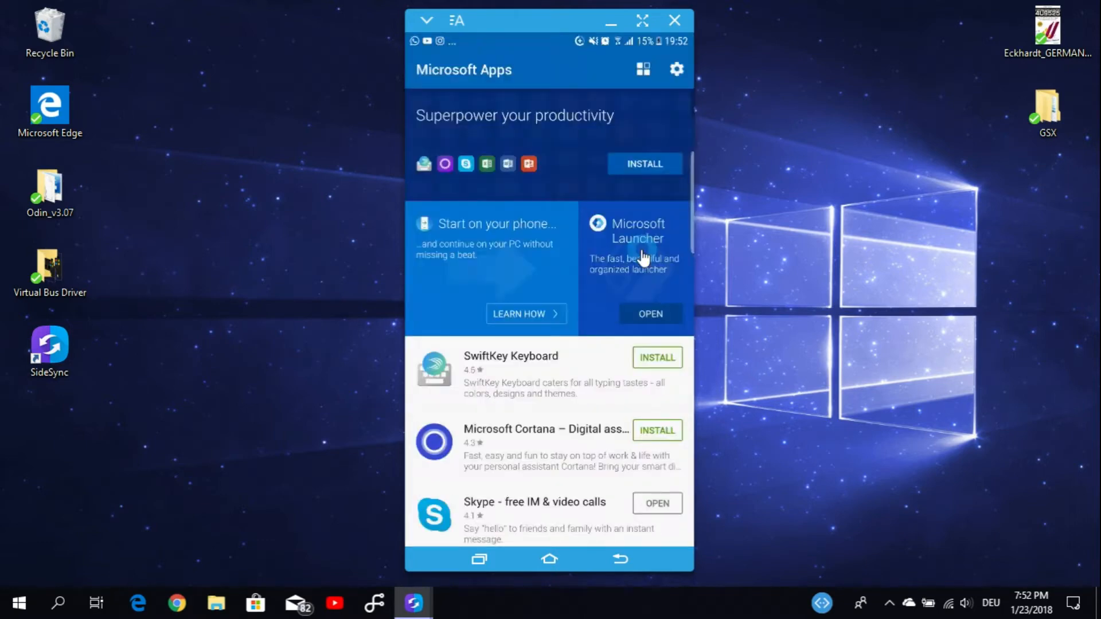
pyautogui.moveTo(534, 272)
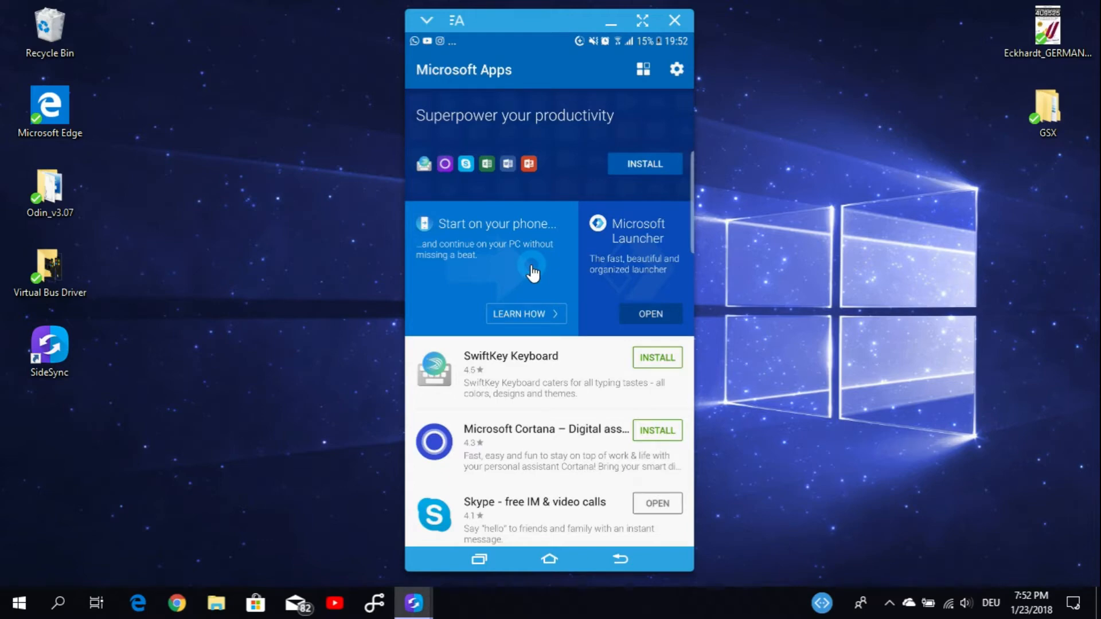
pyautogui.moveTo(676, 69)
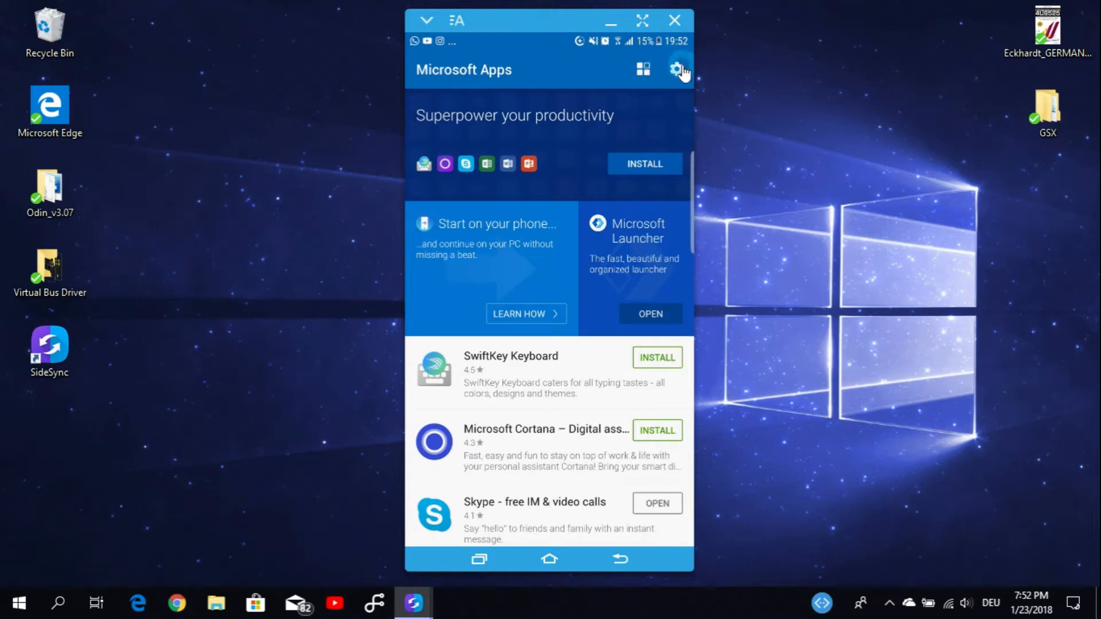
pyautogui.click(676, 70)
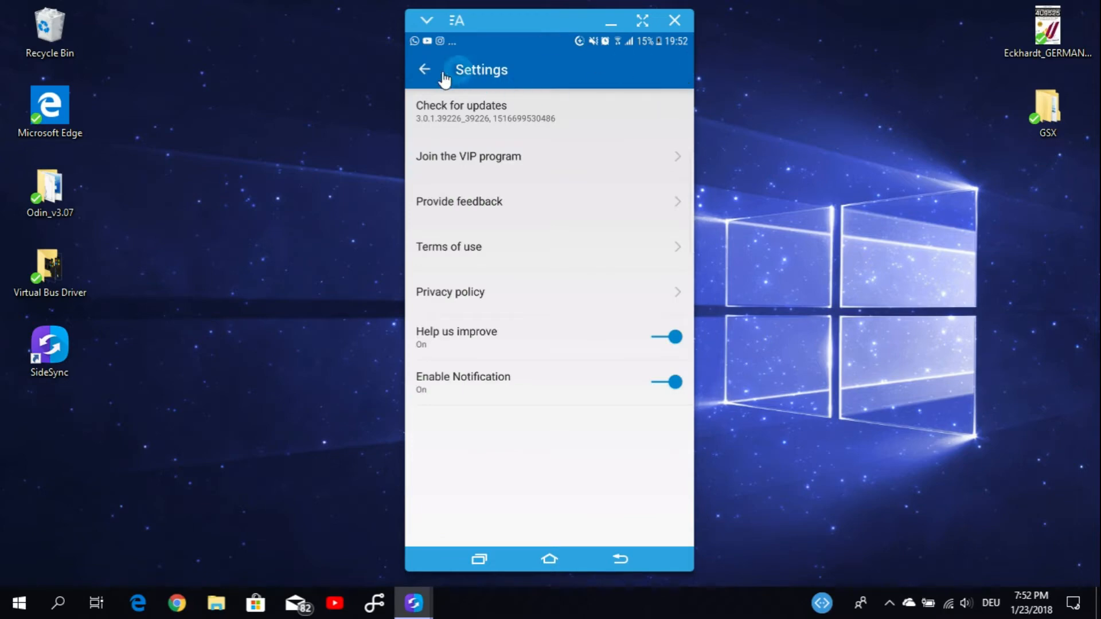
pyautogui.click(424, 70)
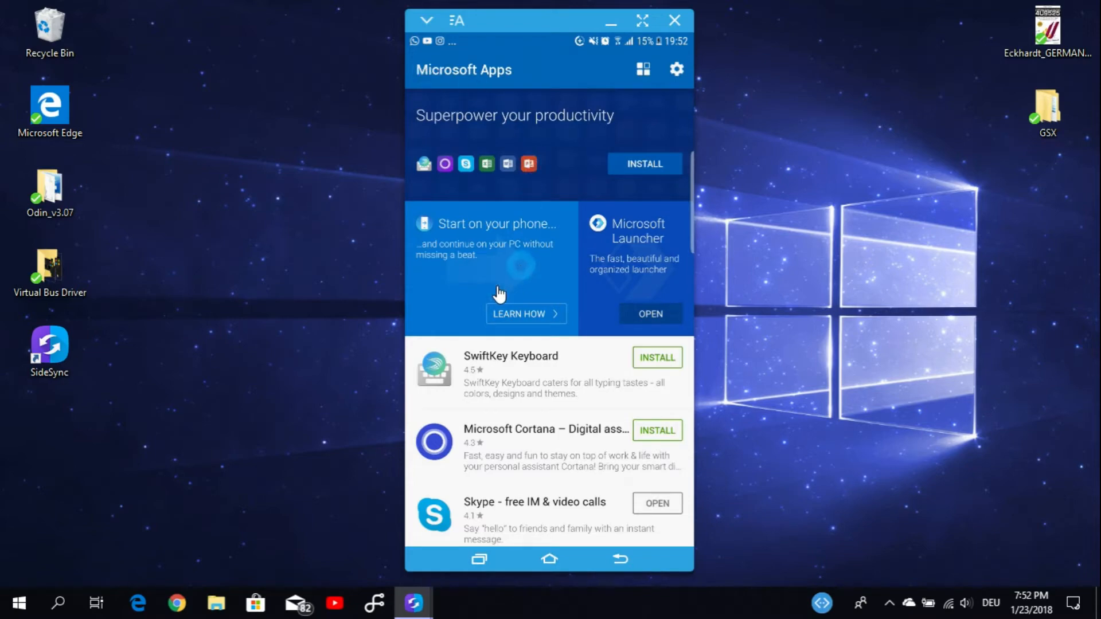
pyautogui.moveTo(492, 253)
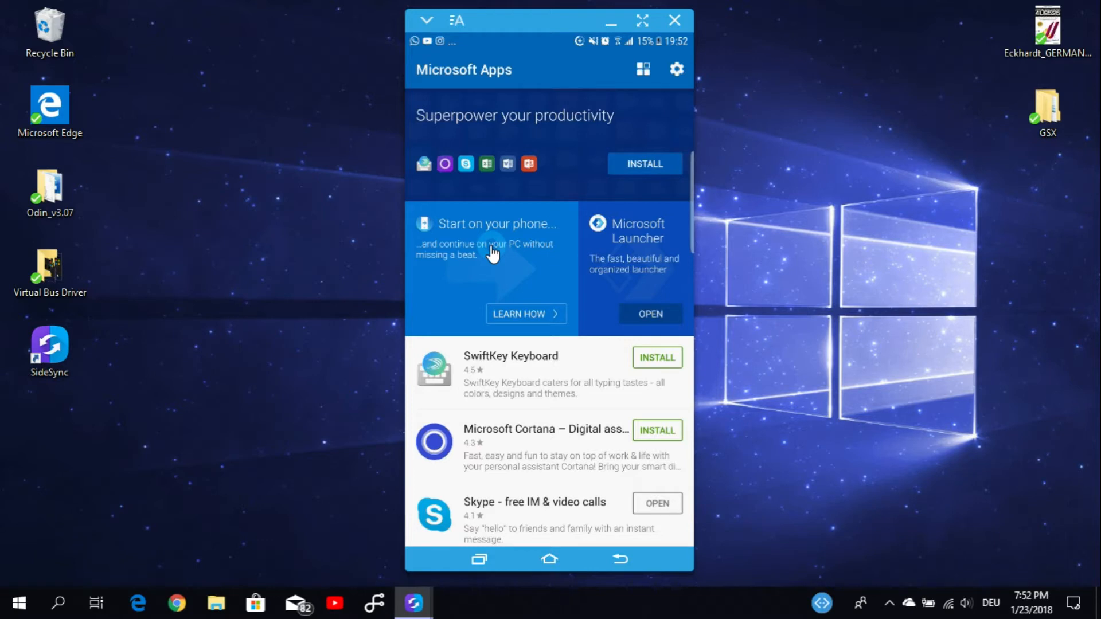
pyautogui.moveTo(439, 250)
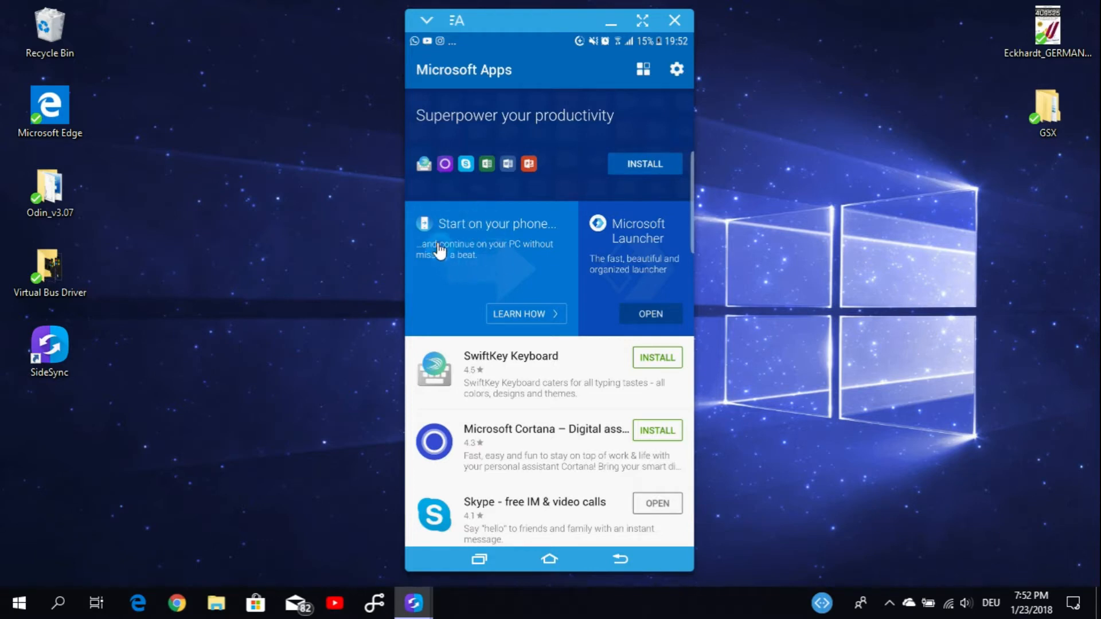
pyautogui.moveTo(447, 258)
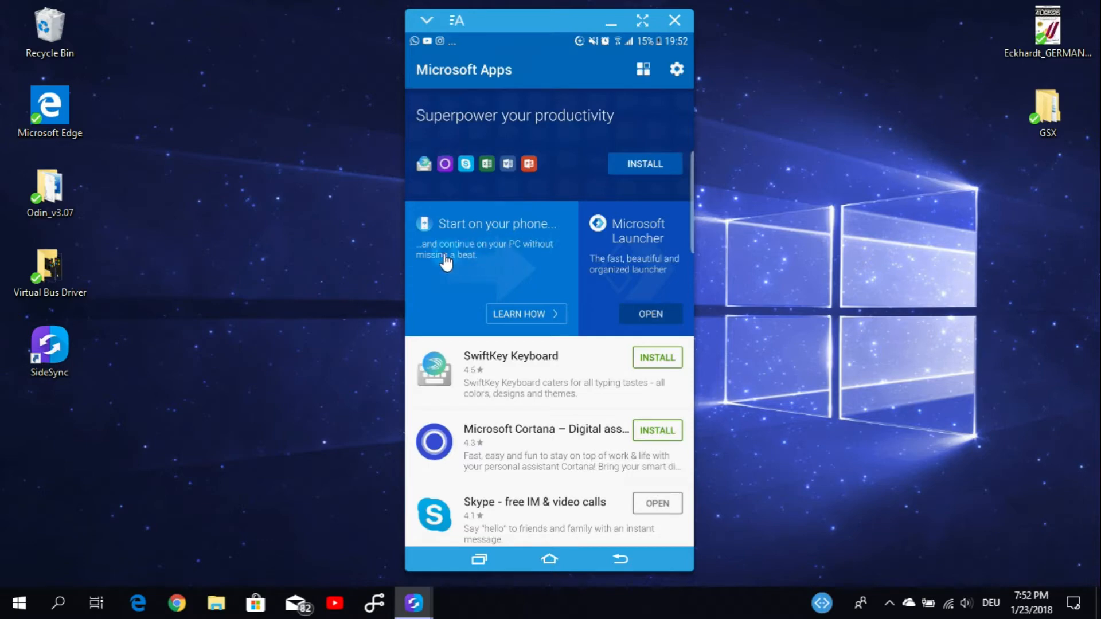
pyautogui.moveTo(534, 309)
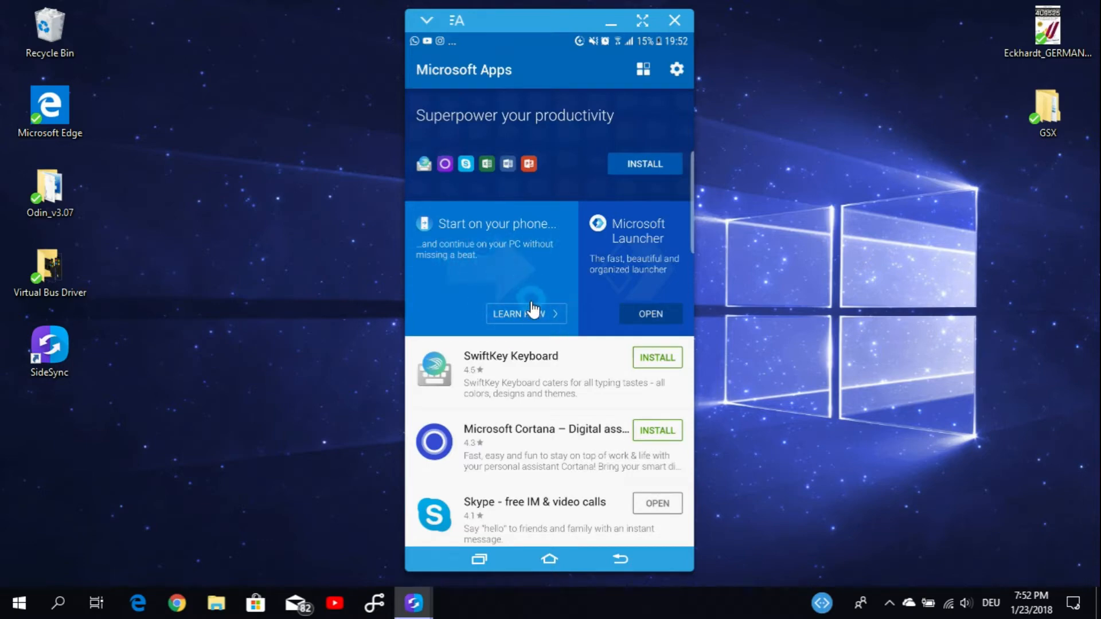
# - Follow LEARN HOW, Get started and Try it now so microsoft.com loads in the phone browser
pyautogui.click(525, 313)
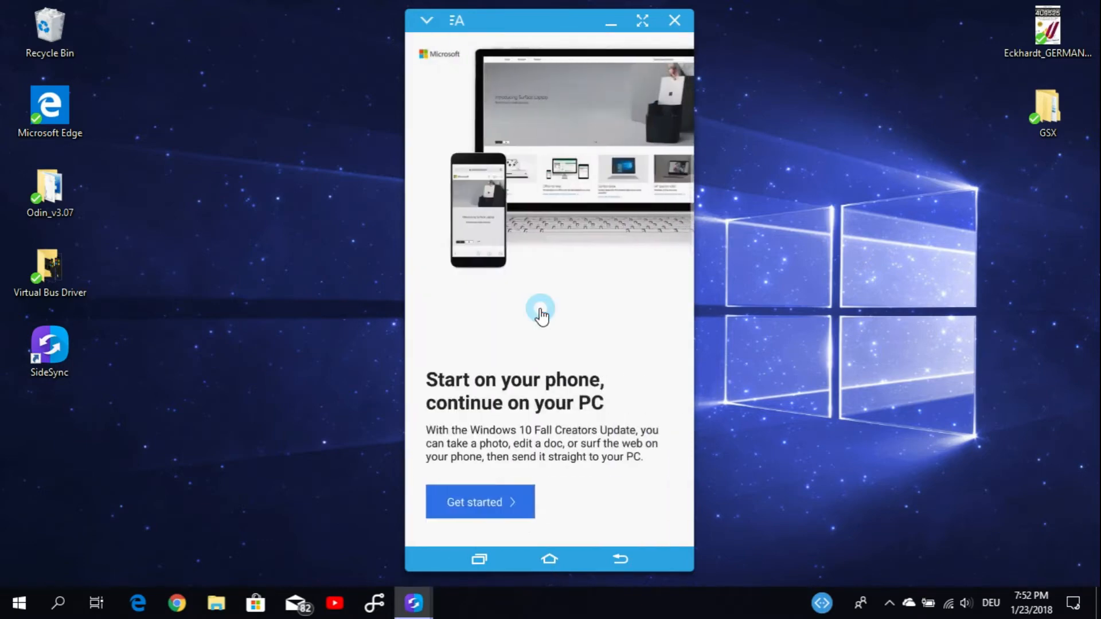
pyautogui.moveTo(447, 355)
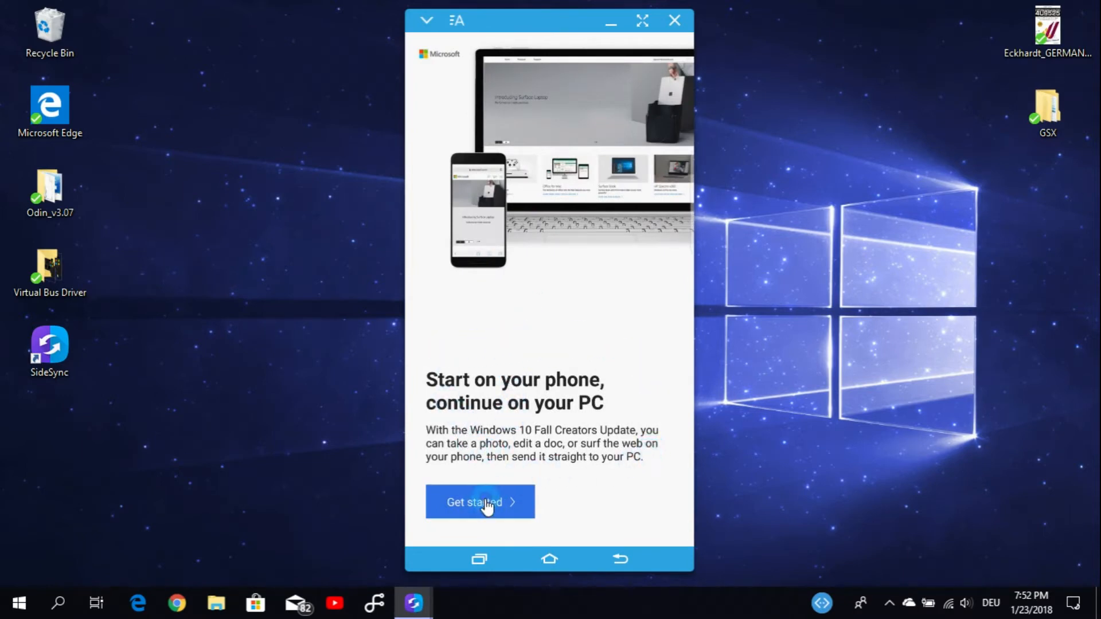
pyautogui.click(481, 502)
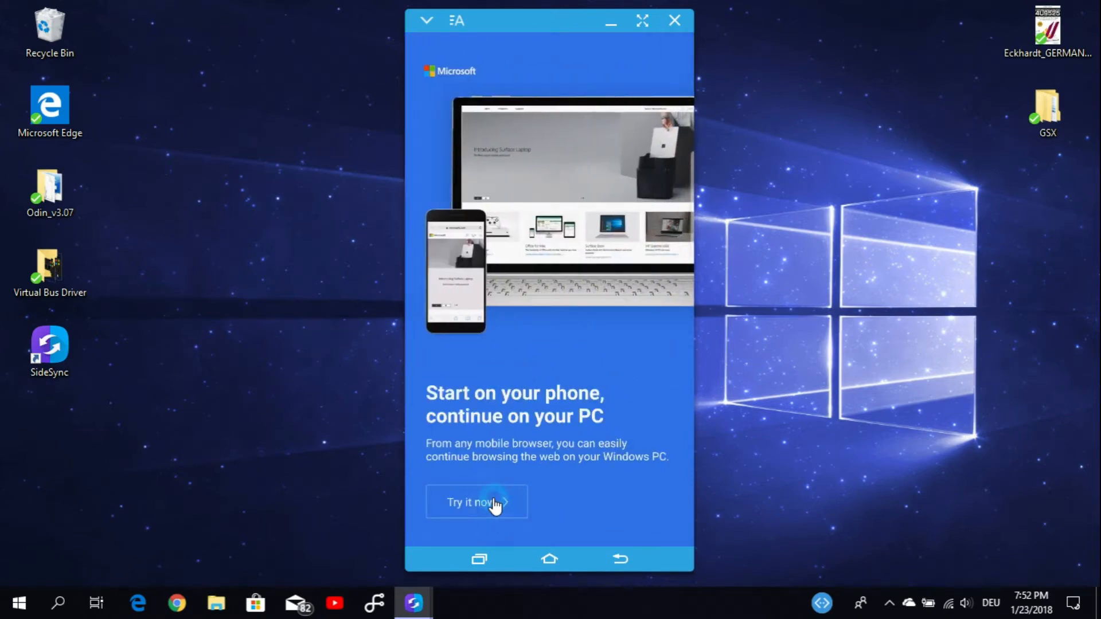
pyautogui.click(477, 502)
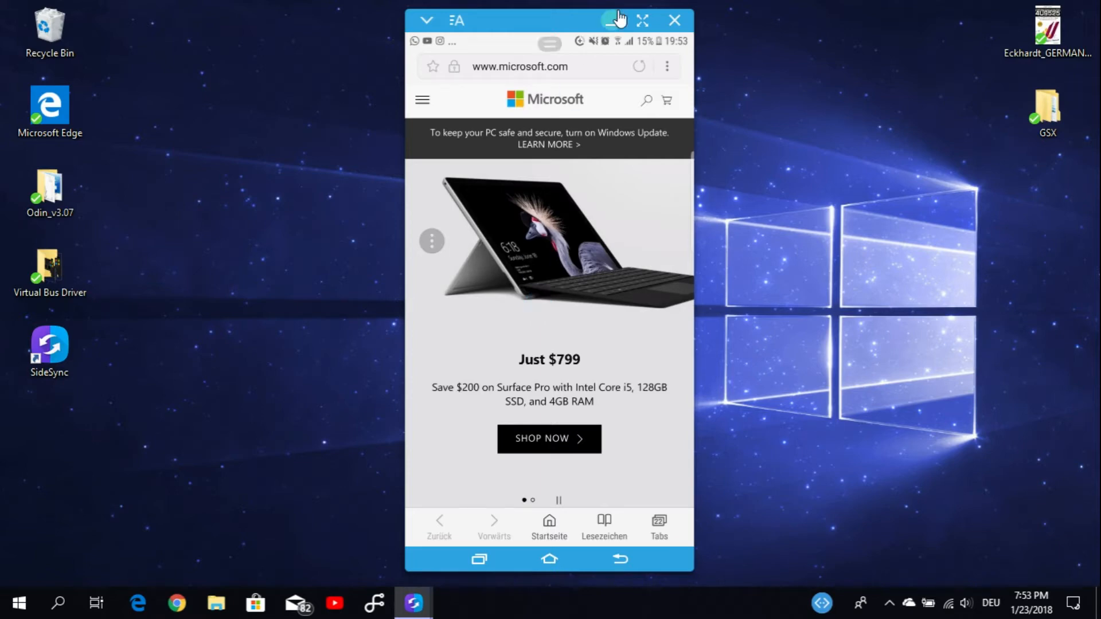
pyautogui.moveTo(611, 21)
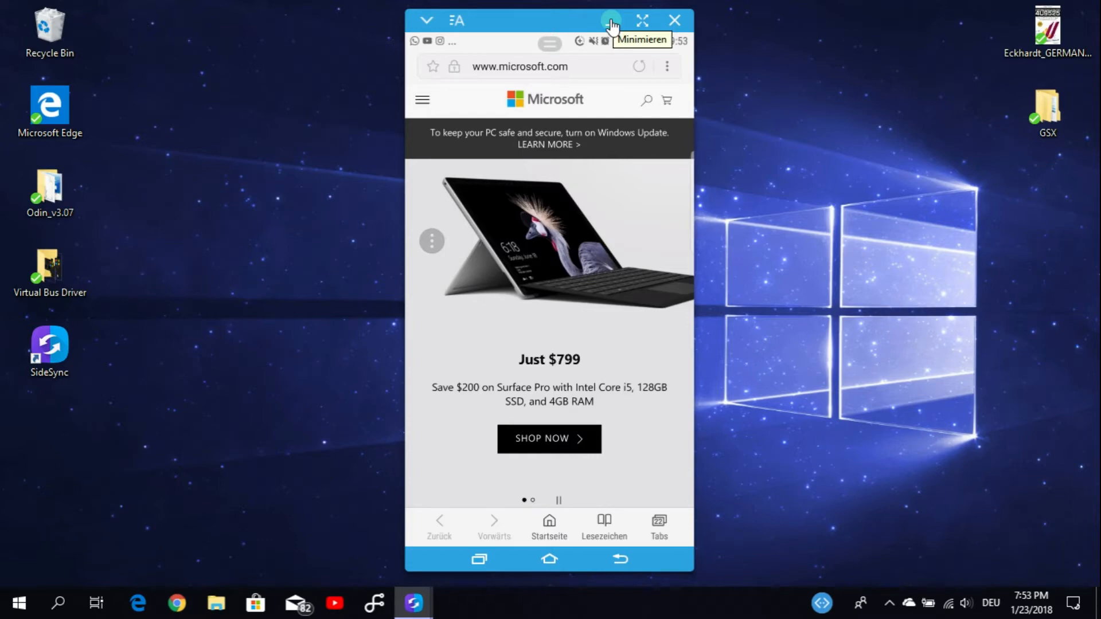
# - Hide the mirrored phone window so the Windows Settings home page is visible
pyautogui.click(610, 19)
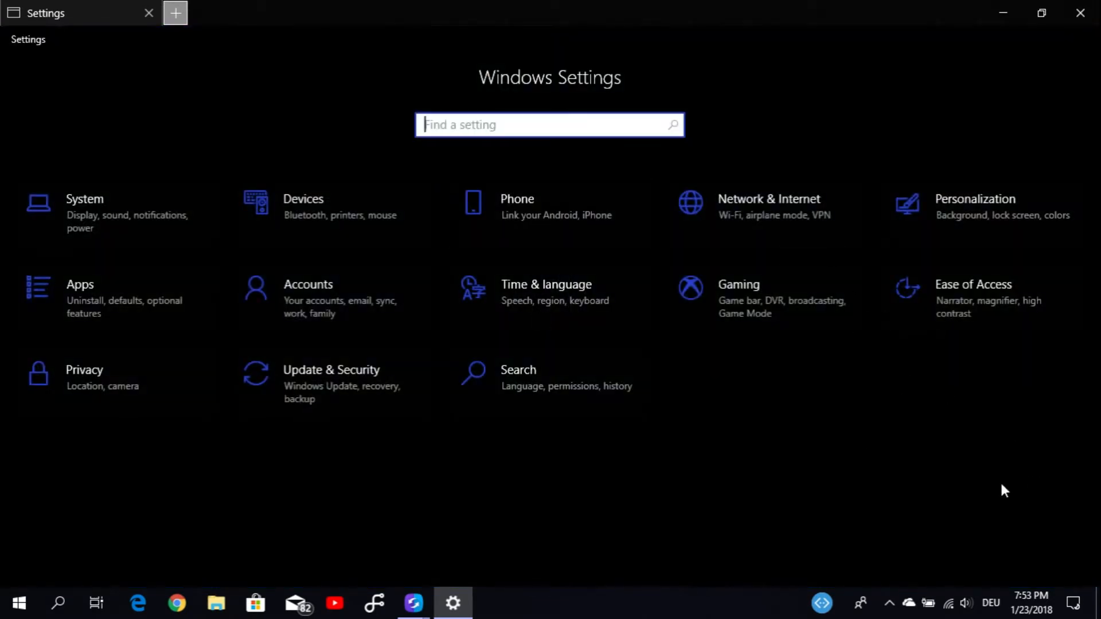
pyautogui.moveTo(533, 207)
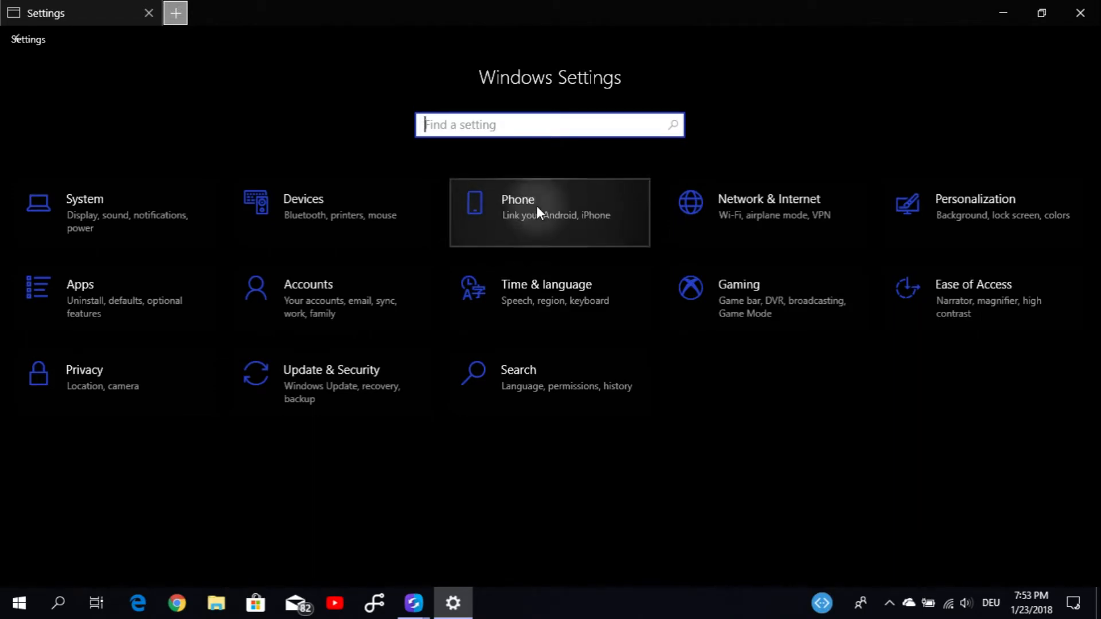
pyautogui.moveTo(606, 221)
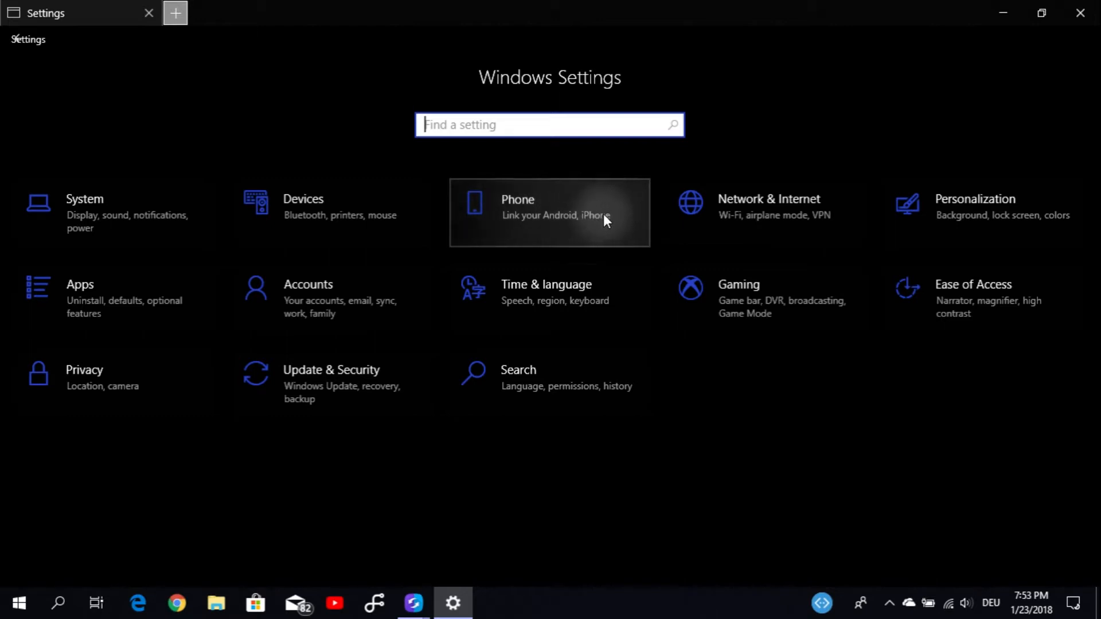
# - Go to the Phone category showing the Your phone page with Linked phones
pyautogui.click(549, 213)
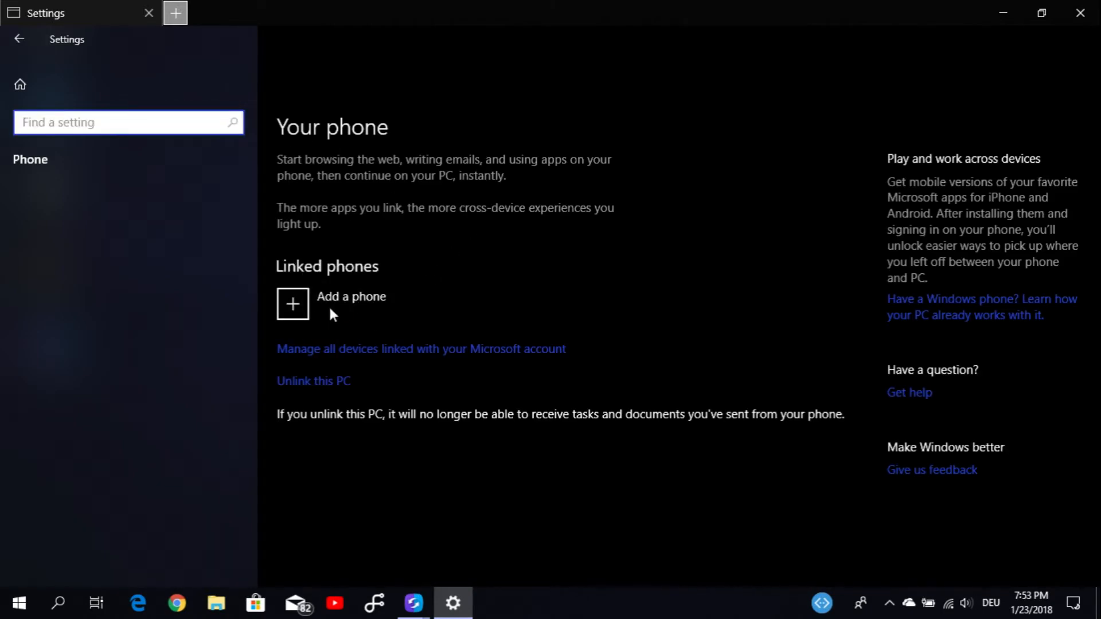
pyautogui.moveTo(437, 349)
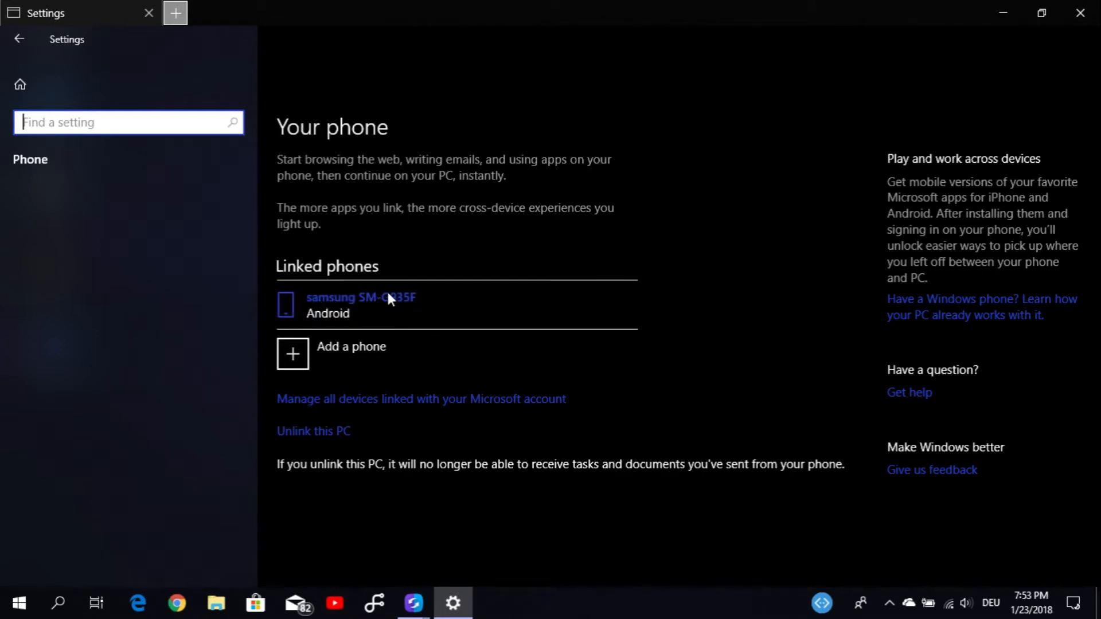
pyautogui.moveTo(428, 308)
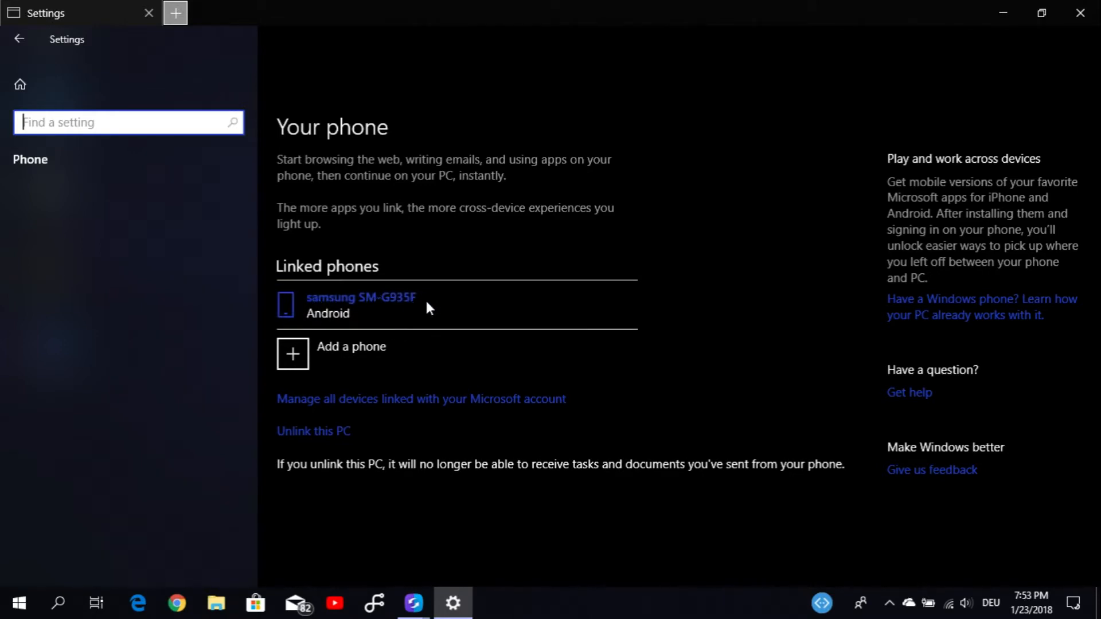
pyautogui.moveTo(324, 331)
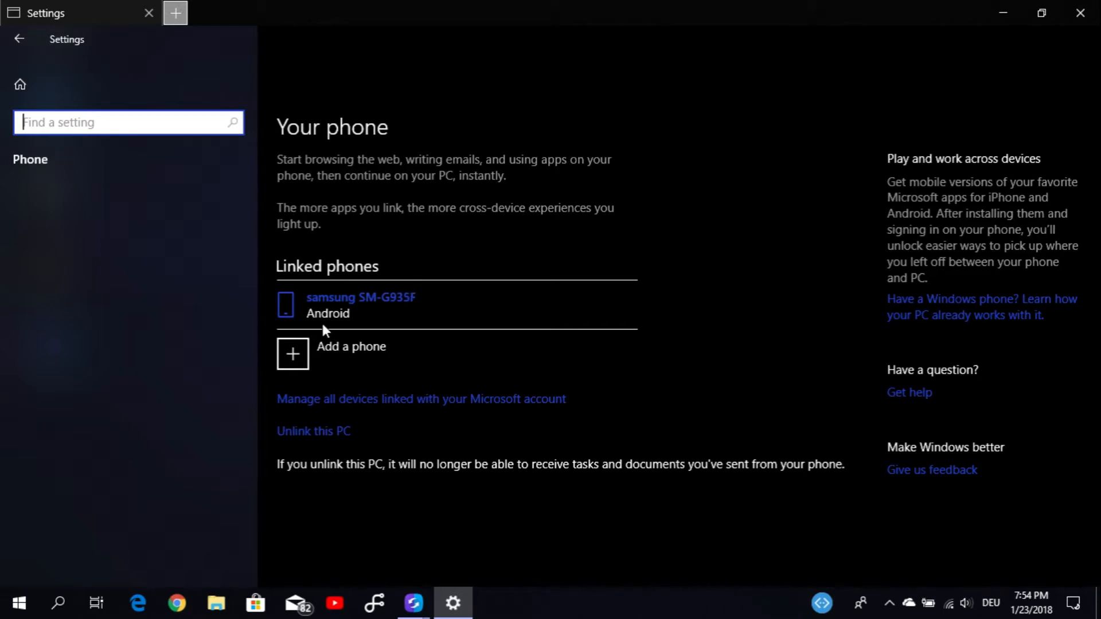
pyautogui.moveTo(354, 313)
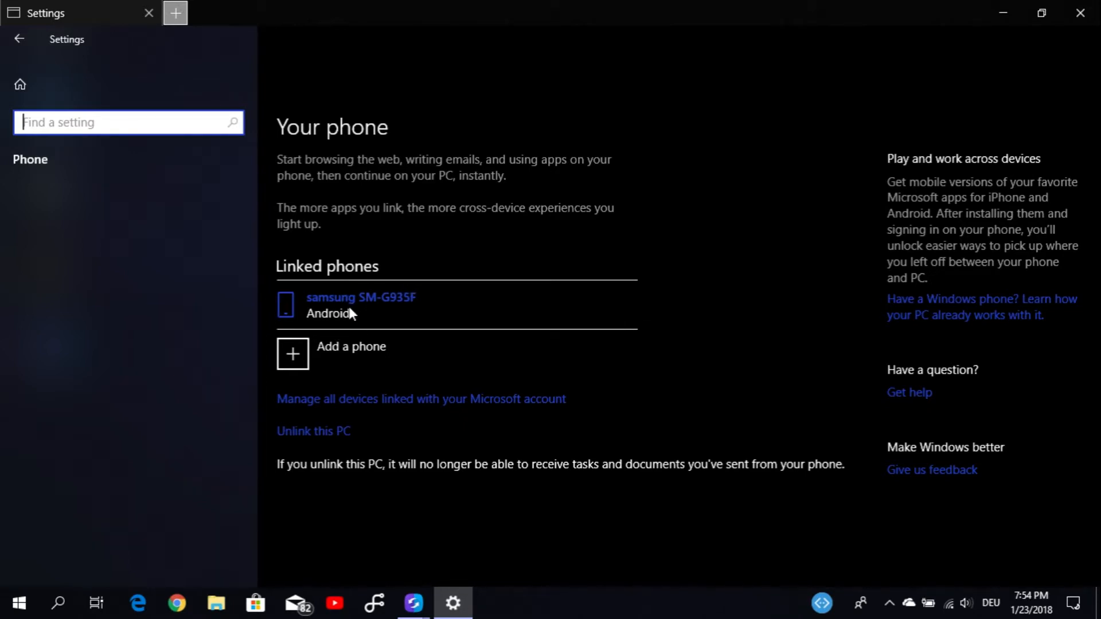
pyautogui.moveTo(397, 354)
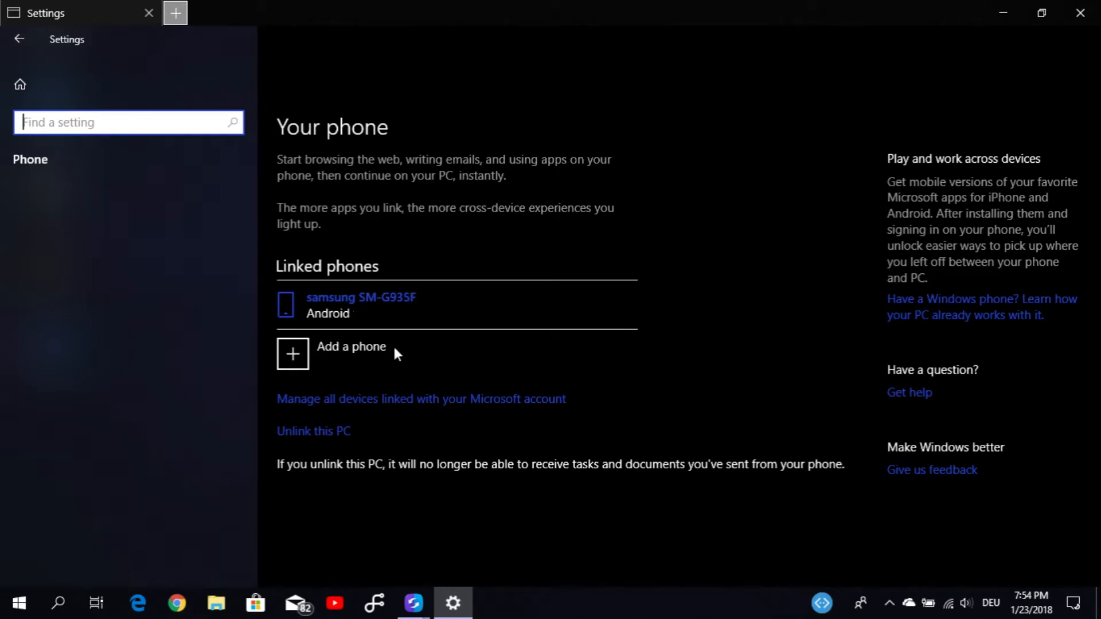
pyautogui.moveTo(609, 269)
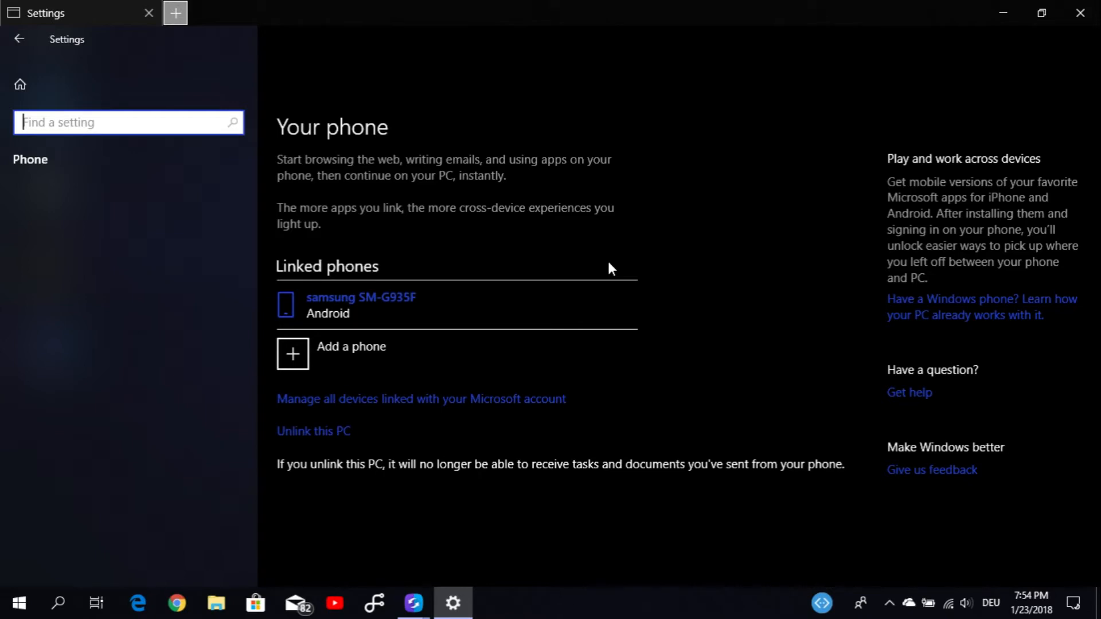
pyautogui.moveTo(353, 313)
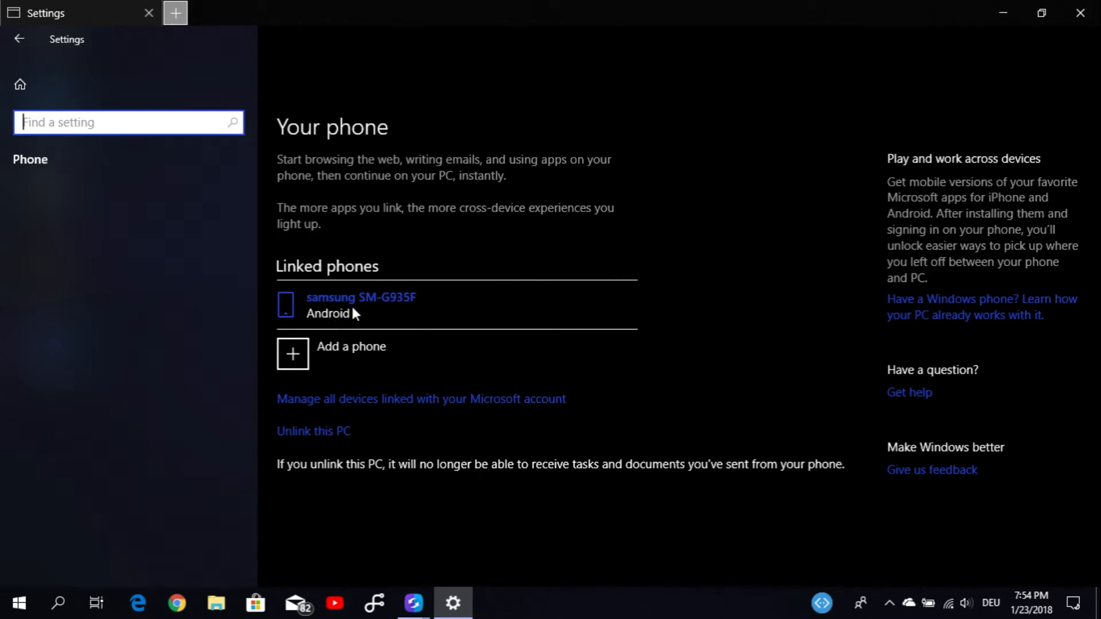
pyautogui.moveTo(316, 282)
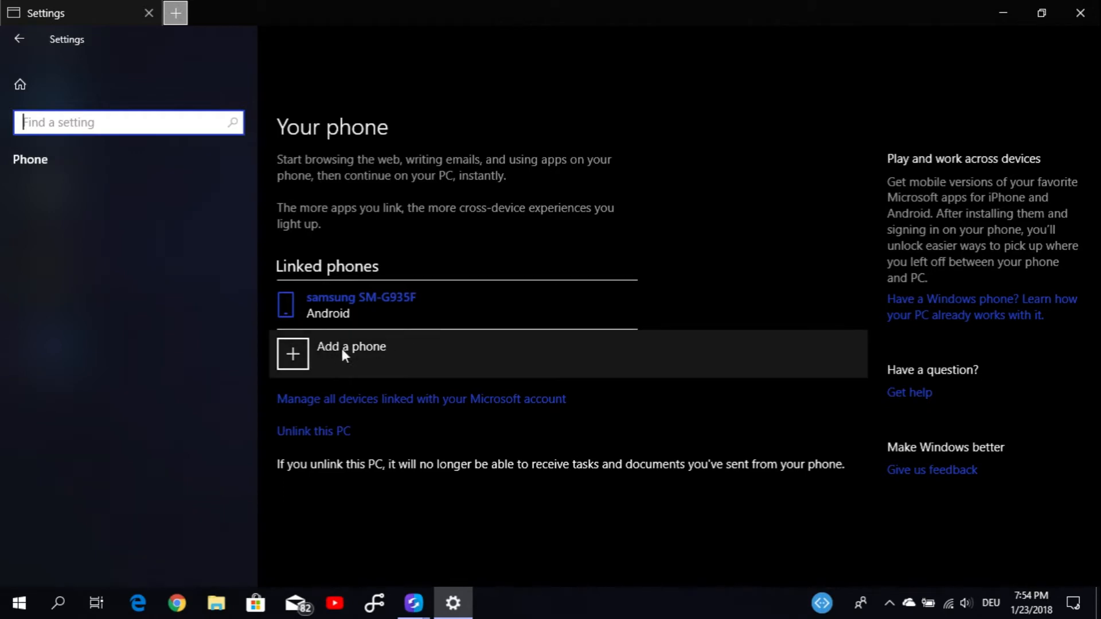
pyautogui.moveTo(379, 359)
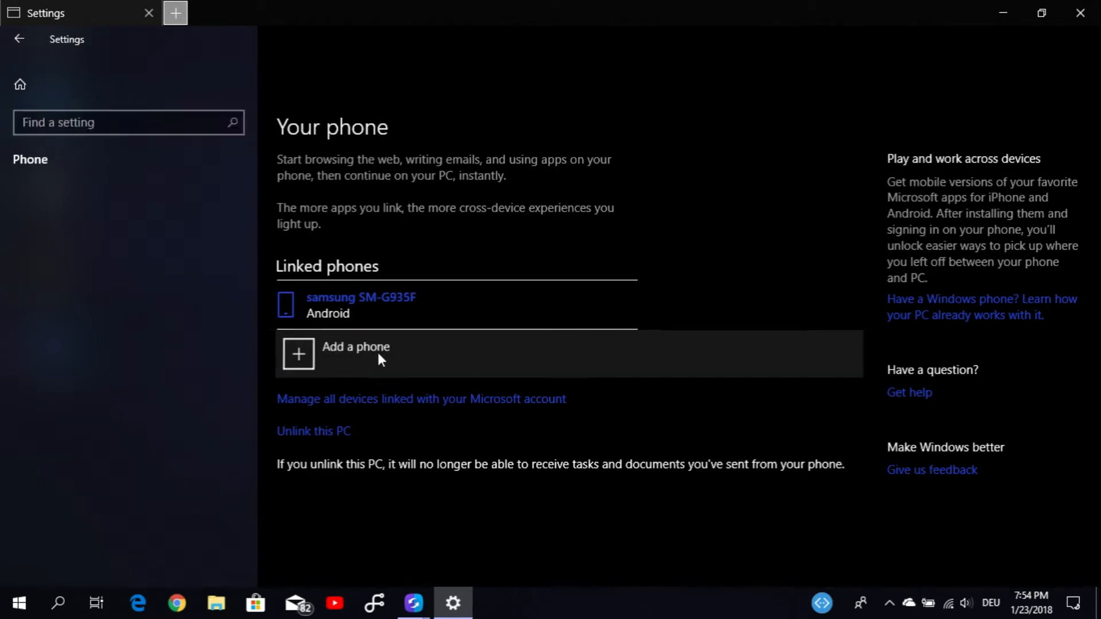
# - Choose 'Add a phone' under Linked phones to bring up the Microsoft account linking window
pyautogui.click(355, 354)
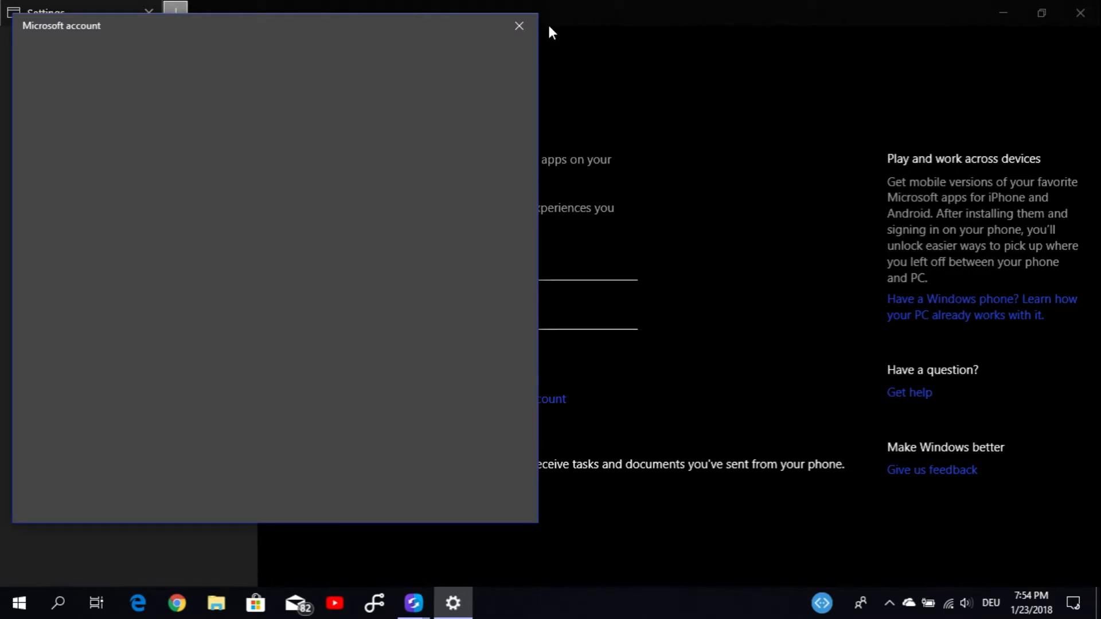
pyautogui.moveTo(462, 163)
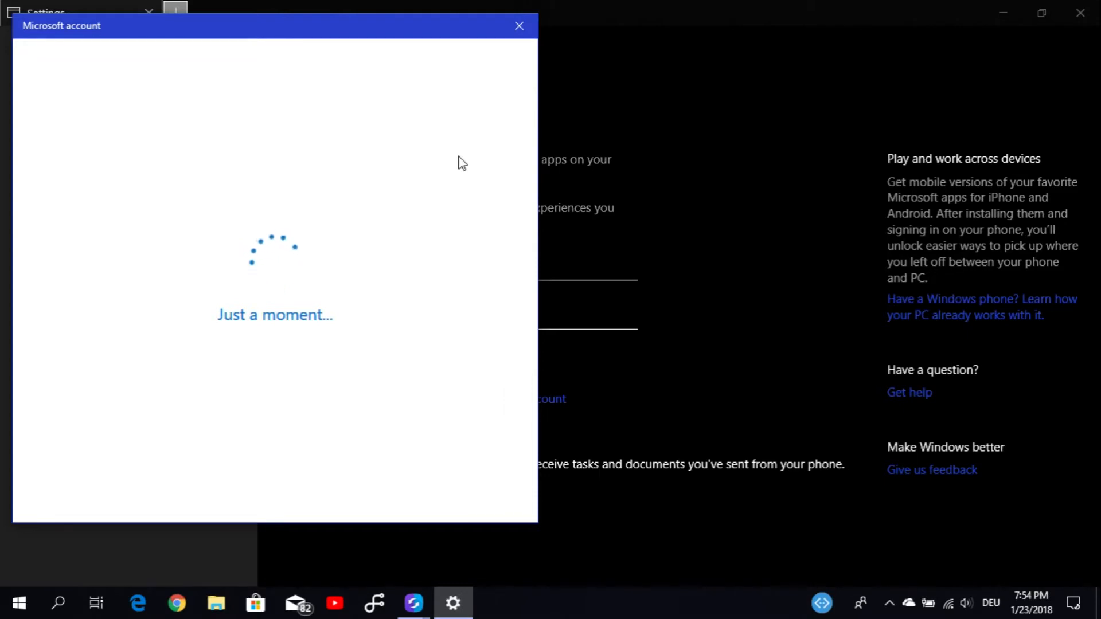
pyautogui.moveTo(500, 58)
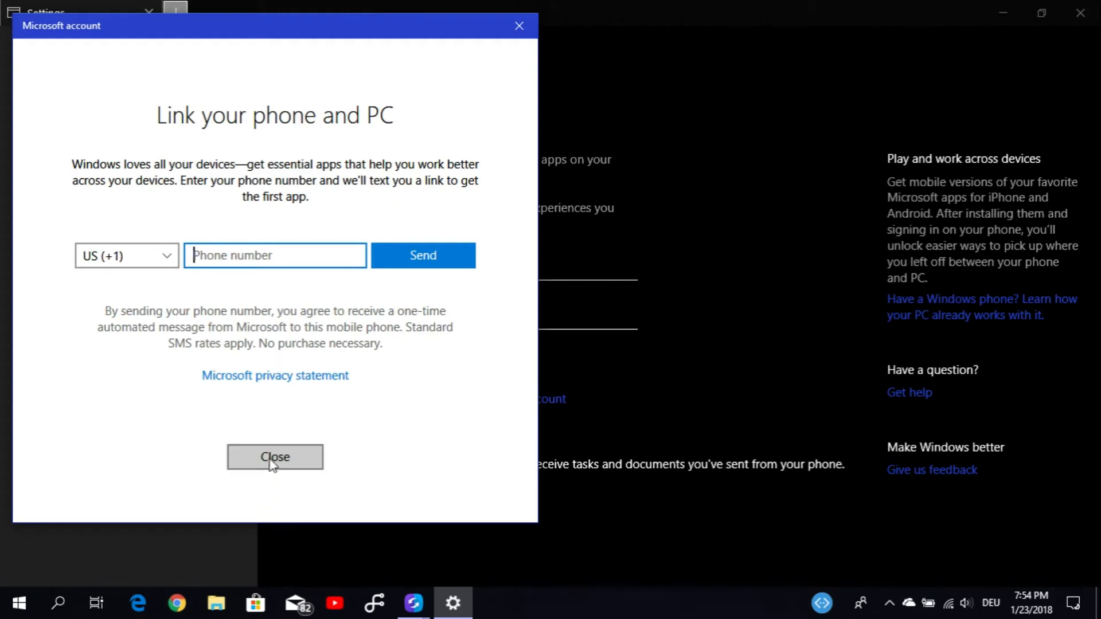
pyautogui.moveTo(247, 364)
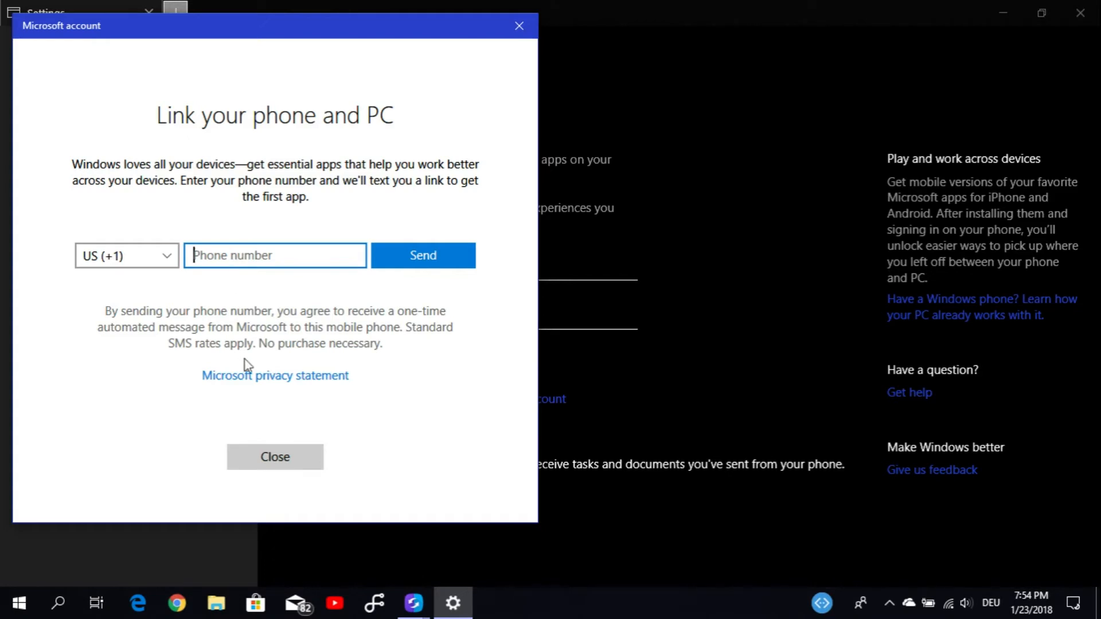
# - Close the Link your phone and PC window without sending, returning to Your phone
pyautogui.click(275, 456)
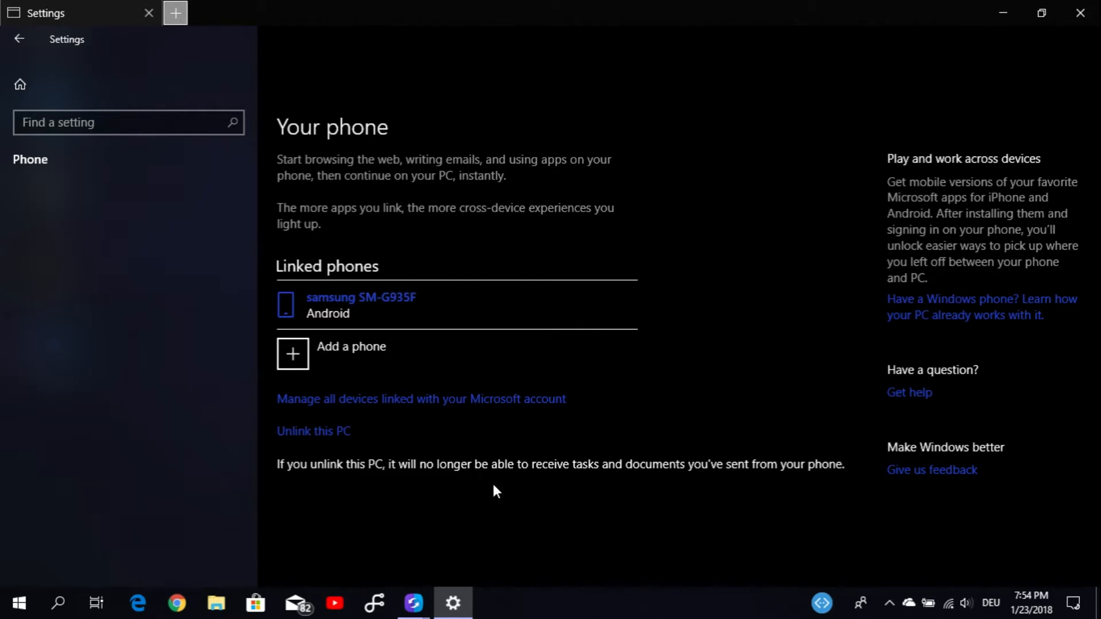
pyautogui.moveTo(503, 470)
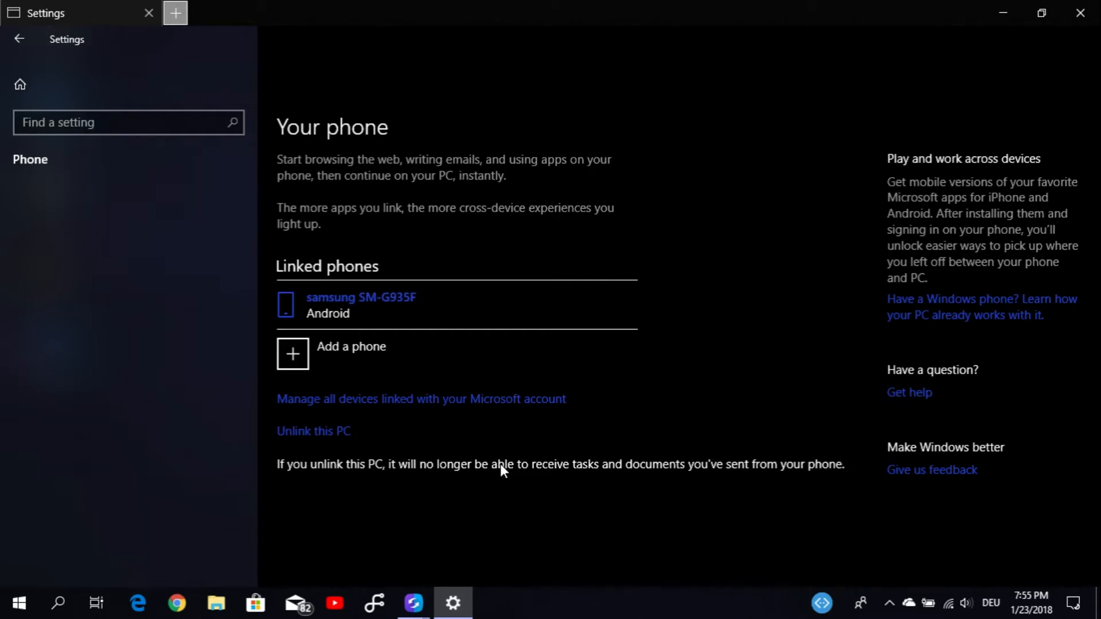
pyautogui.moveTo(418, 358)
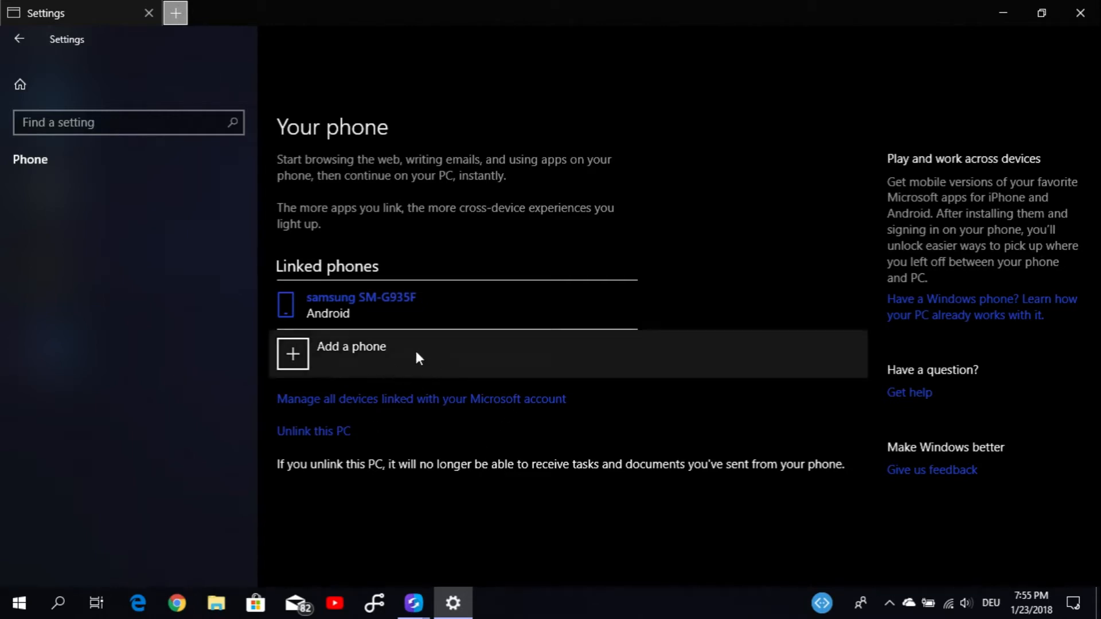
pyautogui.moveTo(590, 365)
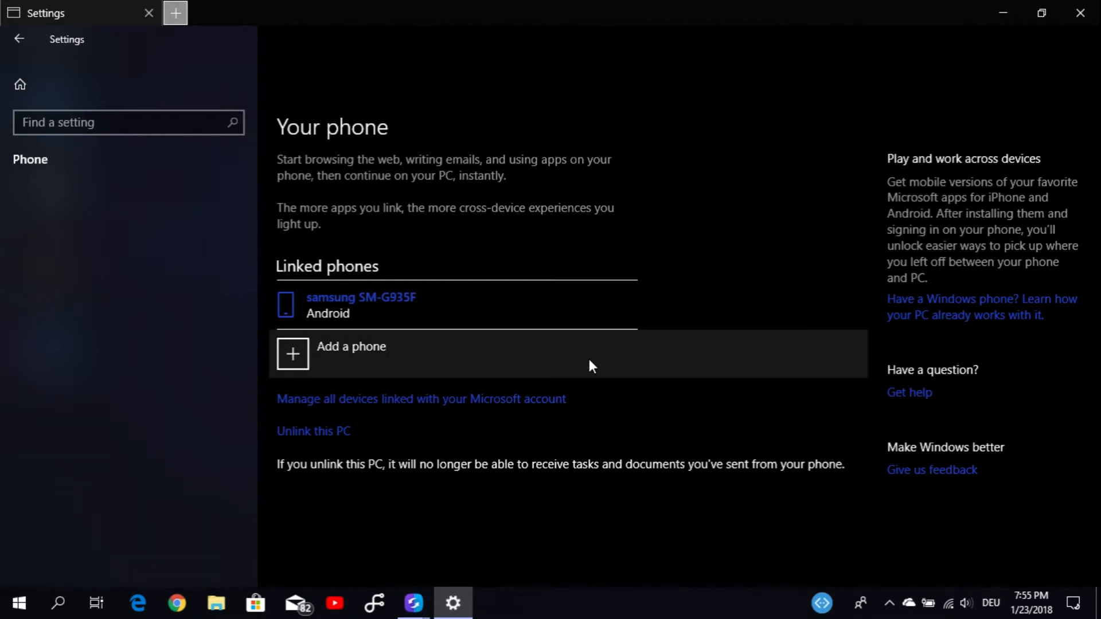
pyautogui.moveTo(1079, 12)
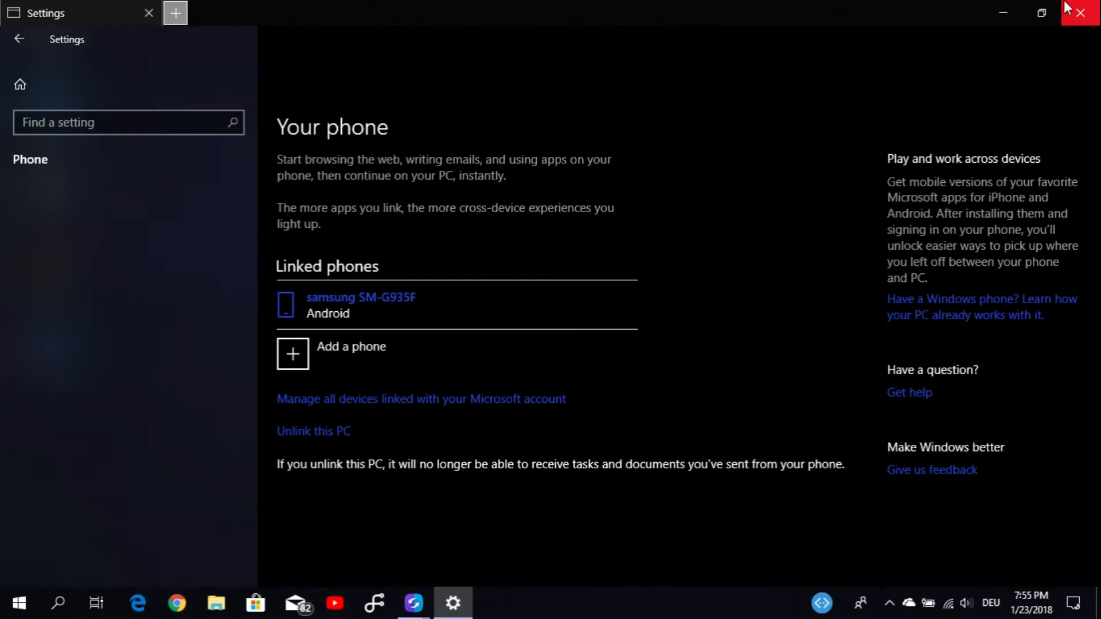
# - Close Windows Settings, restore the SideSync mirror window and return the phone to its home screen
pyautogui.click(1079, 13)
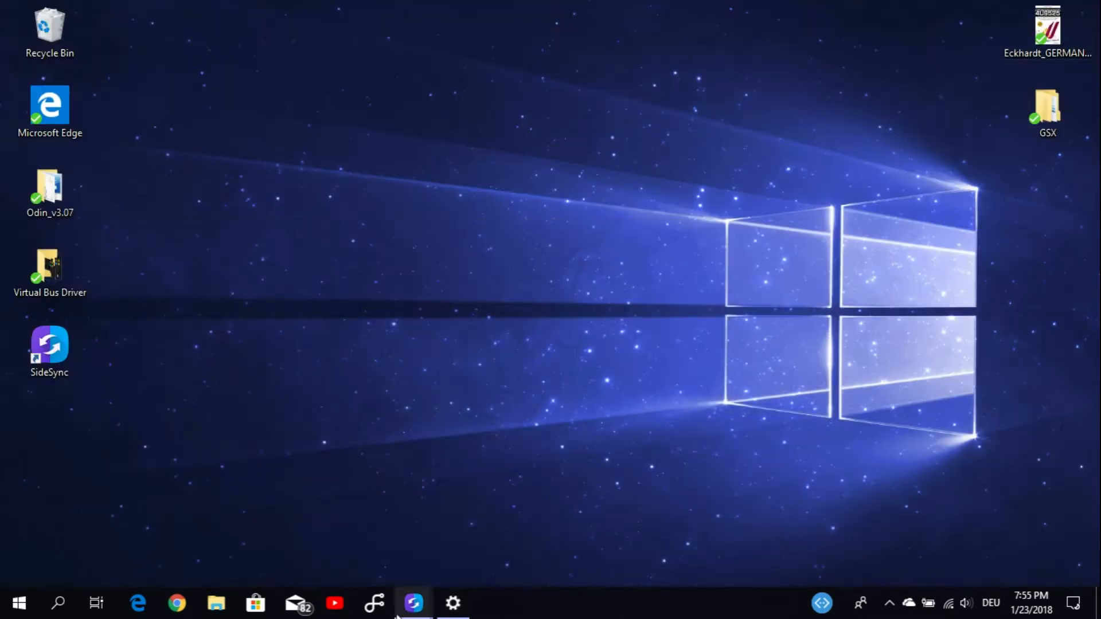
pyautogui.click(413, 602)
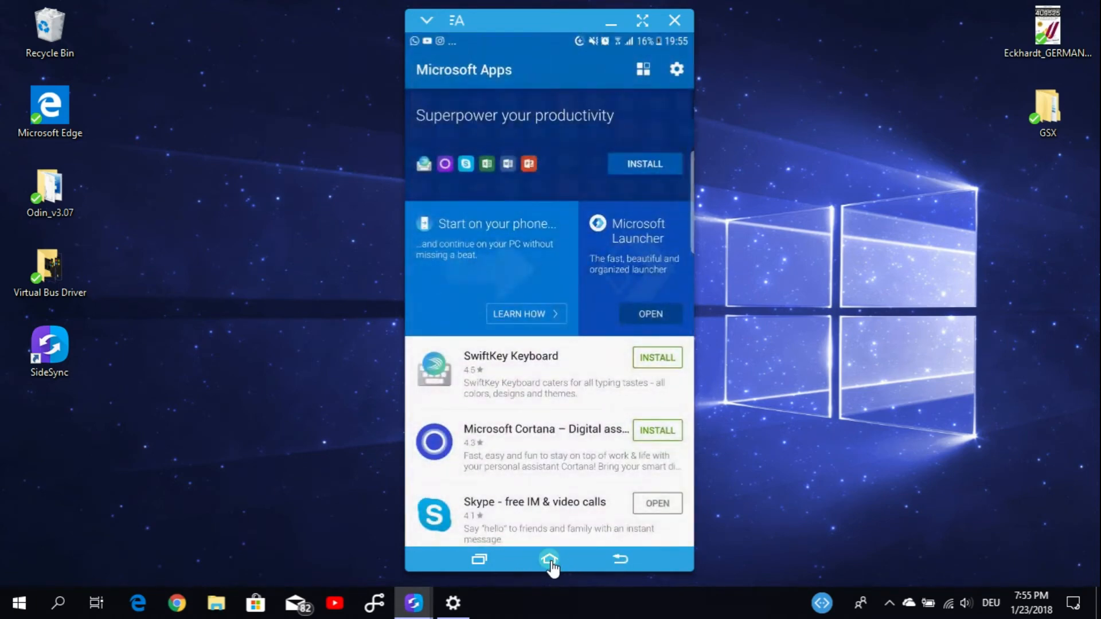
pyautogui.click(549, 560)
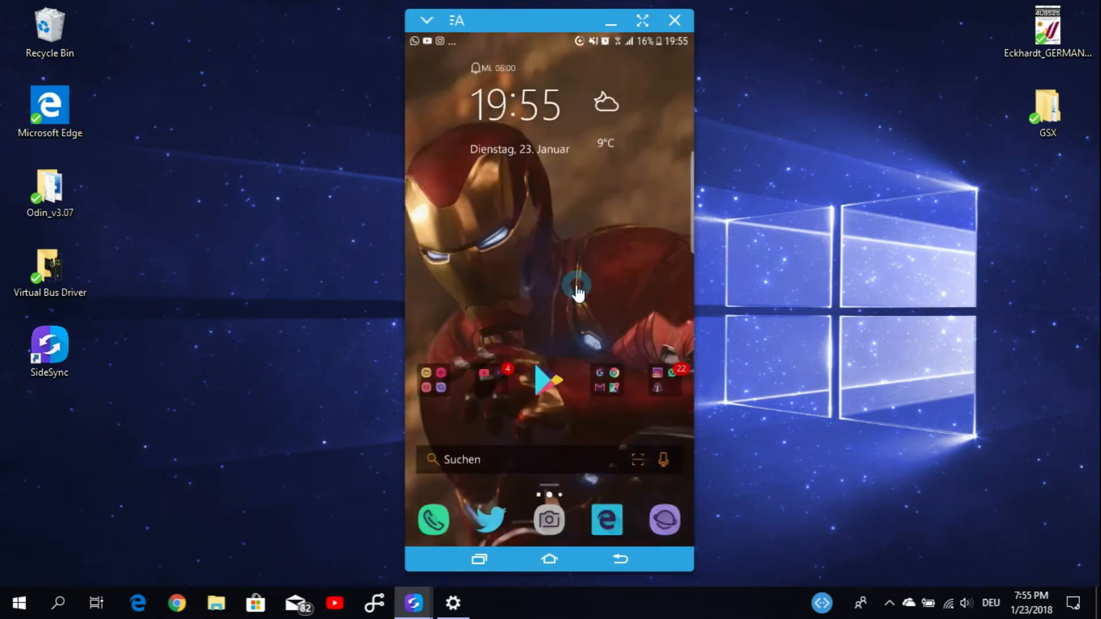
pyautogui.moveTo(645, 345)
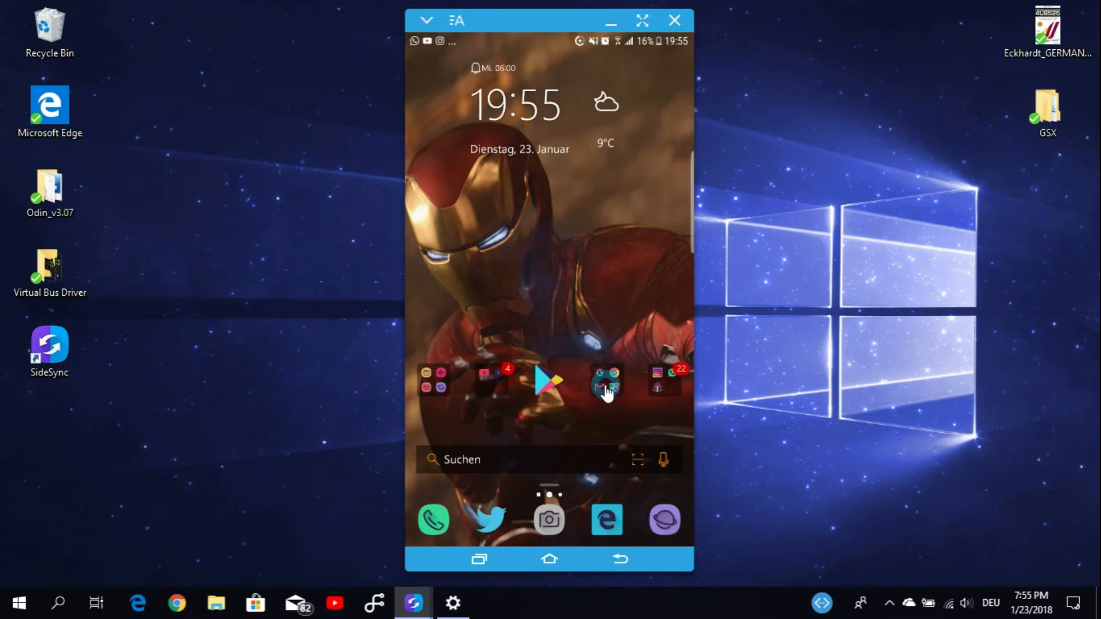
pyautogui.click(606, 381)
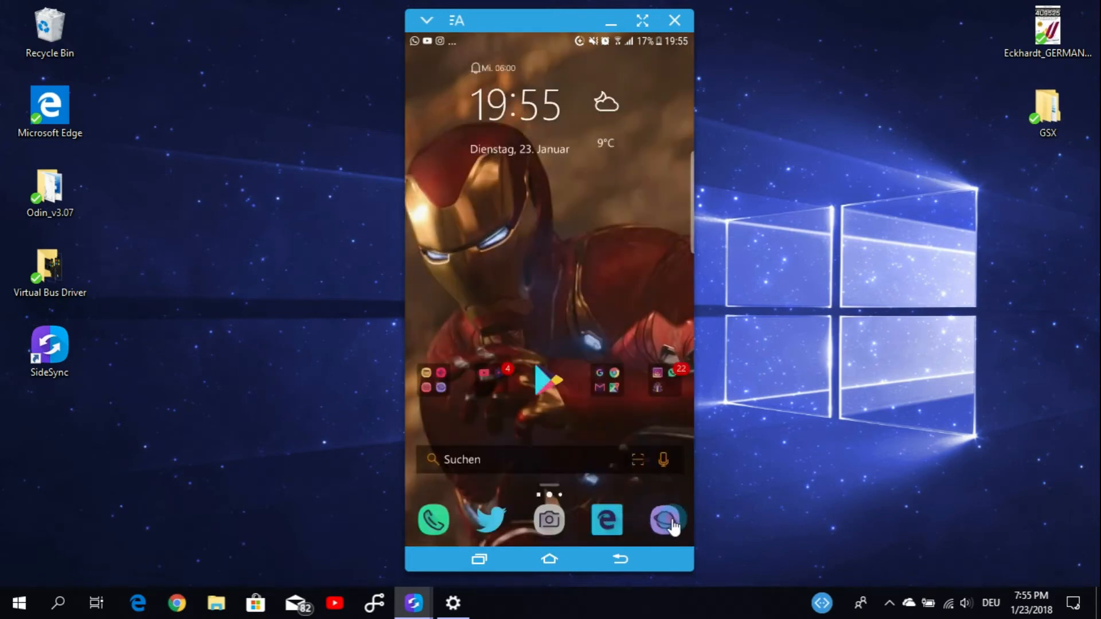
# - In Samsung Internet, open a new tab on the Yahoo speed-dial and accept the cookie notice
pyautogui.click(666, 519)
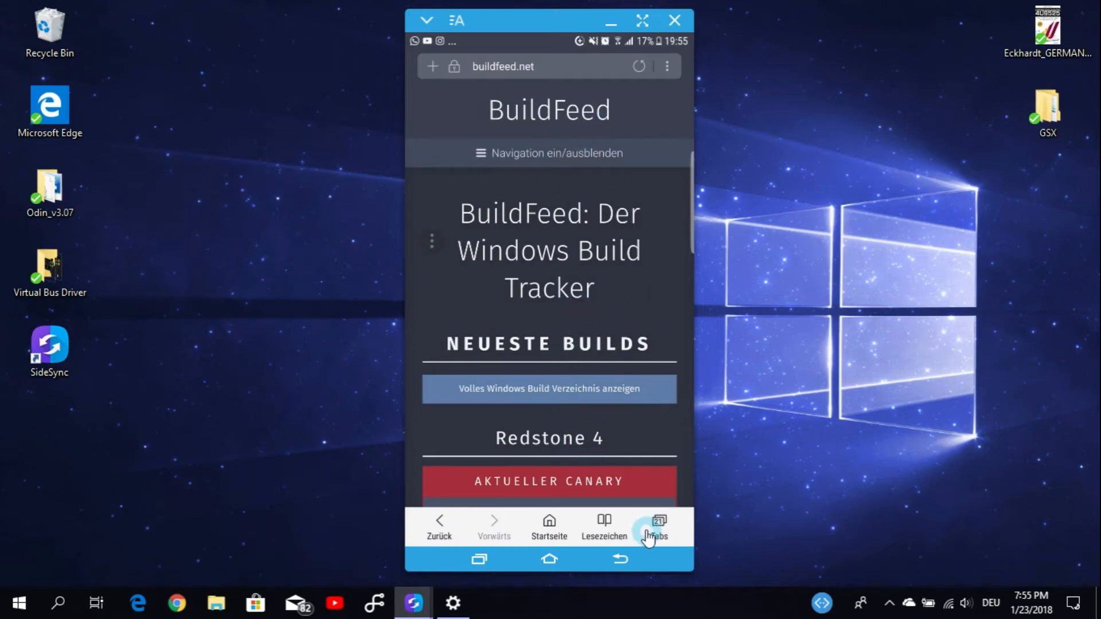
pyautogui.click(657, 523)
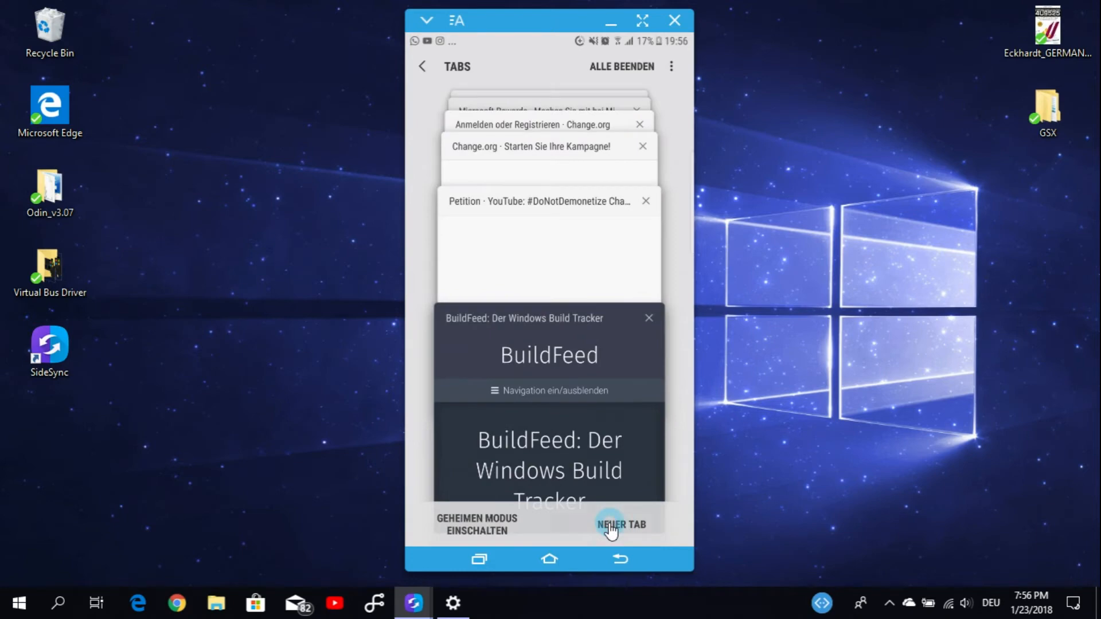
pyautogui.click(620, 524)
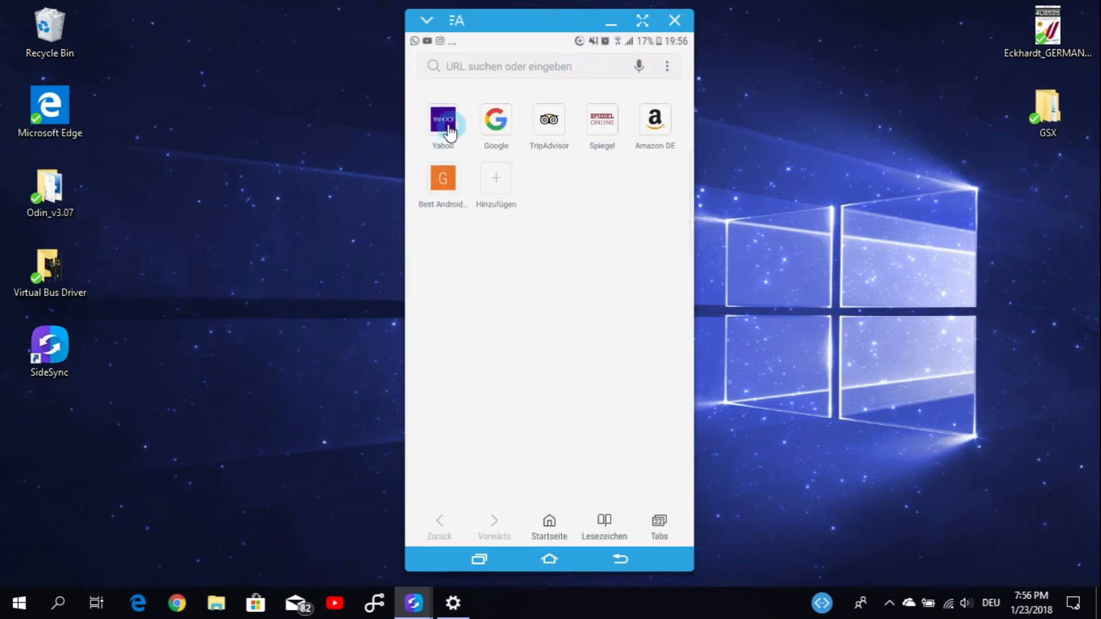
pyautogui.click(442, 119)
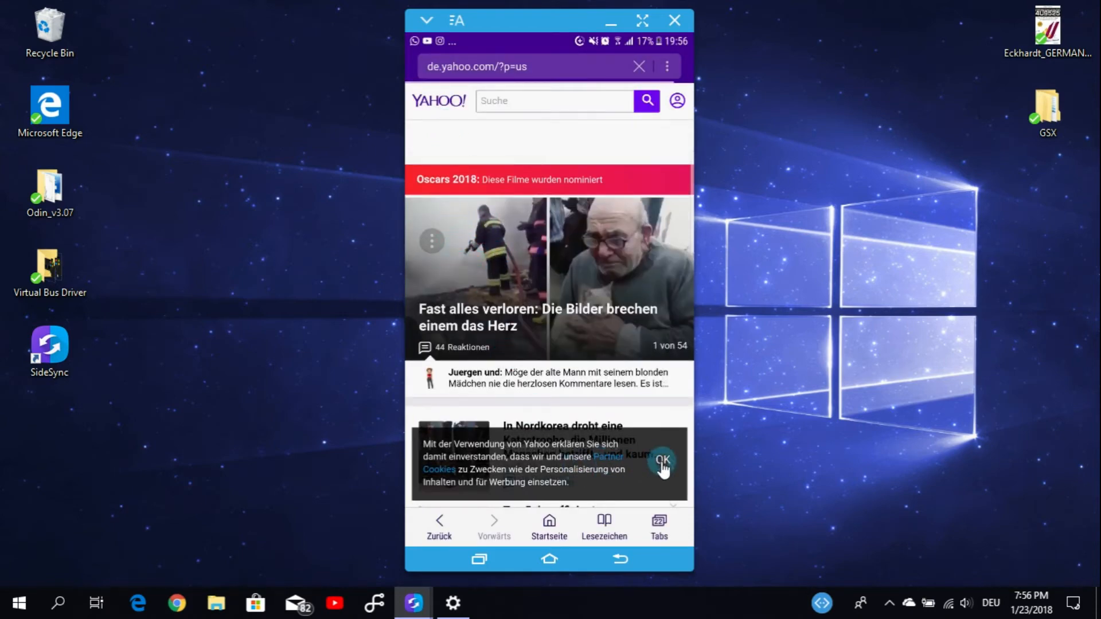
pyautogui.click(662, 462)
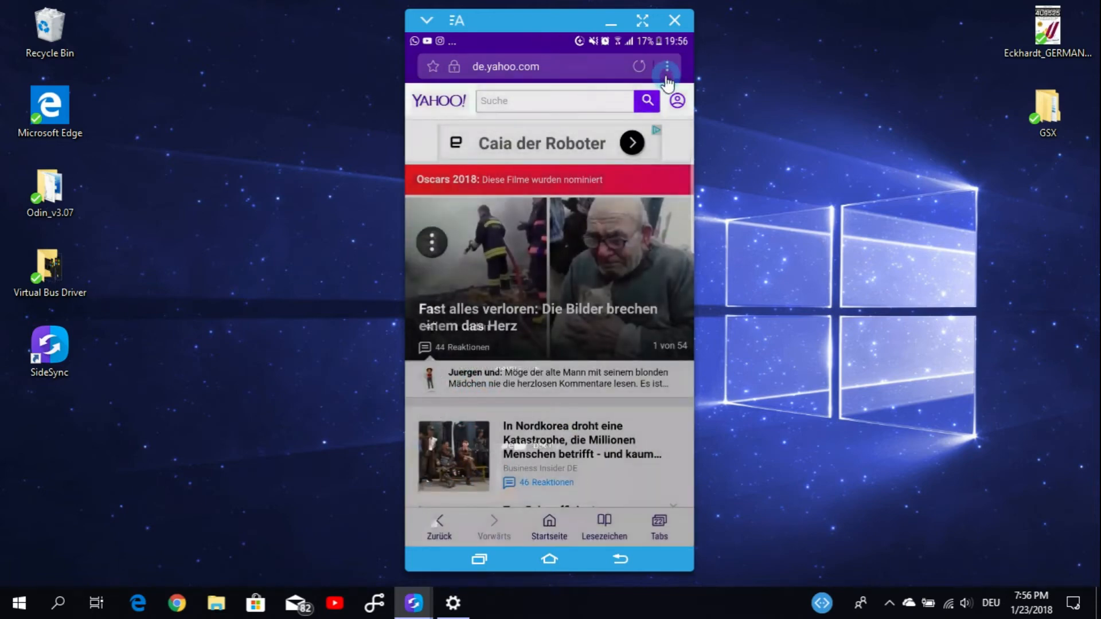
# - Share the Yahoo page via Continue on PC and choose DESKTOP-UM10A22 to open it now
pyautogui.click(666, 66)
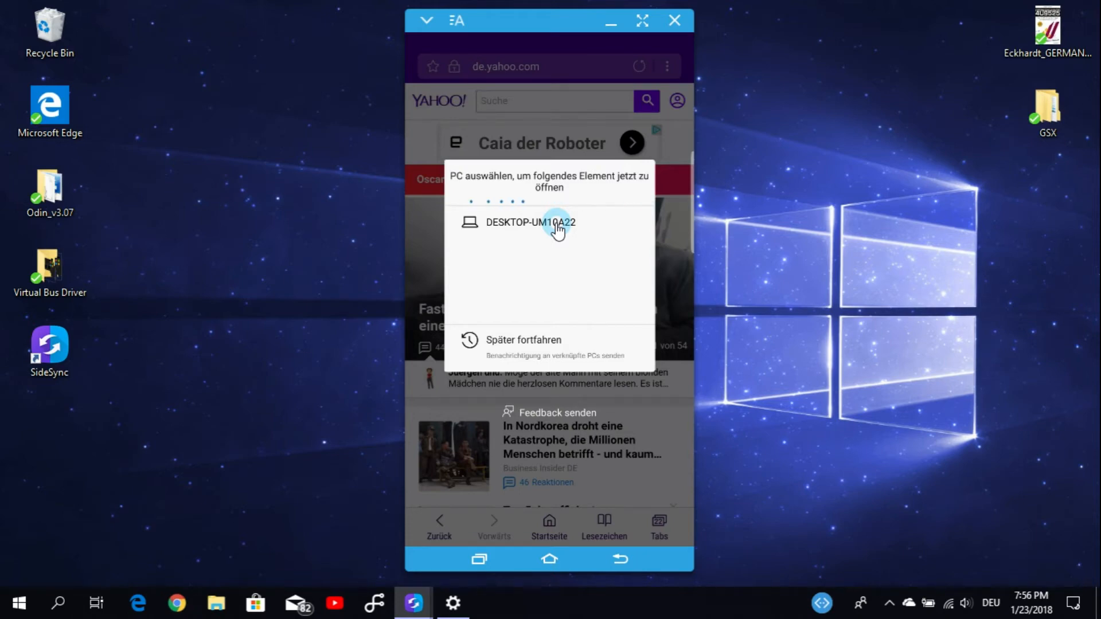
pyautogui.moveTo(494, 238)
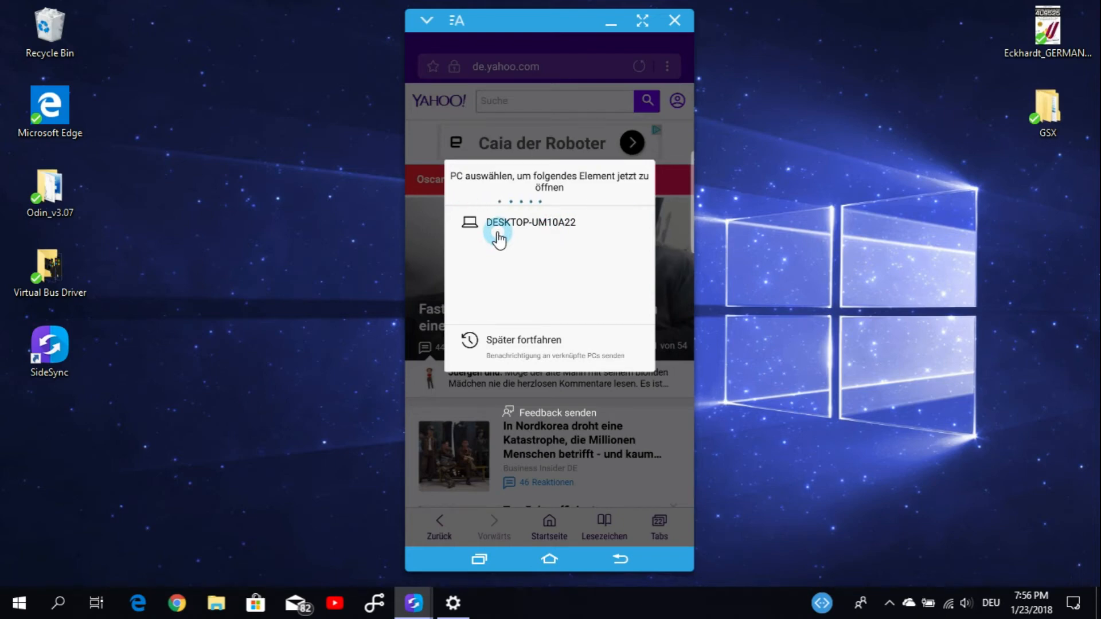
pyautogui.click(530, 222)
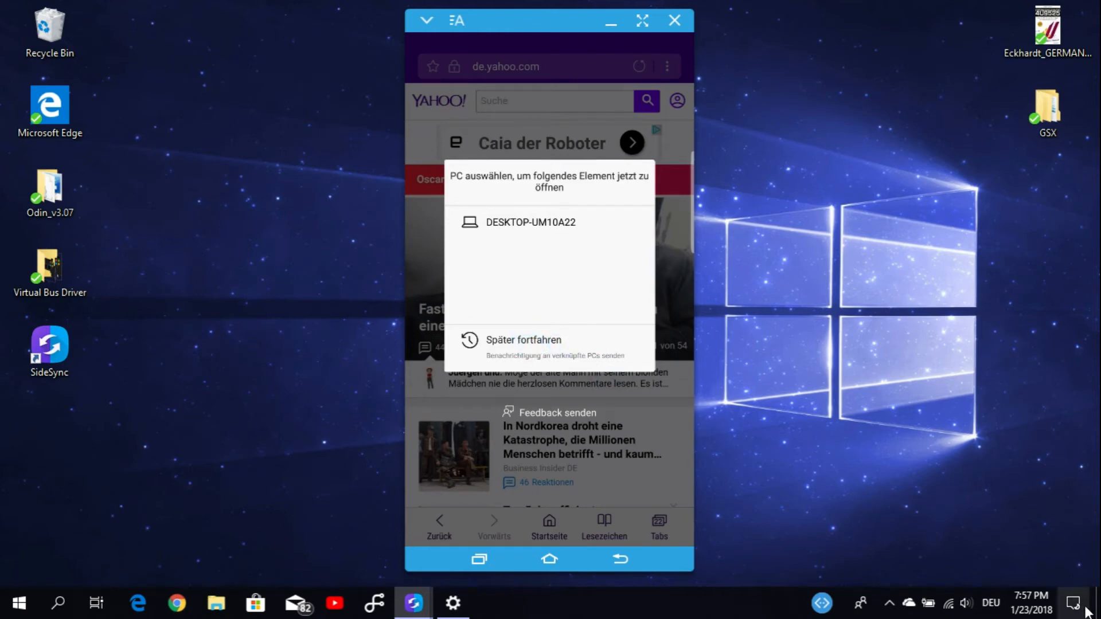
pyautogui.moveTo(1064, 592)
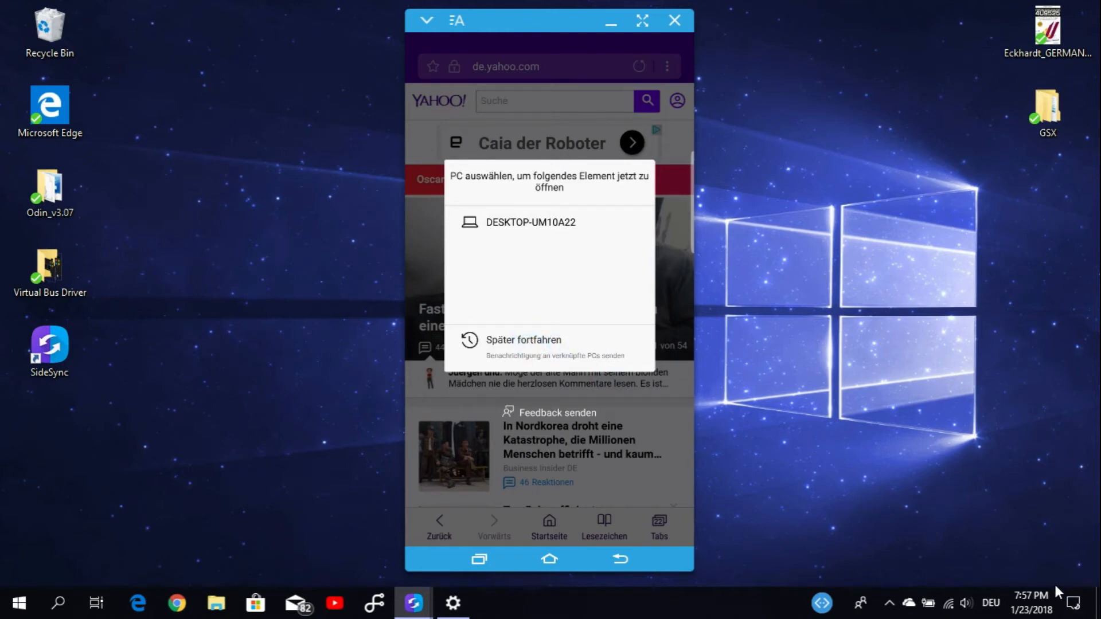
pyautogui.moveTo(907, 489)
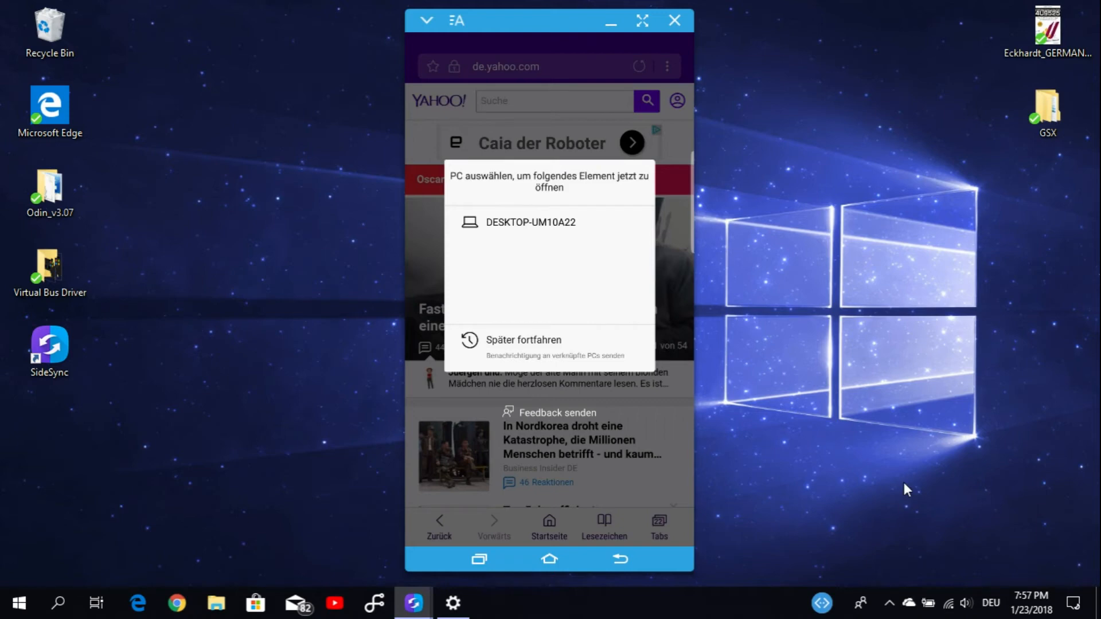
pyautogui.moveTo(1078, 612)
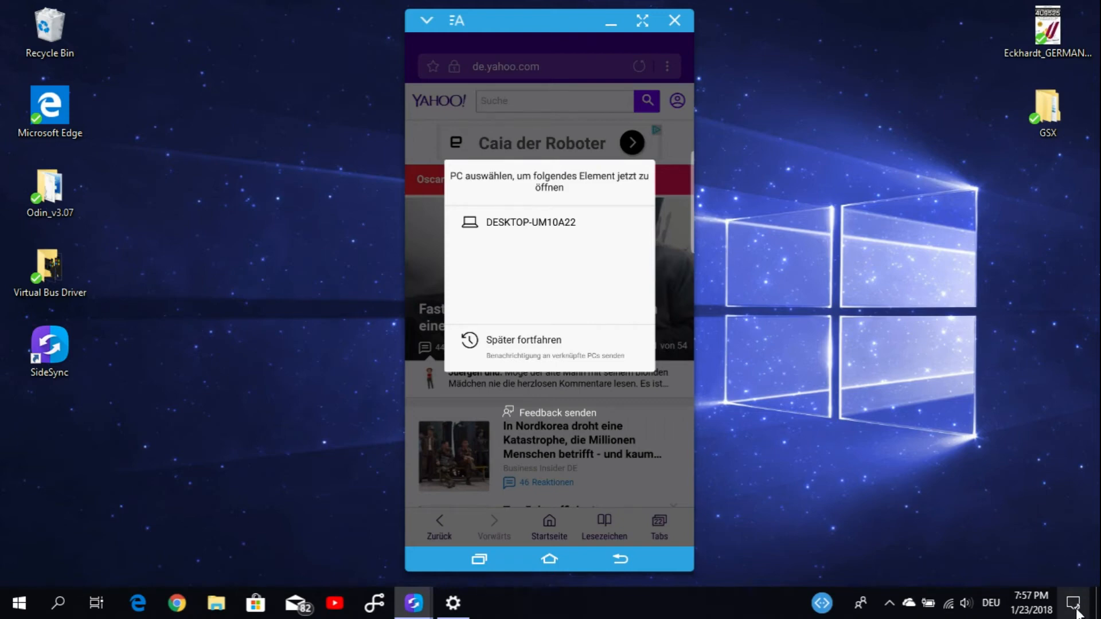
pyautogui.moveTo(855, 398)
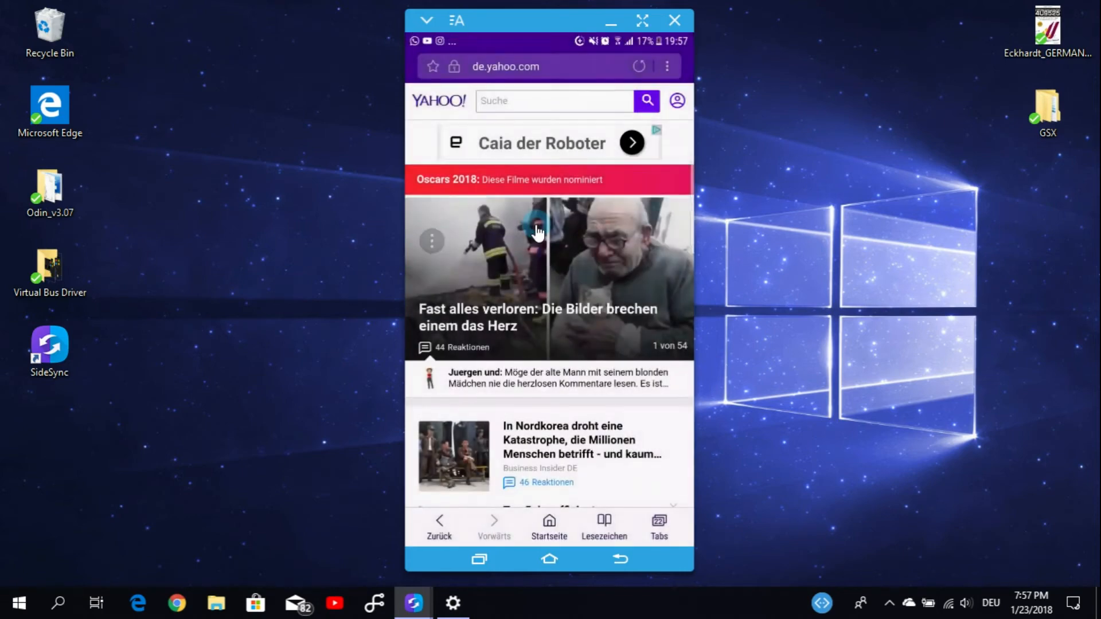
pyautogui.moveTo(611, 21)
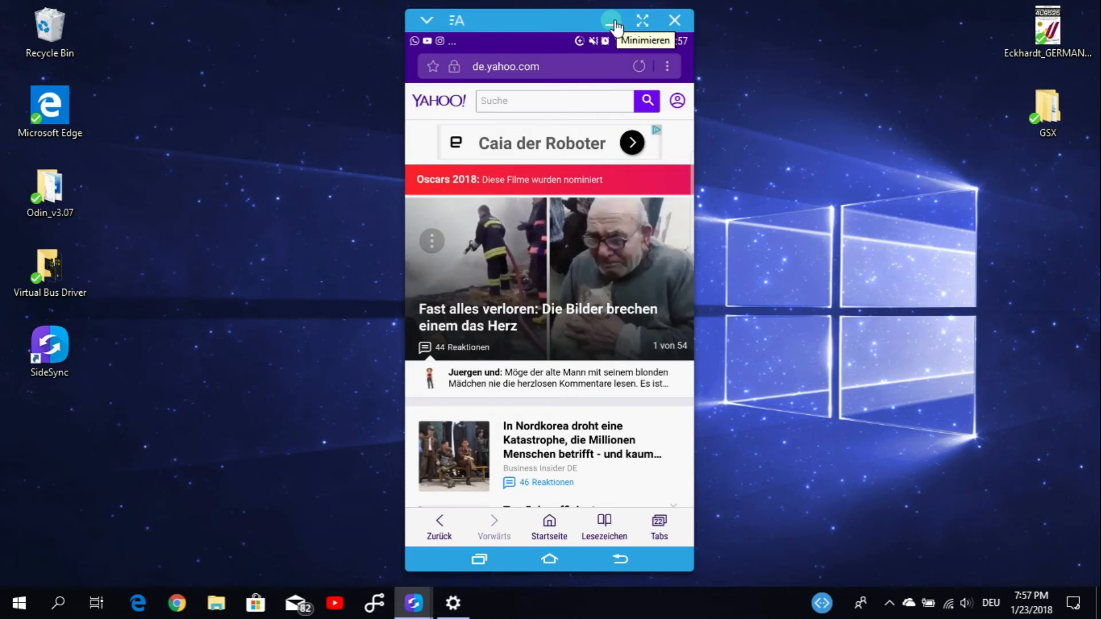
pyautogui.click(612, 21)
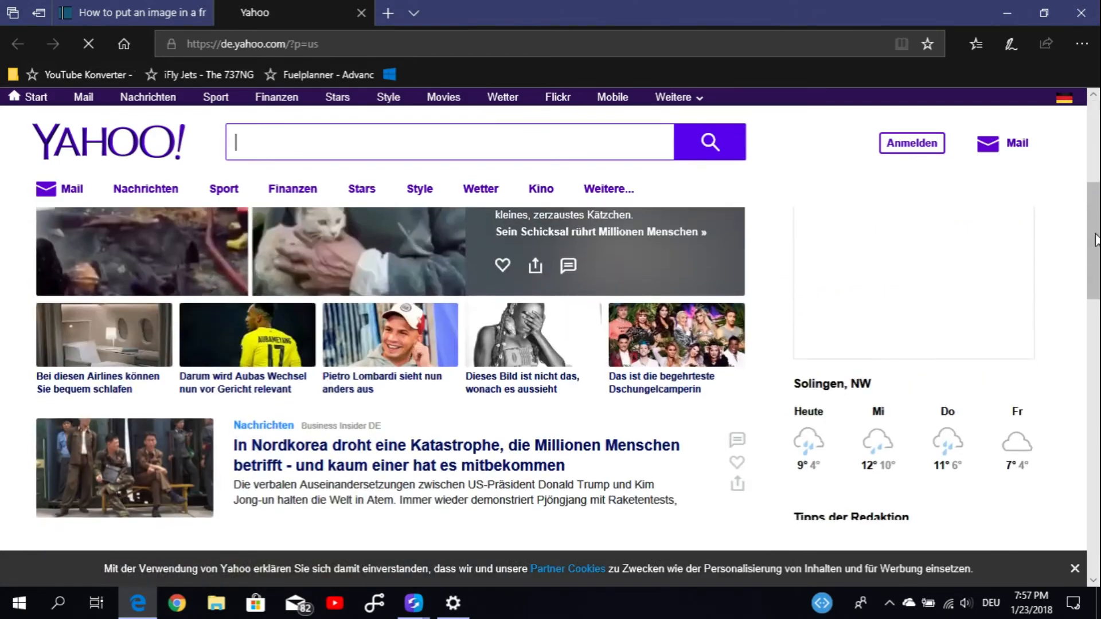
pyautogui.scroll(-3)
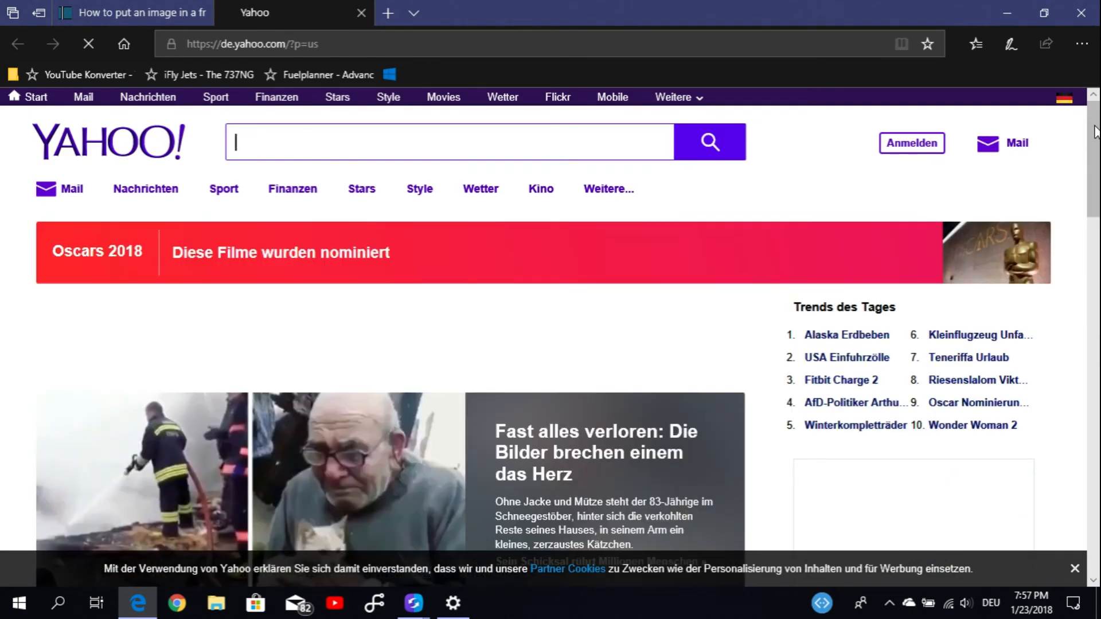
pyautogui.scroll(-3)
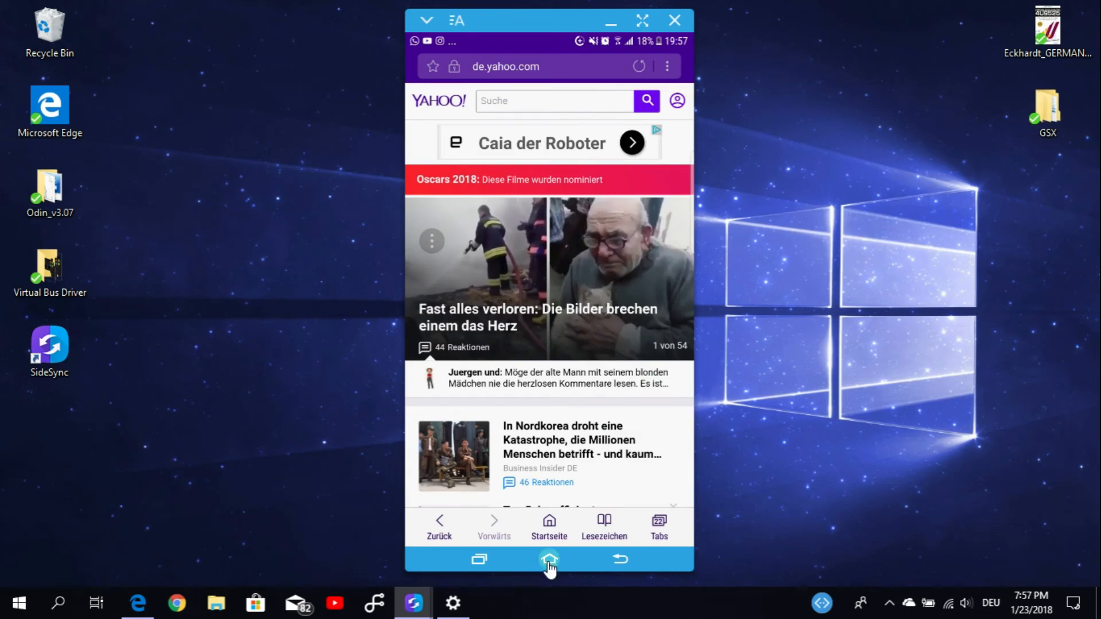
# - From YouTube's Bibliothek > Videos, play the Windows 10 display-language Q&A video and pause it
pyautogui.click(548, 559)
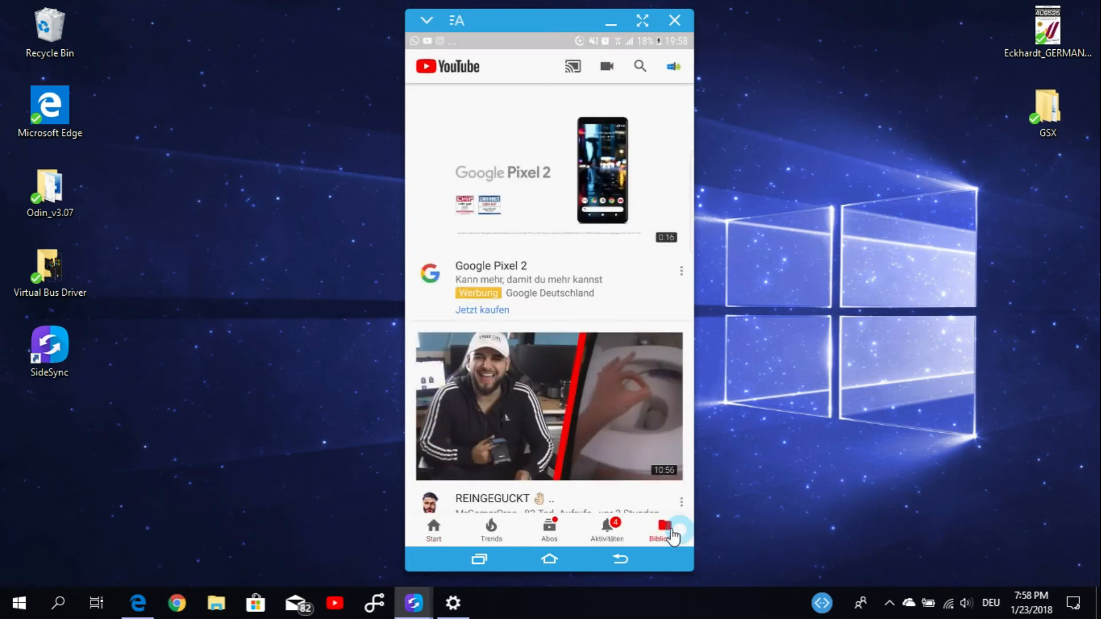
pyautogui.click(659, 530)
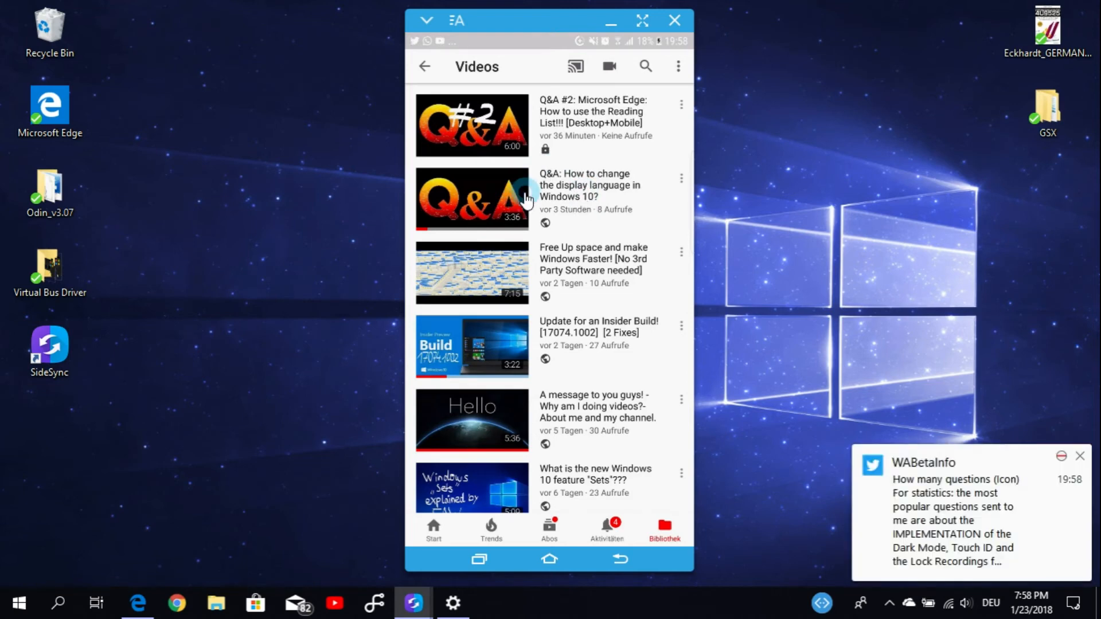
pyautogui.click(472, 199)
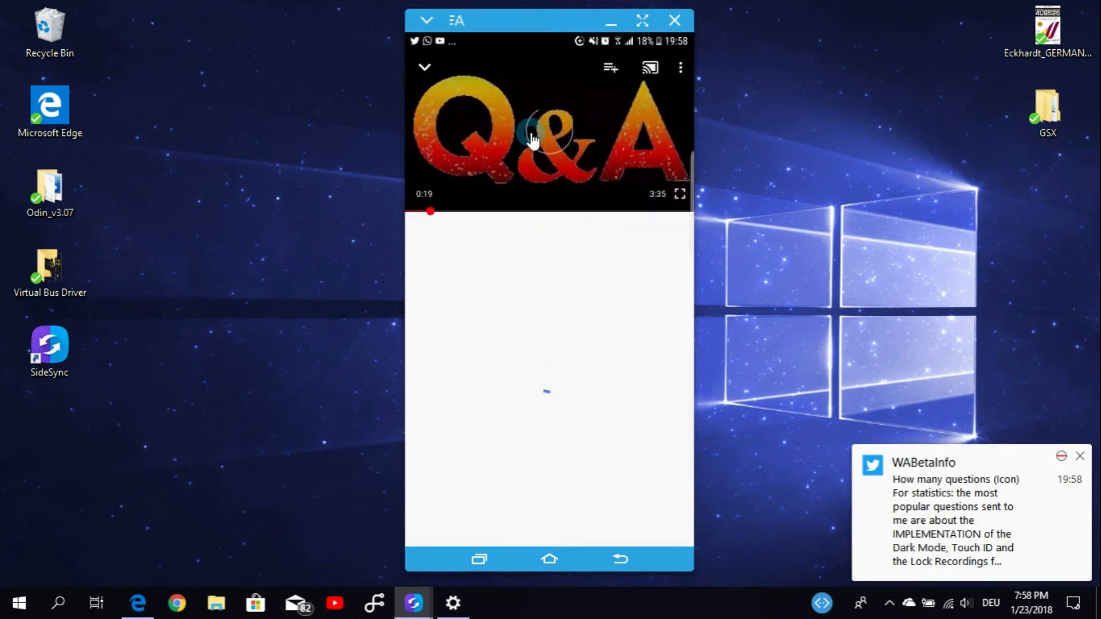
pyautogui.click(546, 137)
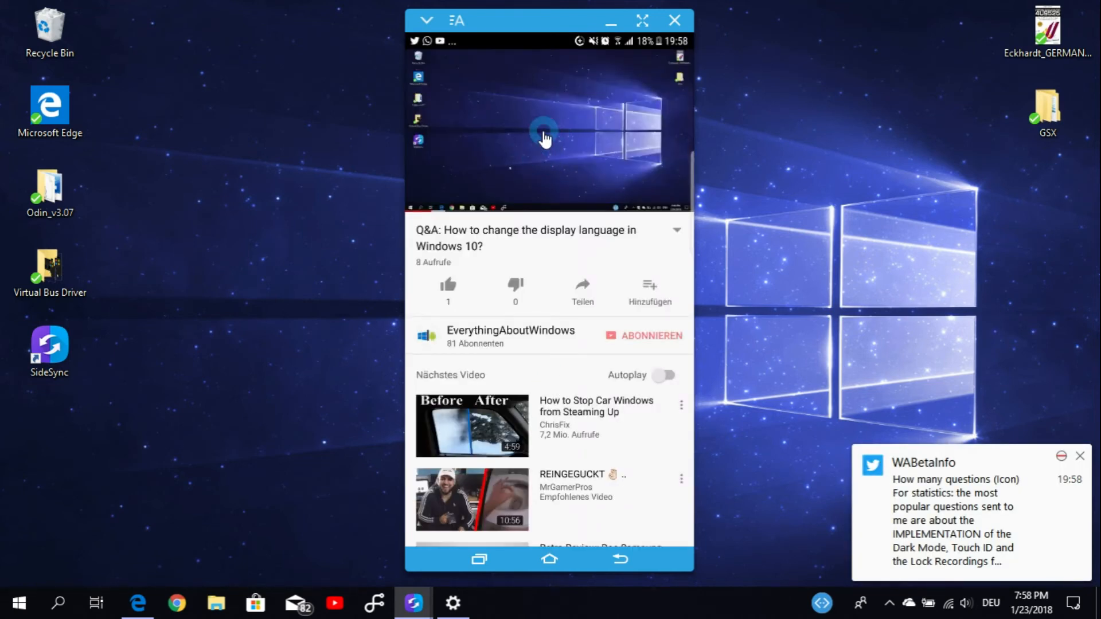
pyautogui.click(547, 134)
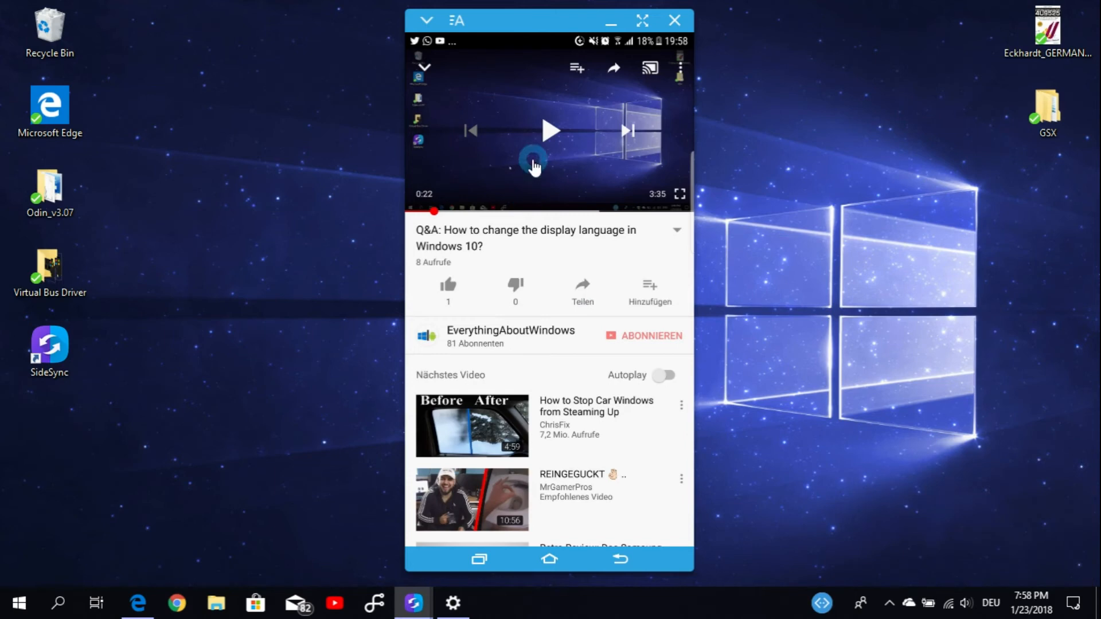
# - Bring up the video's Teilen share sheet and browse its app list
pyautogui.click(581, 290)
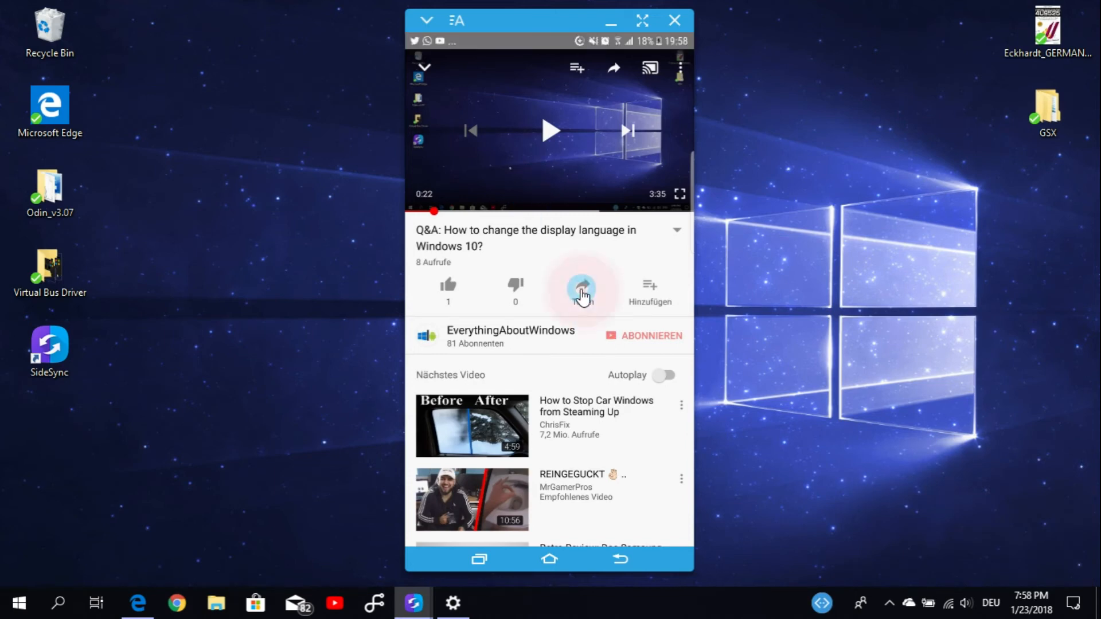
pyautogui.click(581, 289)
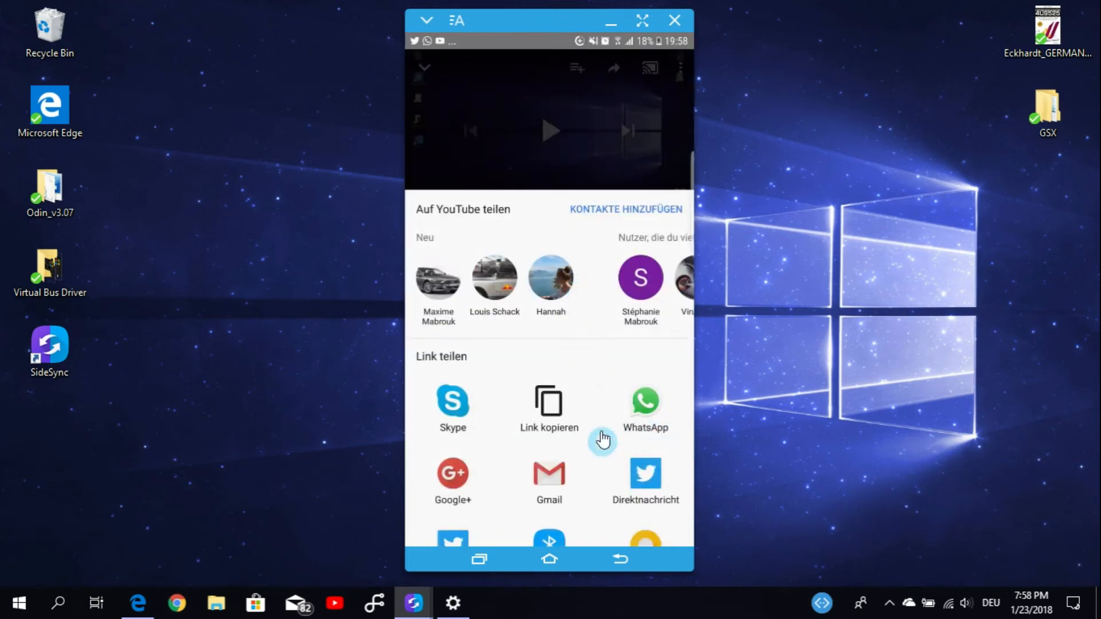
pyautogui.moveTo(569, 465)
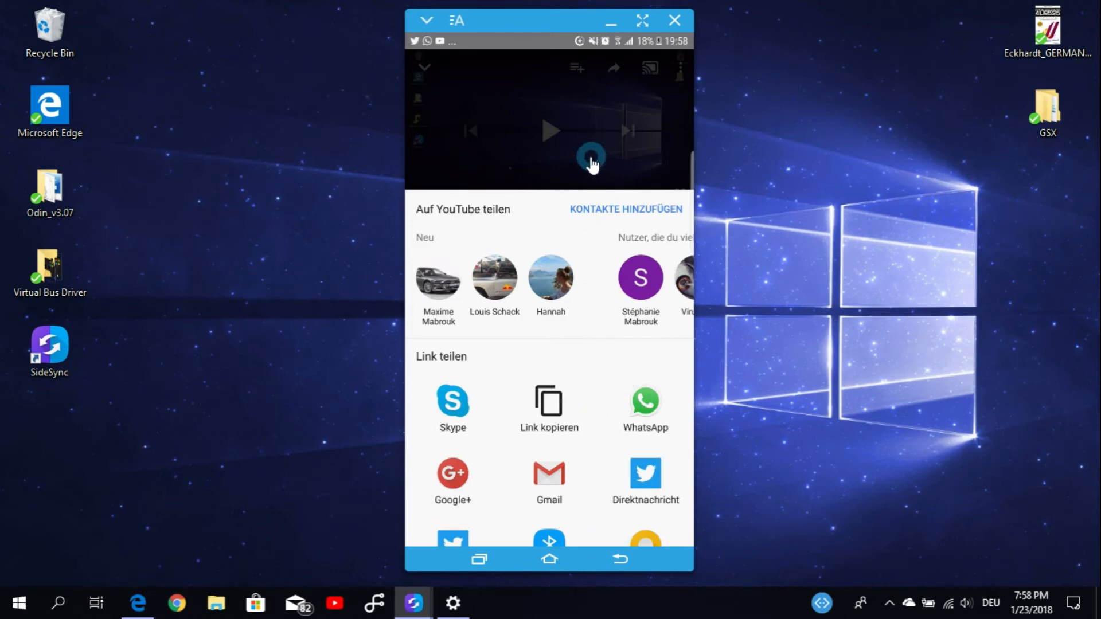
pyautogui.moveTo(594, 498)
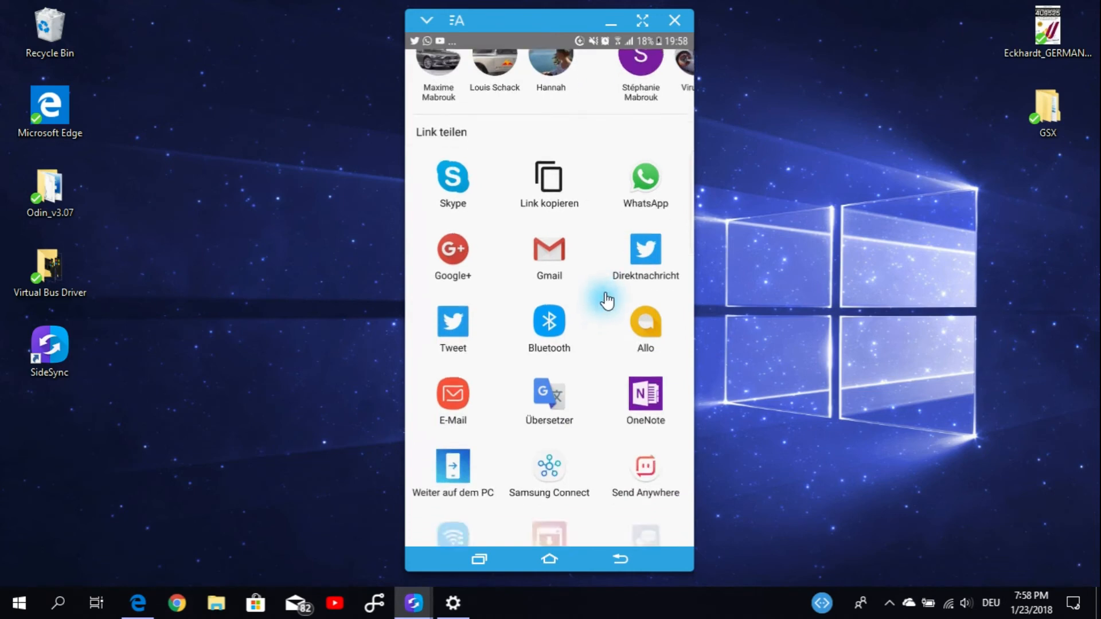
pyautogui.scroll(-3)
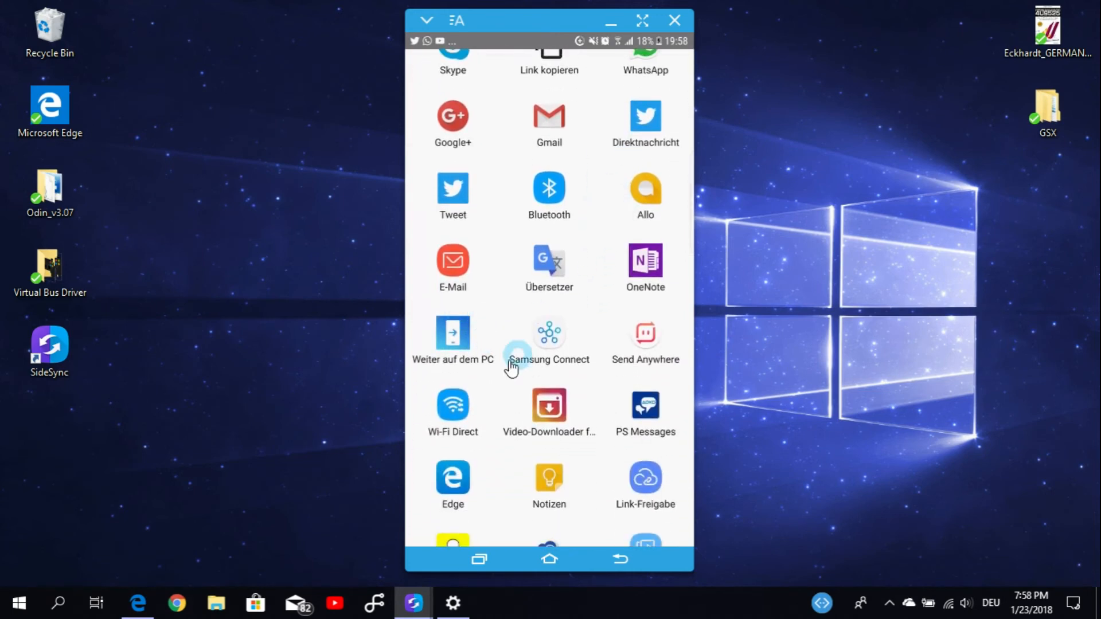
pyautogui.moveTo(470, 344)
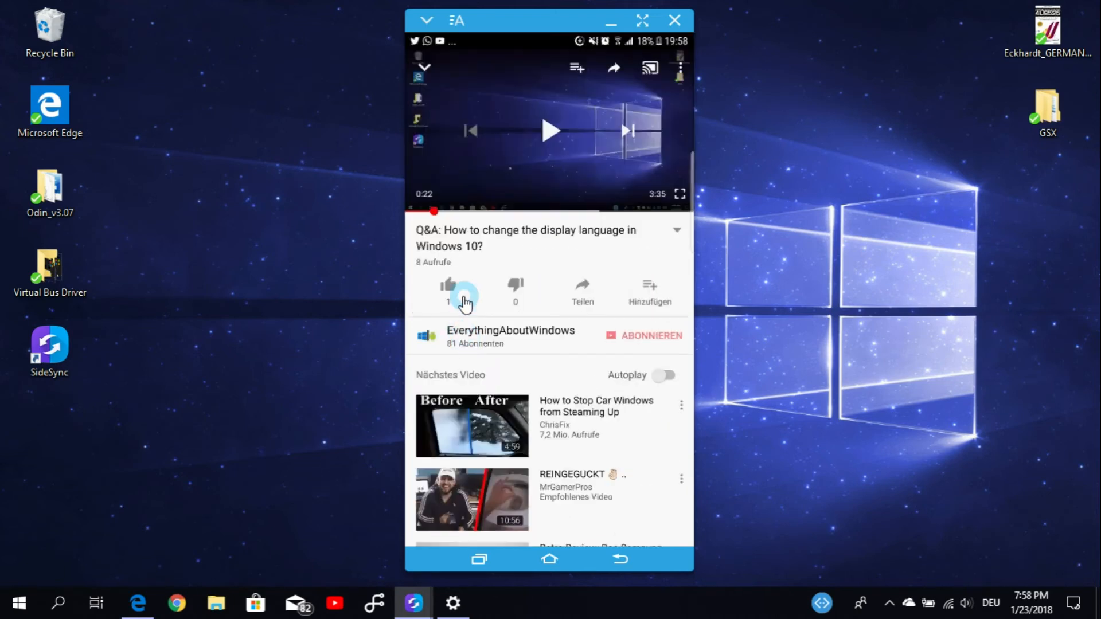
# - Reopen the video's share sheet from its more-options controls
pyautogui.click(648, 67)
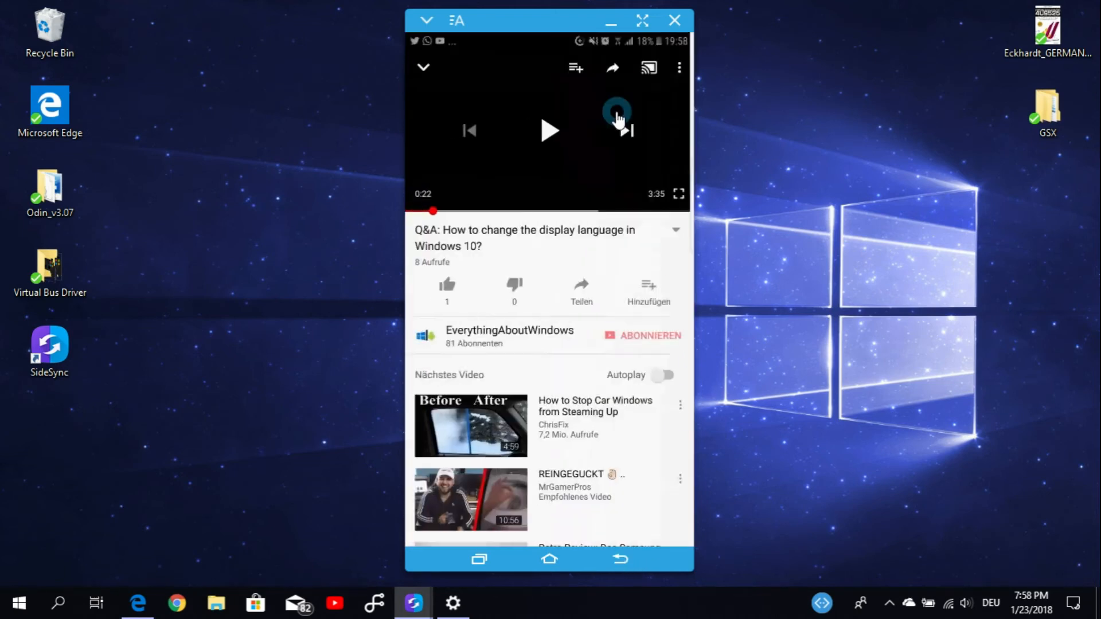
pyautogui.click(677, 67)
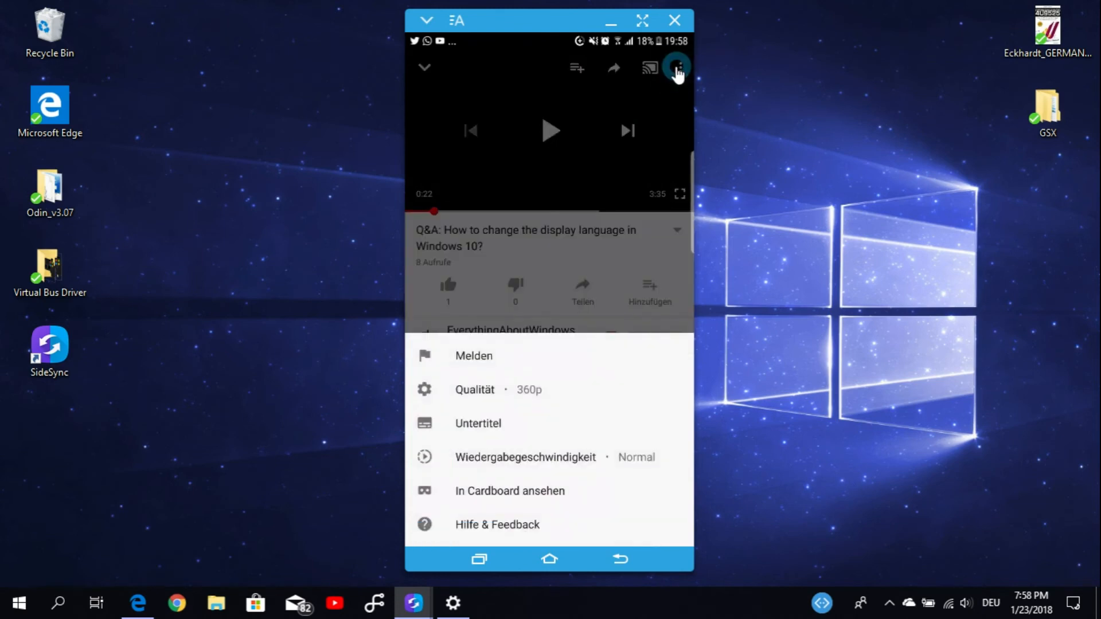
pyautogui.click(676, 67)
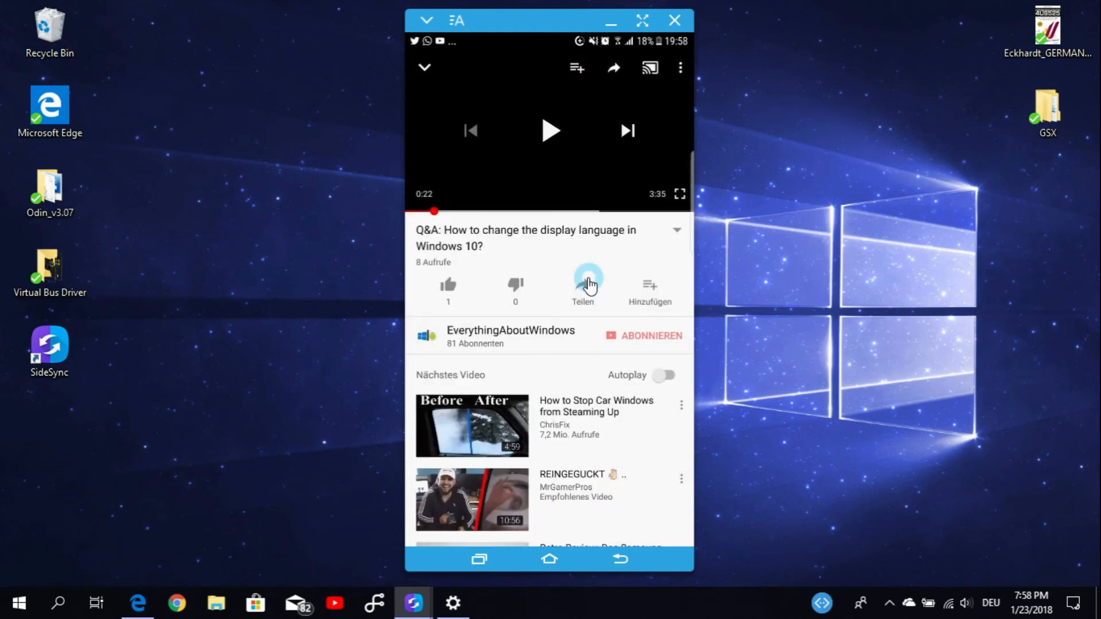
pyautogui.click(581, 286)
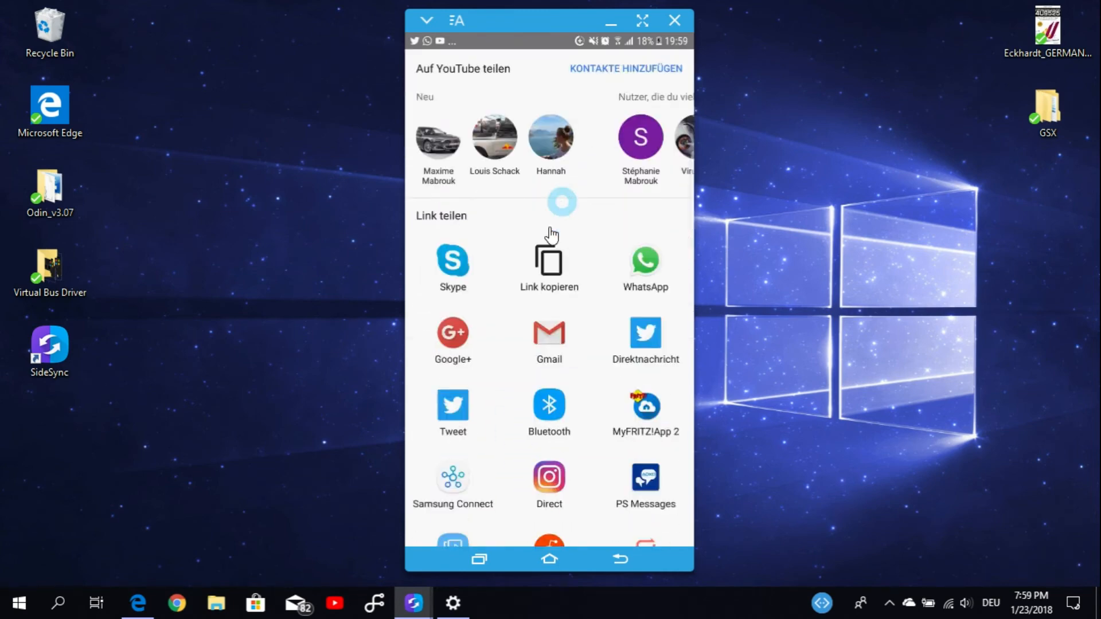
# - Choose 'Weiter auf dem PC' from the share sheet, bringing up the PC-choice dialog
pyautogui.scroll(-3)
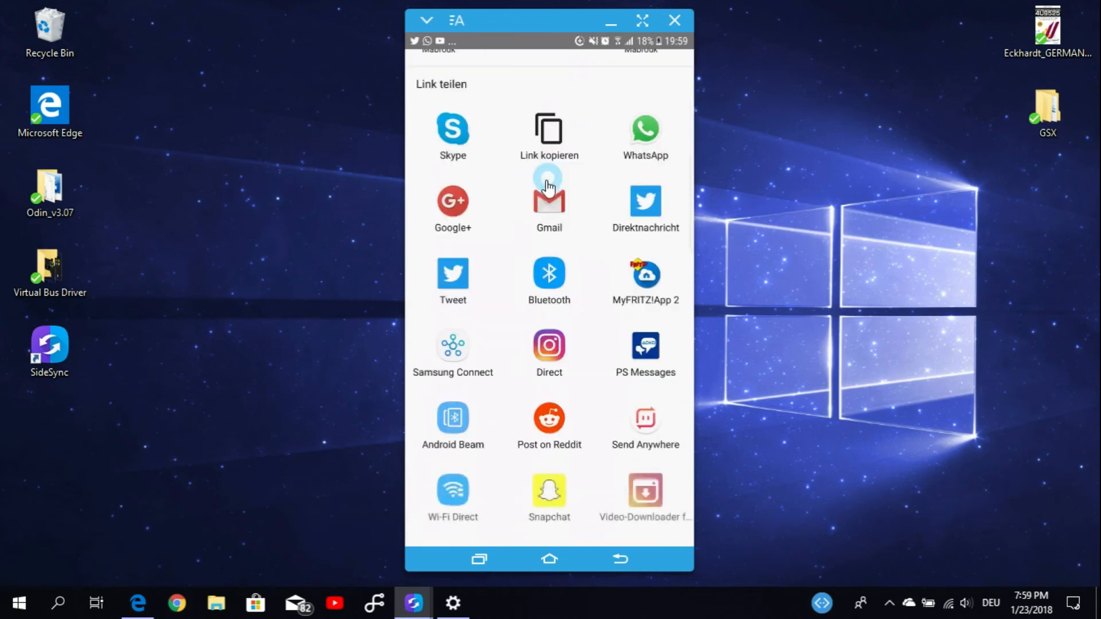
pyautogui.scroll(-3)
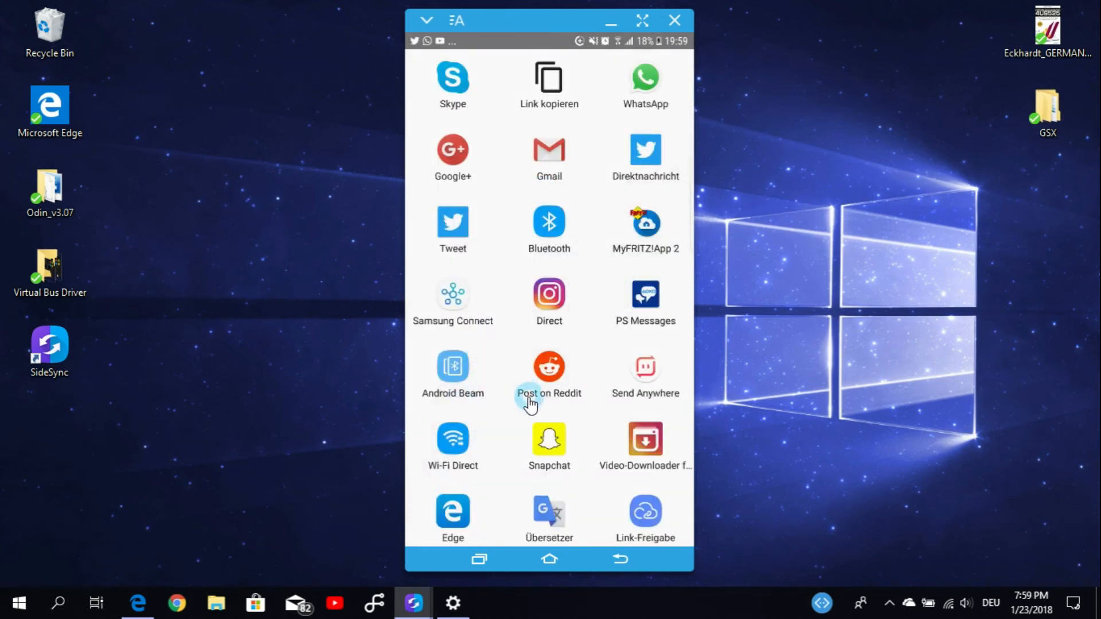
pyautogui.scroll(-3)
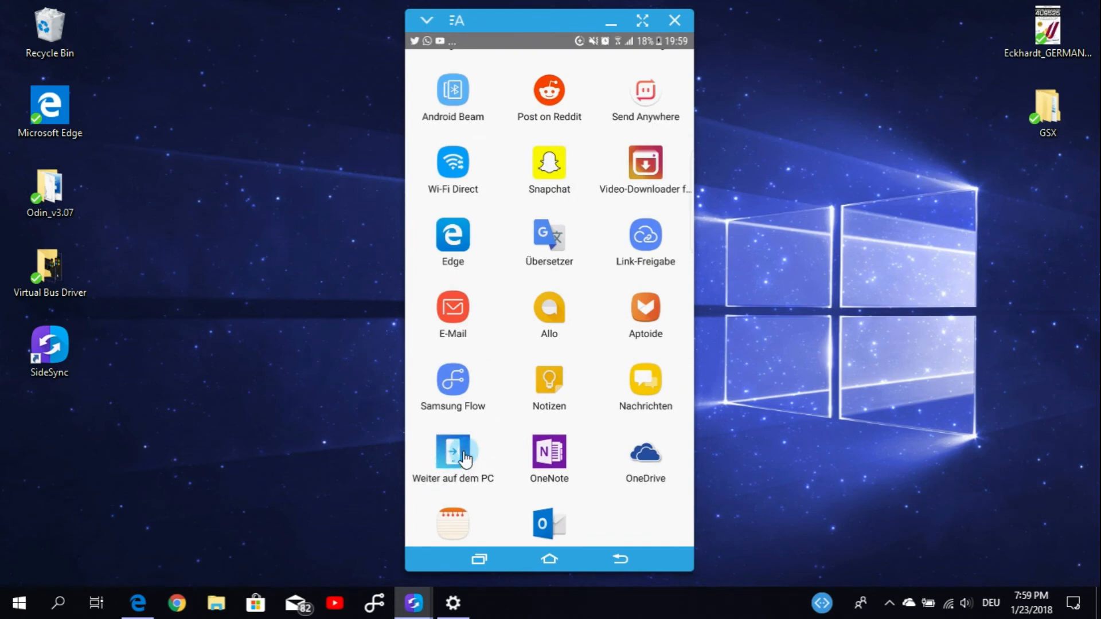
pyautogui.click(452, 456)
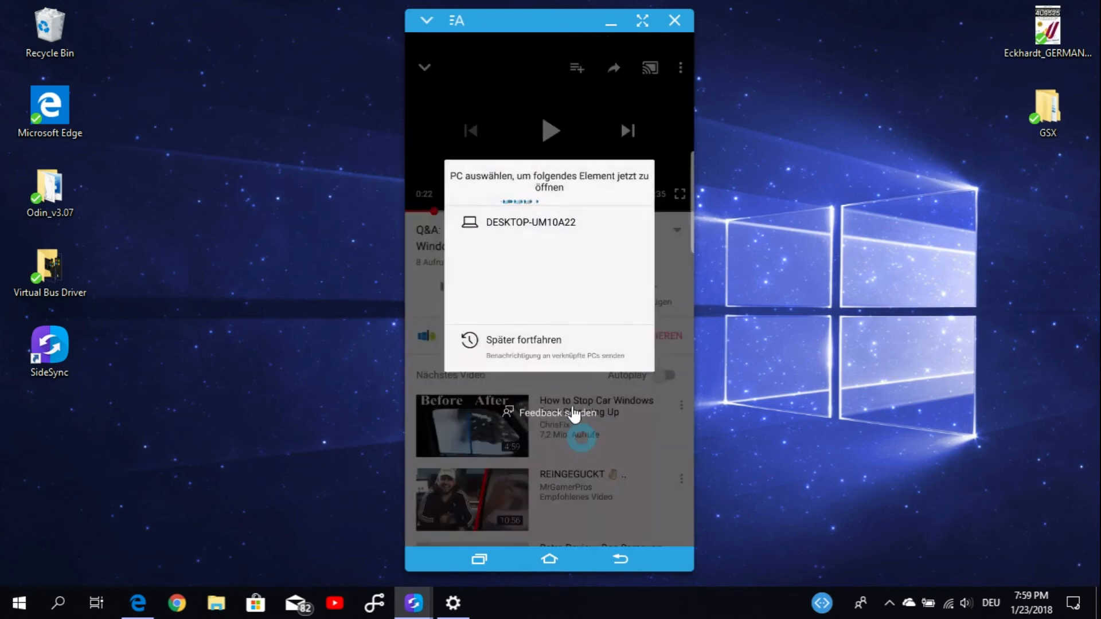
# - Dismiss the 'PC auswählen' dialog and scroll back down the YouTube video page
pyautogui.click(530, 222)
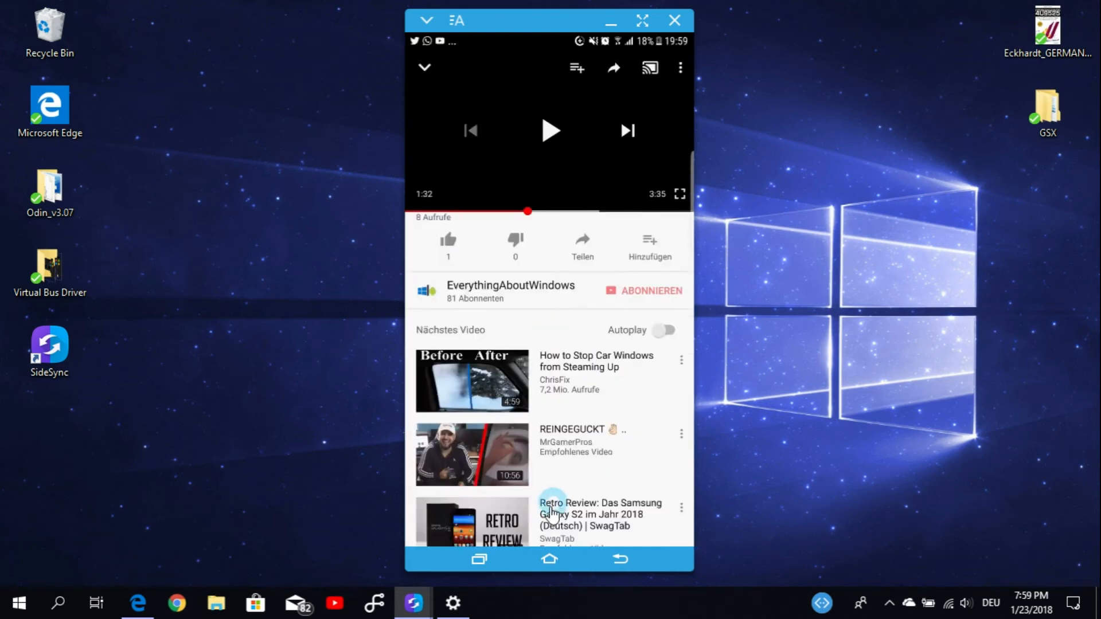
pyautogui.moveTo(537, 315)
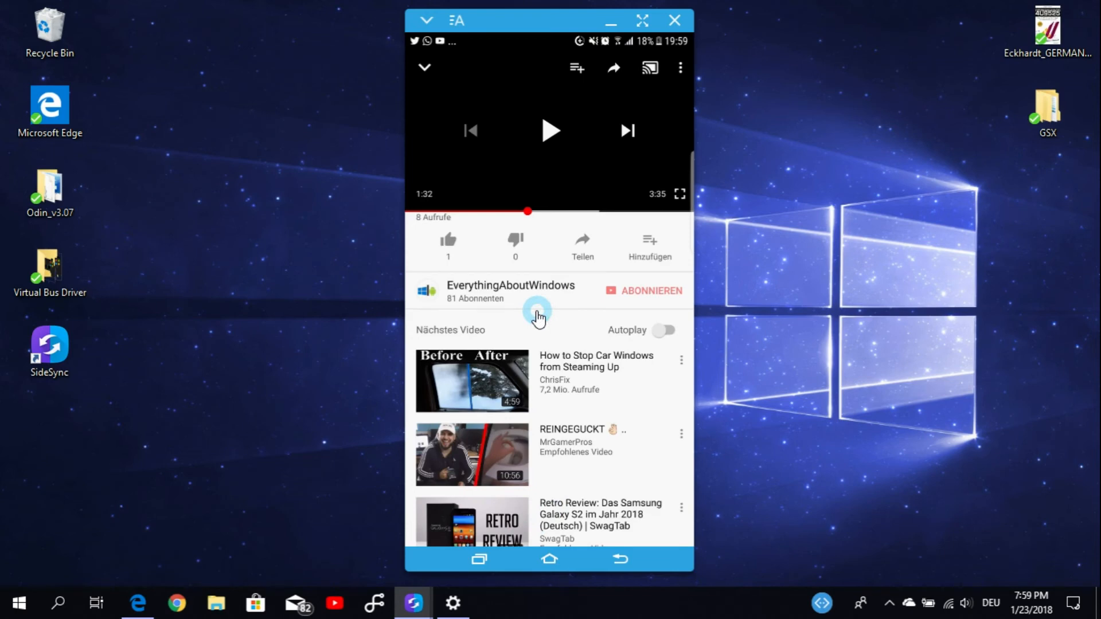
pyautogui.scroll(-3)
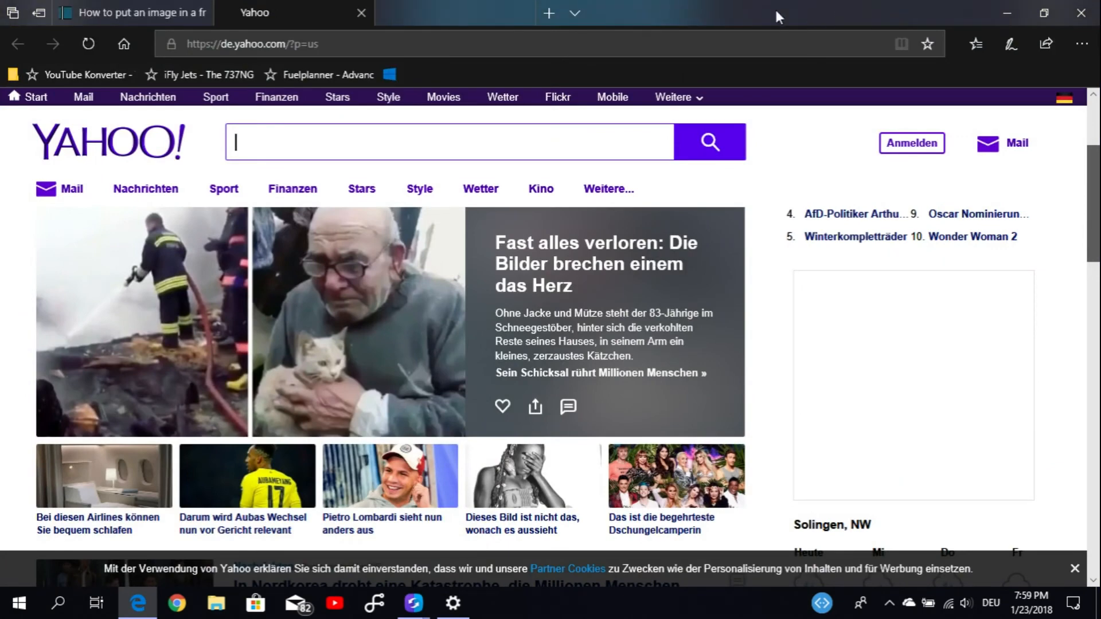
pyautogui.moveTo(88, 43)
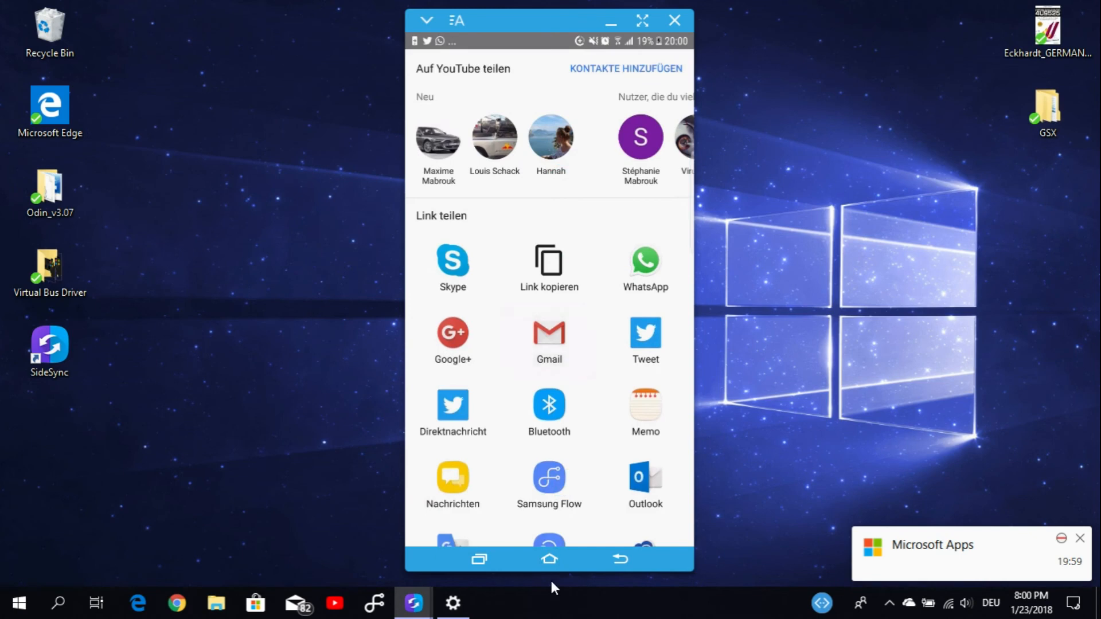
# - Choose 'Weiter auf dem PC' again so the DESKTOP-UM10A22 / continue-later choice reappears
pyautogui.scroll(-3)
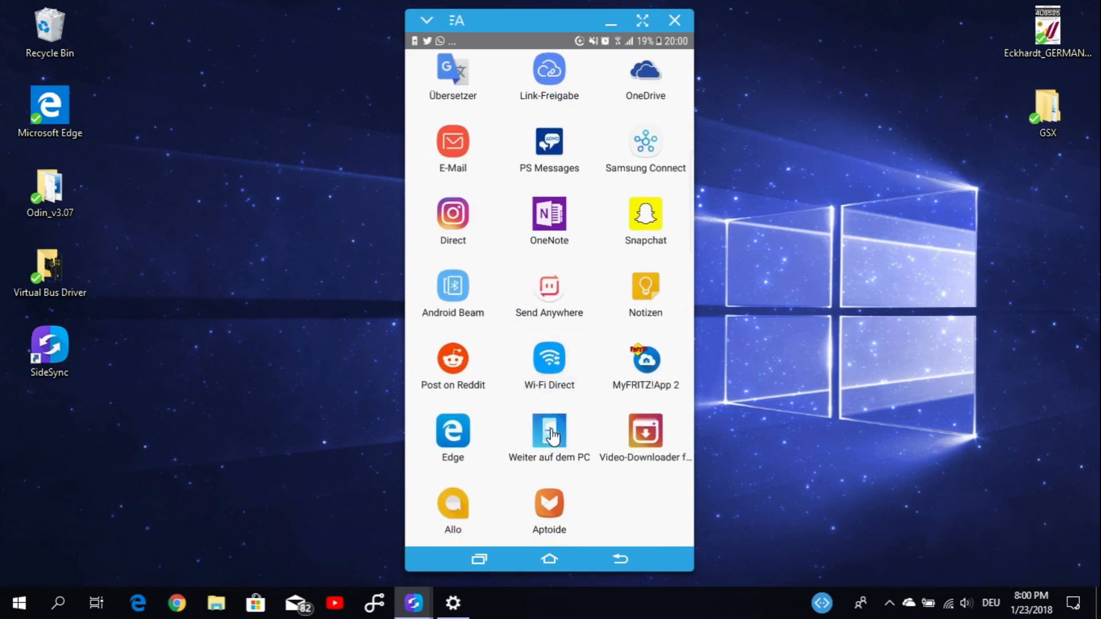
pyautogui.click(548, 431)
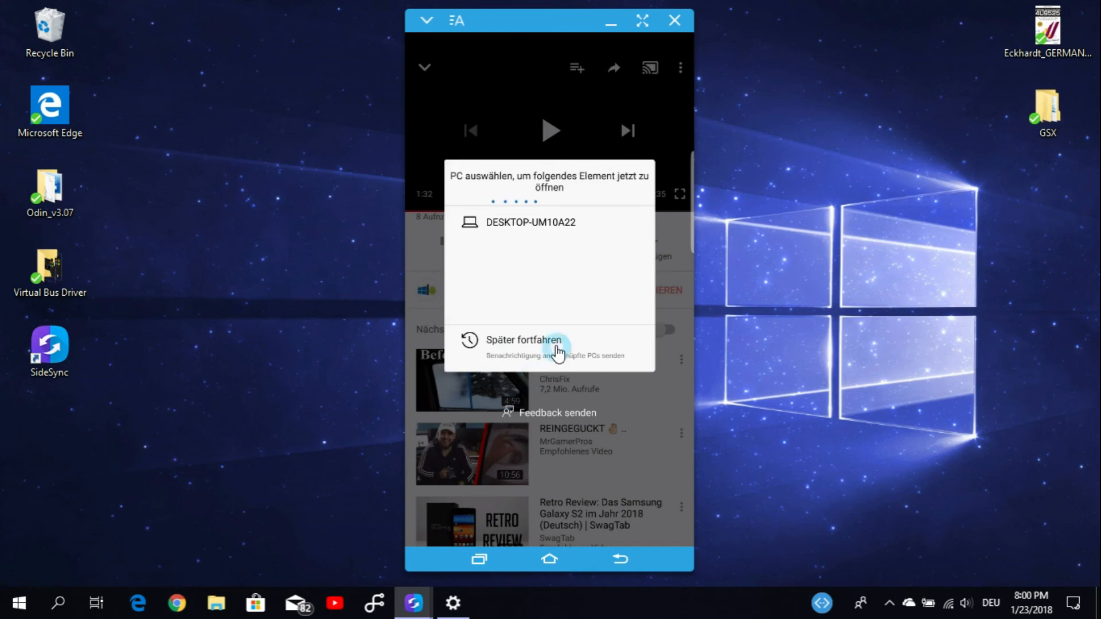
pyautogui.moveTo(955, 532)
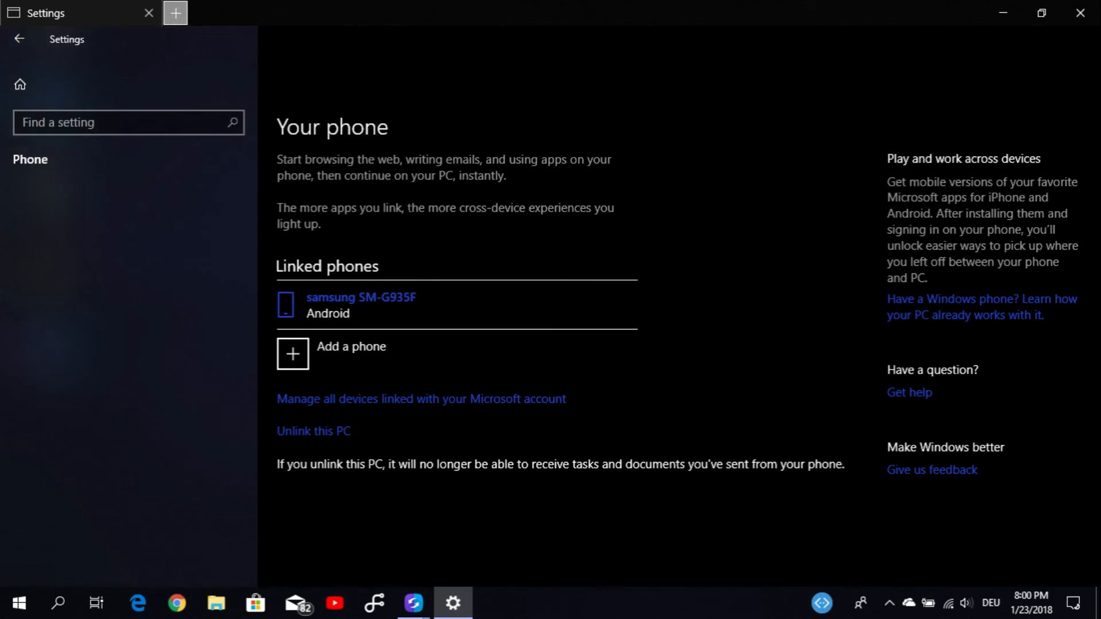
# - View System > Quiet hours in Windows Settings (Priority only), then bring SideSync back to front
pyautogui.click(19, 38)
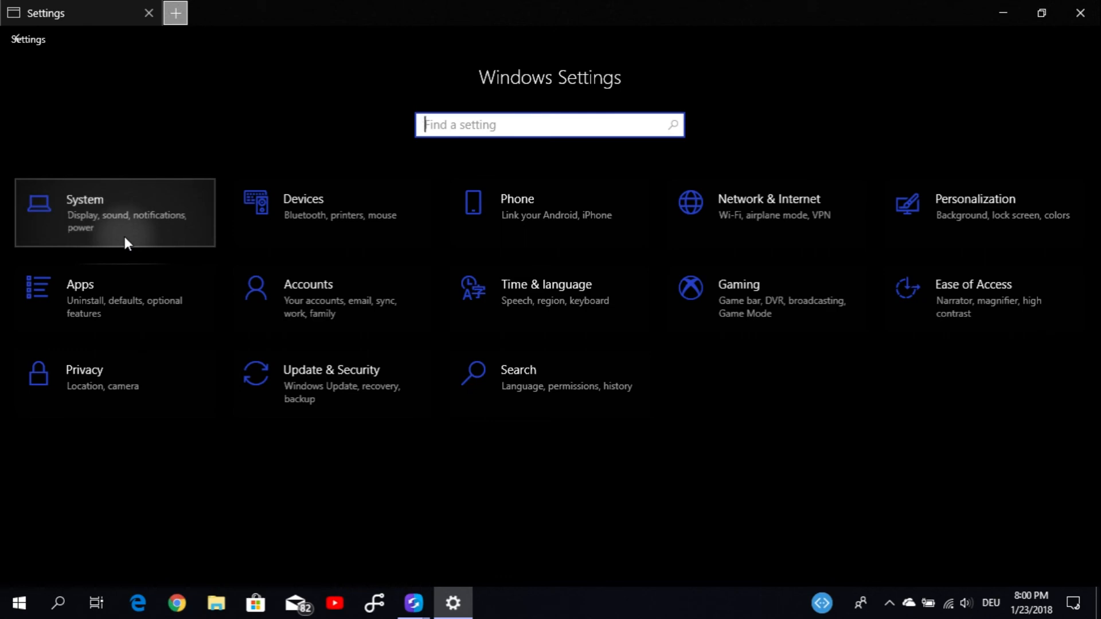
pyautogui.moveTo(128, 219)
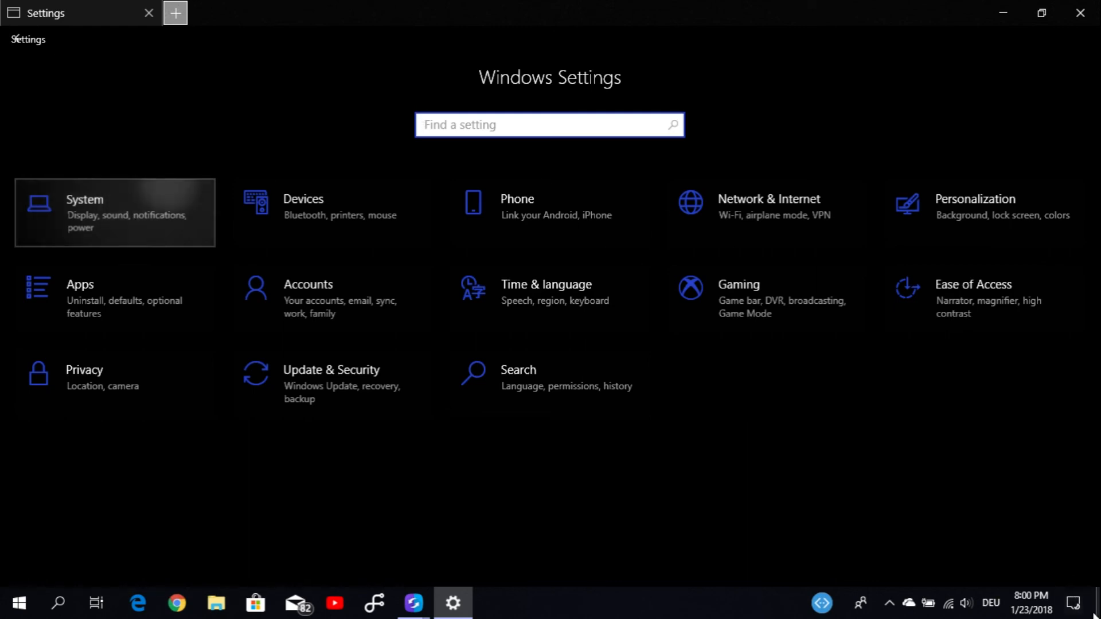
pyautogui.click(114, 213)
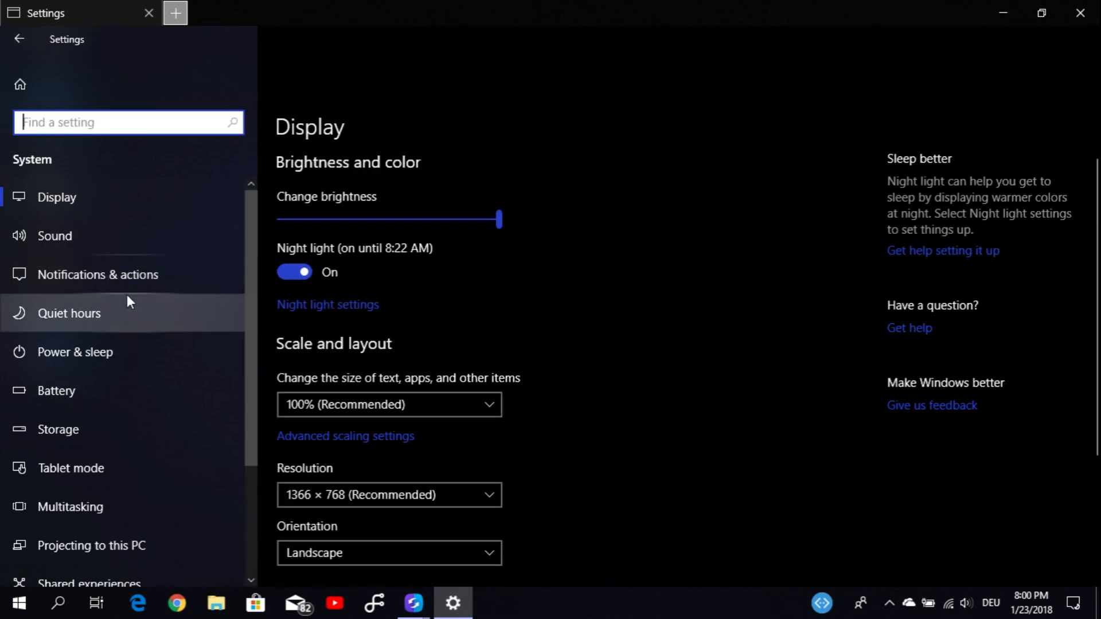
pyautogui.click(69, 313)
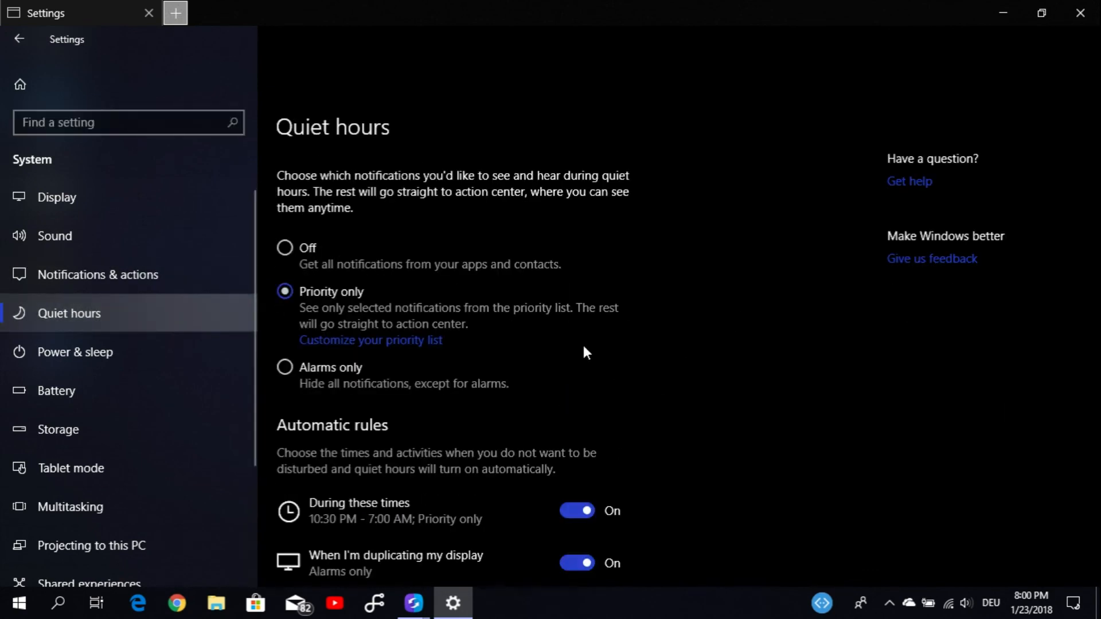
pyautogui.click(285, 247)
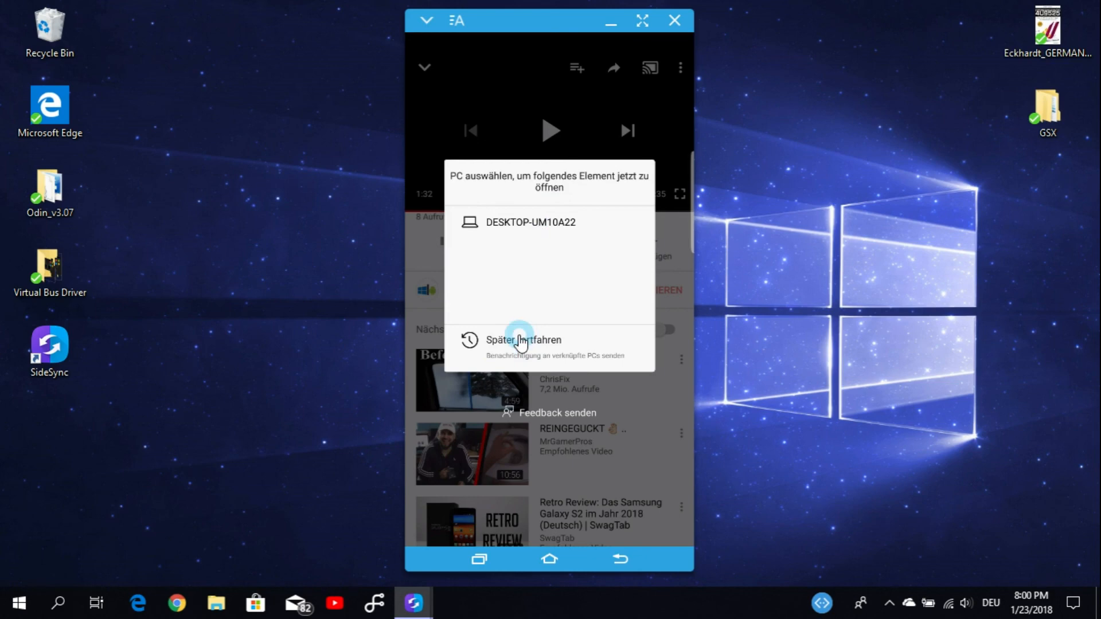
# - Choose 'Später fortfahren' to notify linked PCs, then leave the SideSync window minimized
pyautogui.click(518, 340)
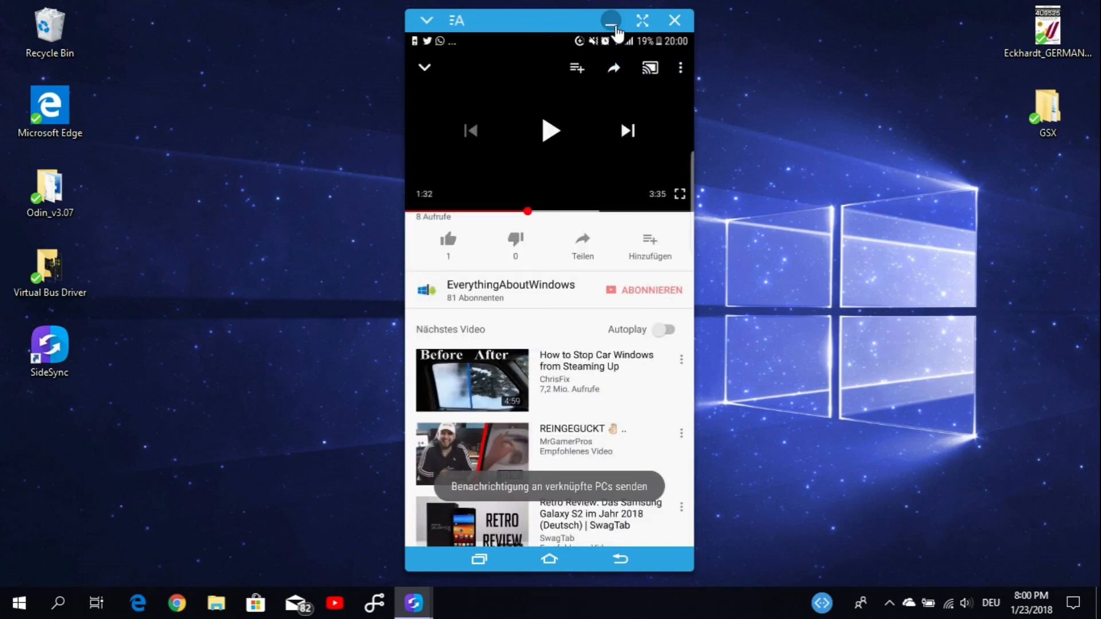
pyautogui.click(610, 20)
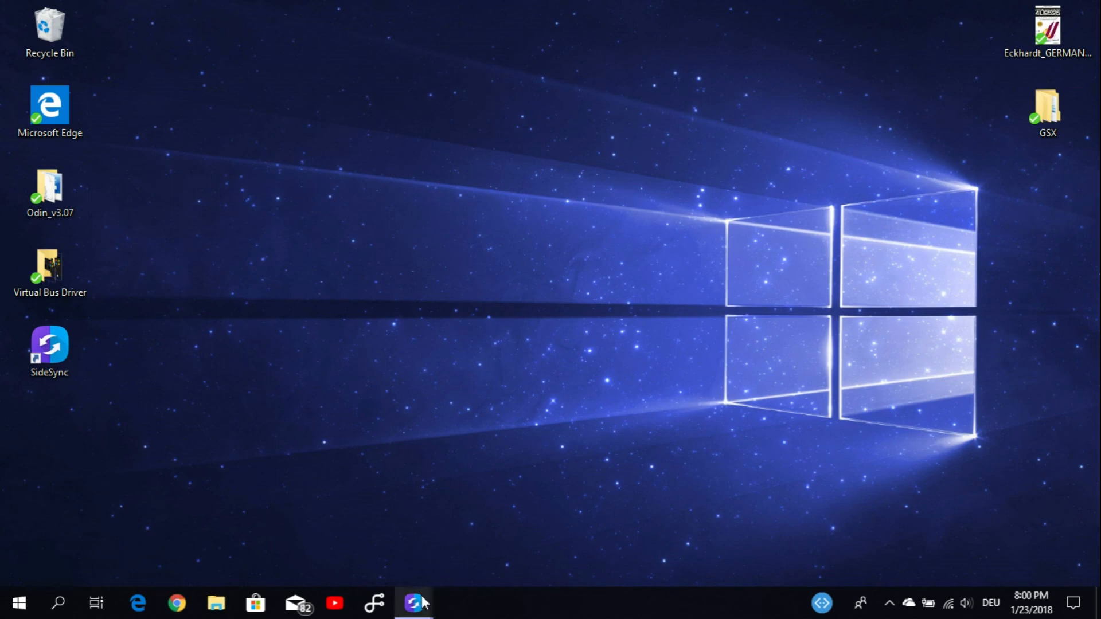
pyautogui.click(413, 603)
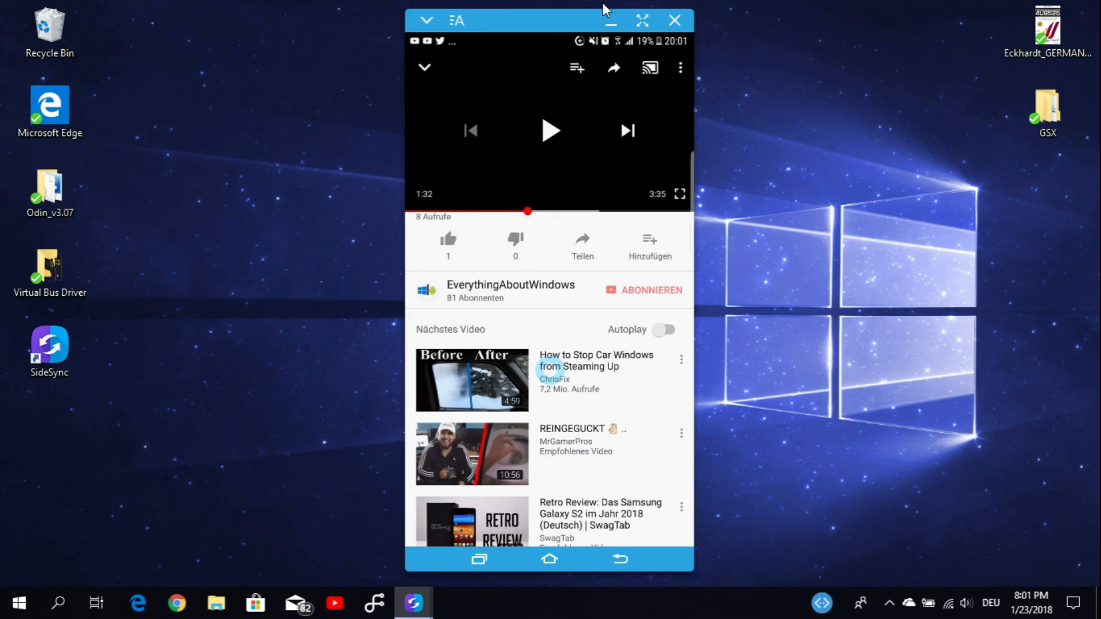
pyautogui.click(673, 19)
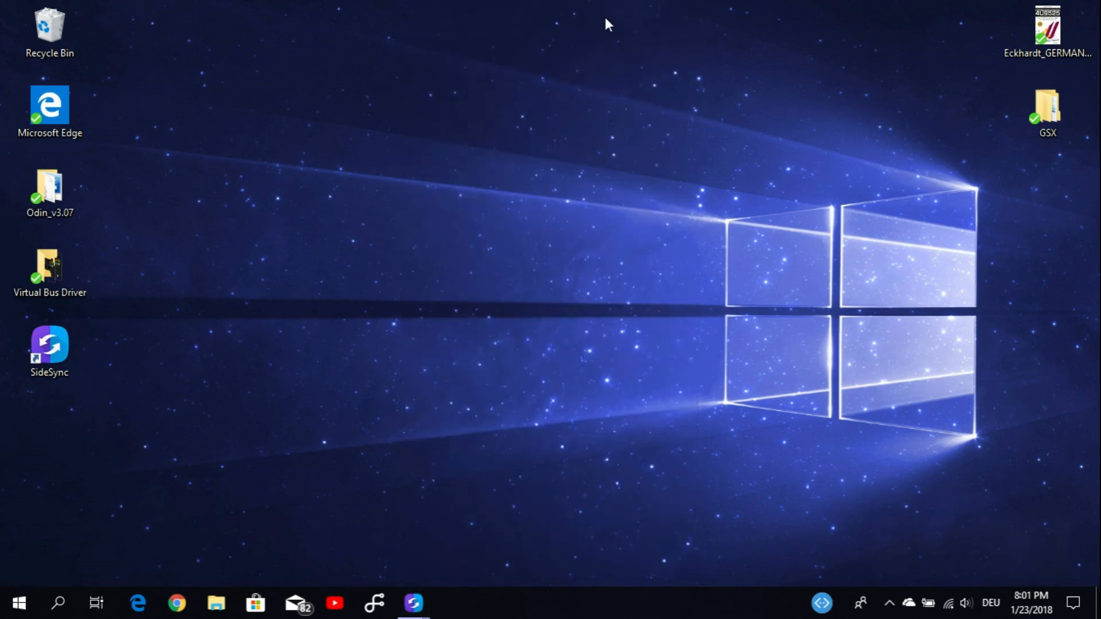
pyautogui.moveTo(806, 418)
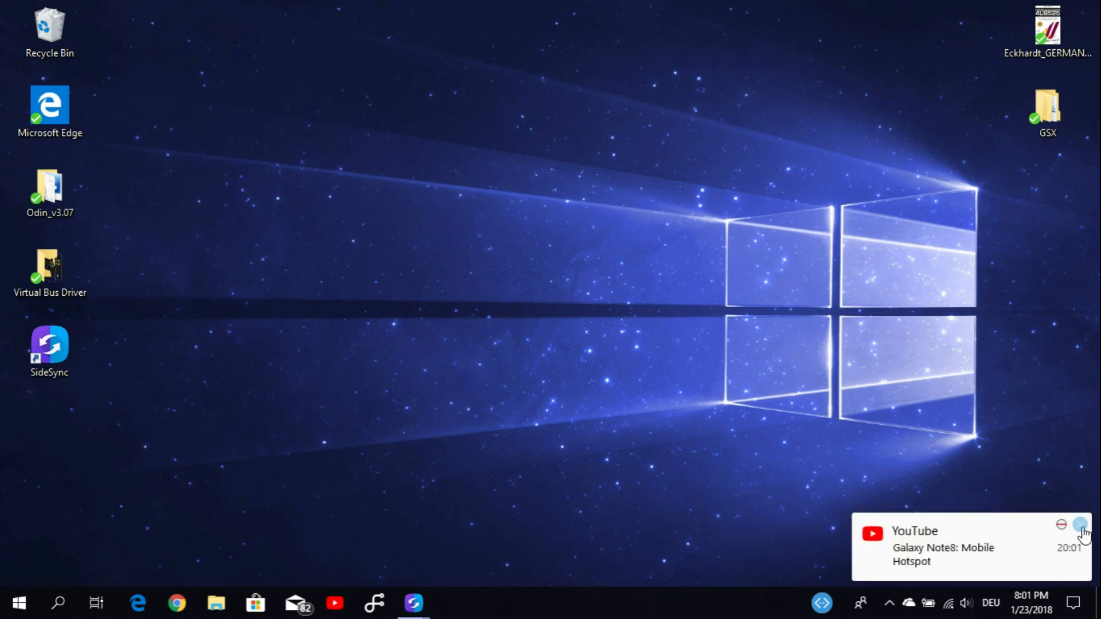
pyautogui.click(1081, 524)
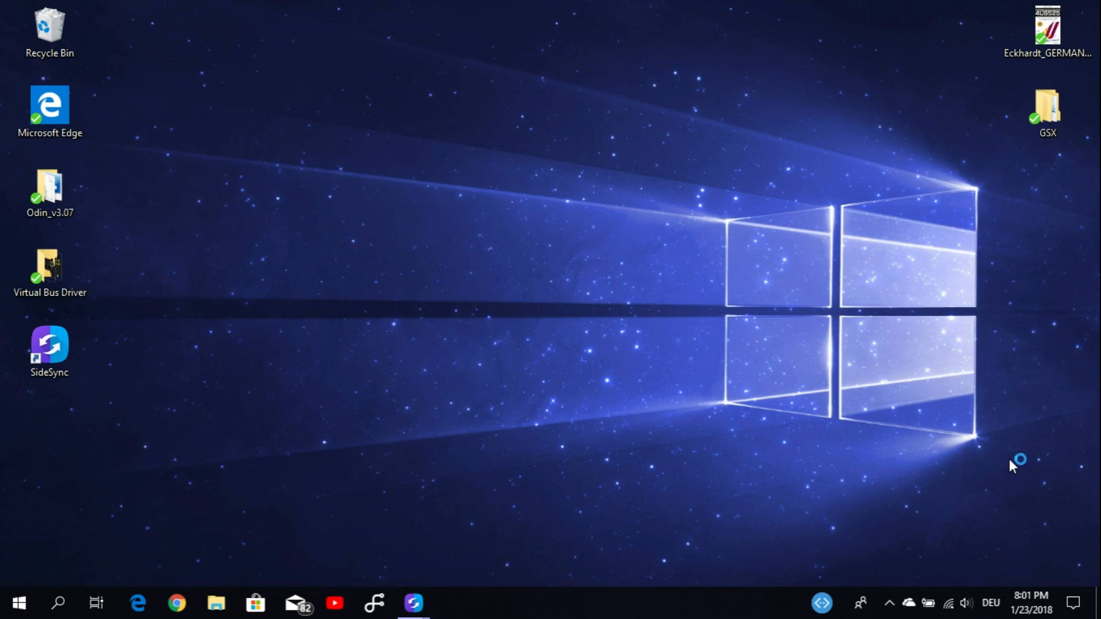
pyautogui.moveTo(1012, 465)
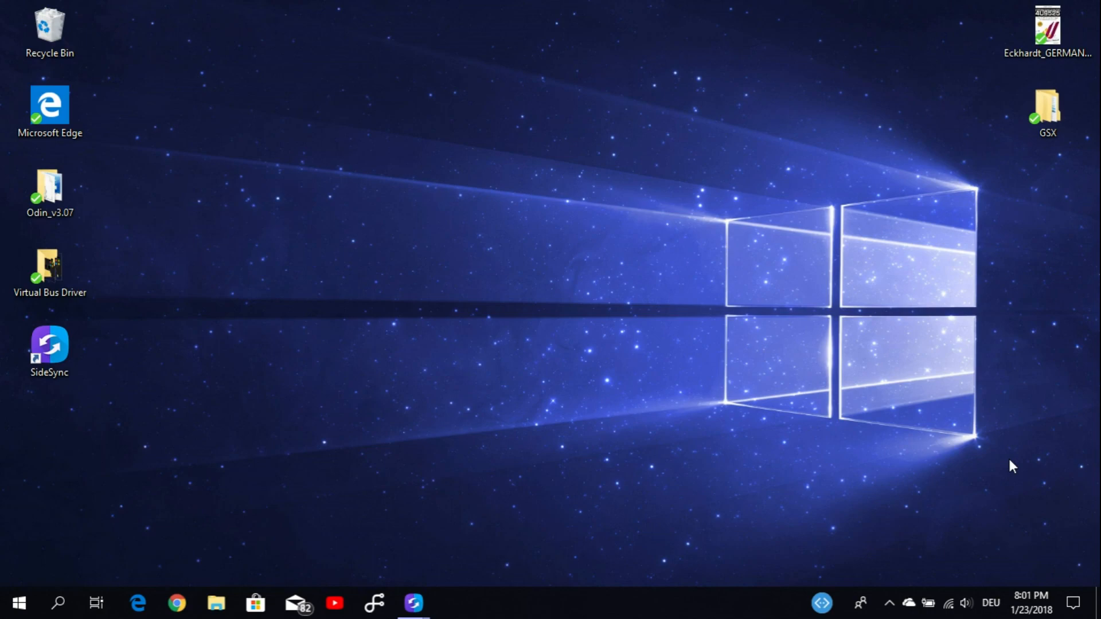